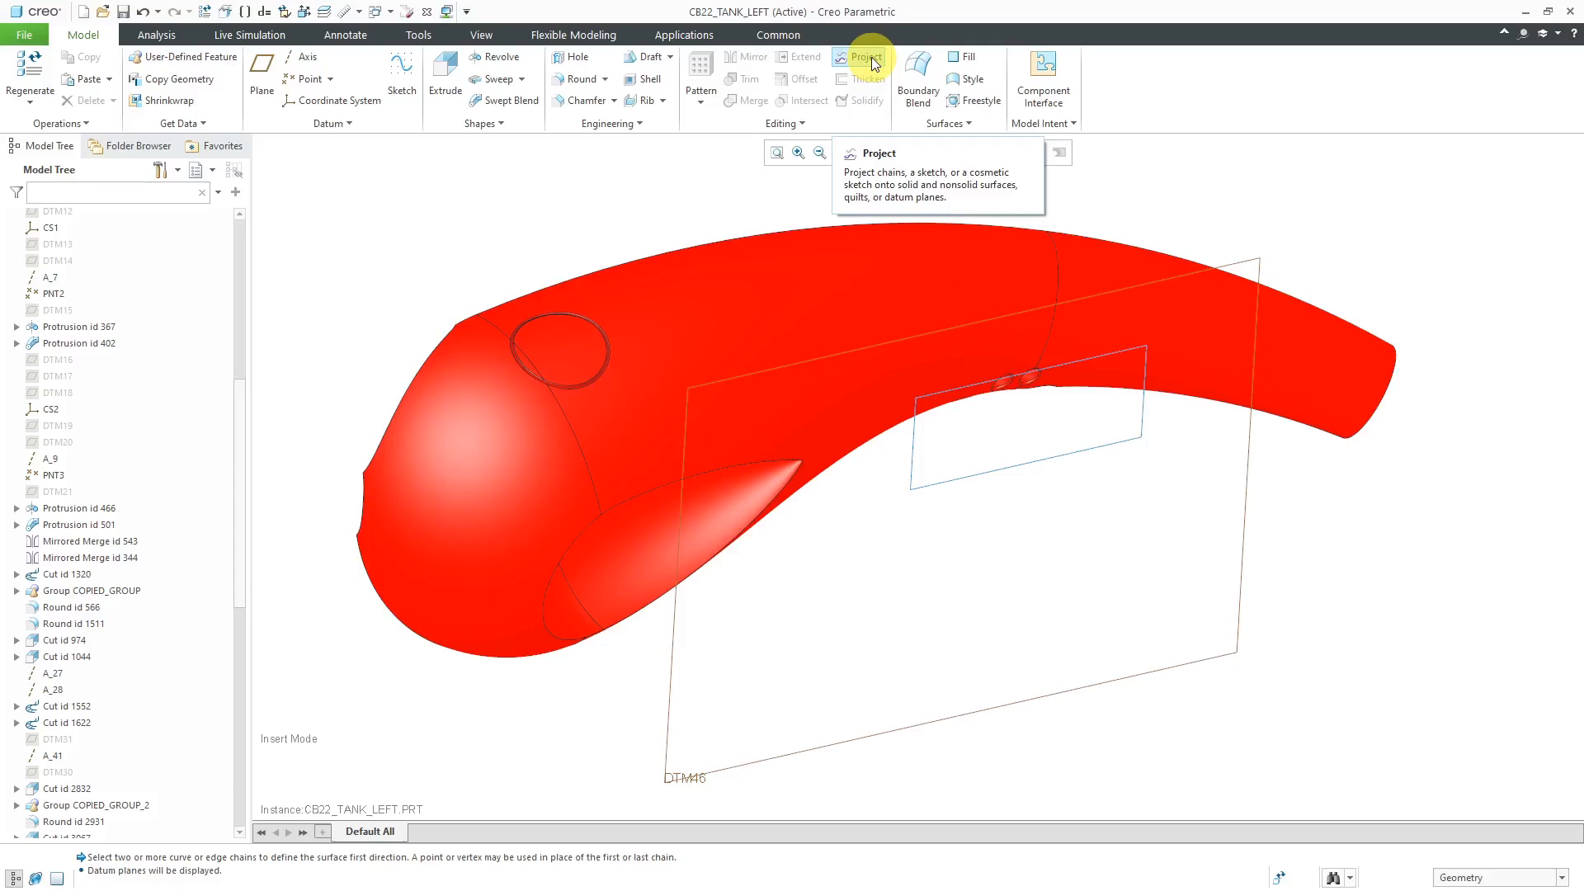
Start a projected curve set to project a sketch, with the tank's upper body surface as target
left_click(863, 58)
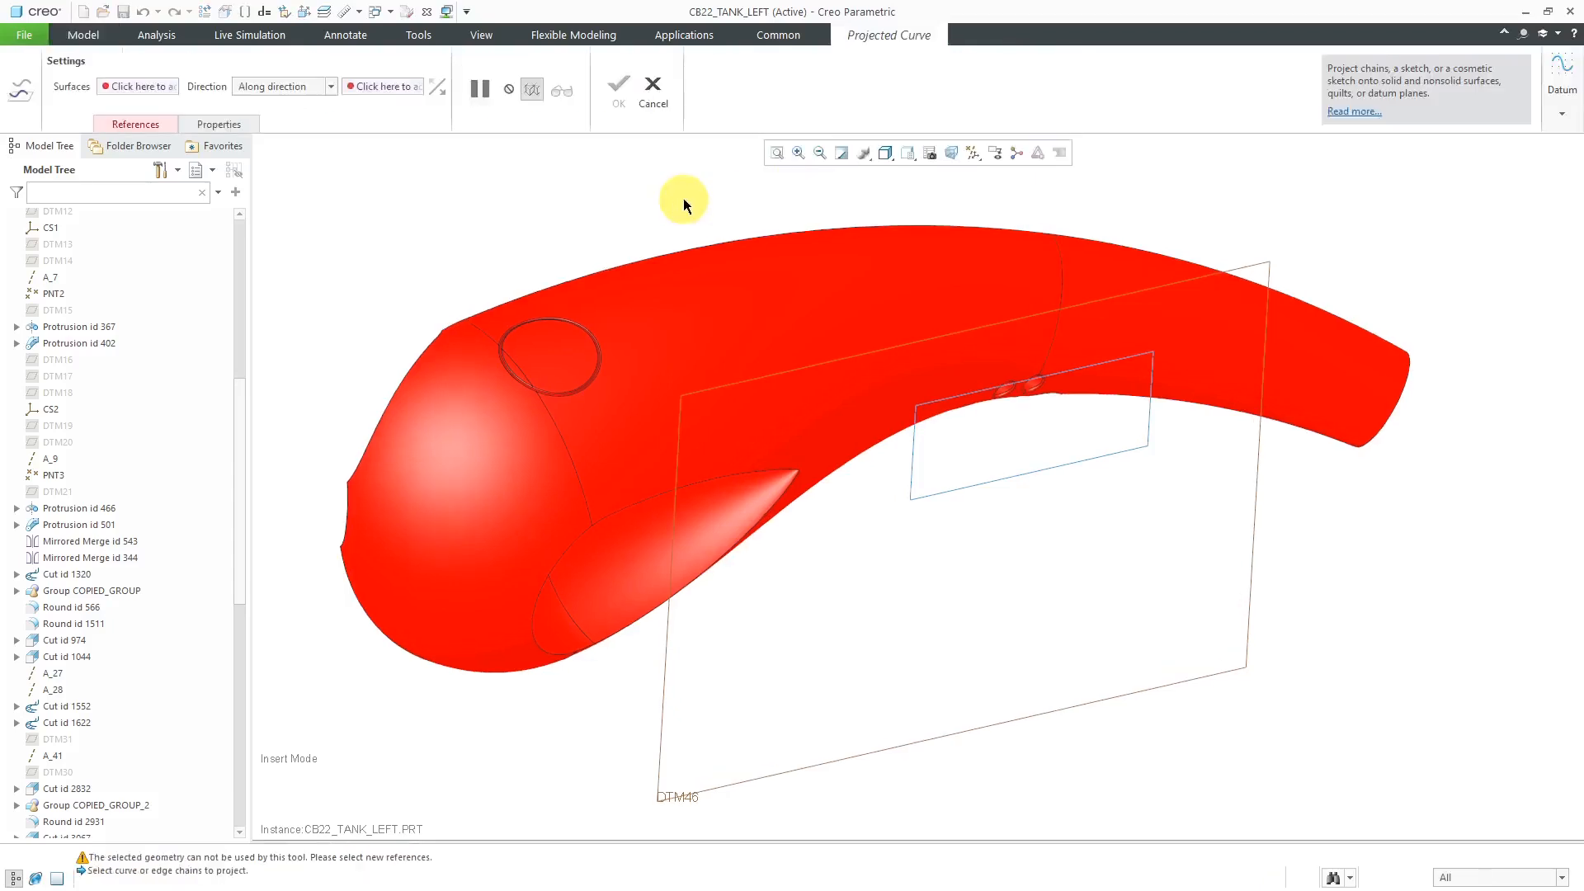
left_click(134, 124)
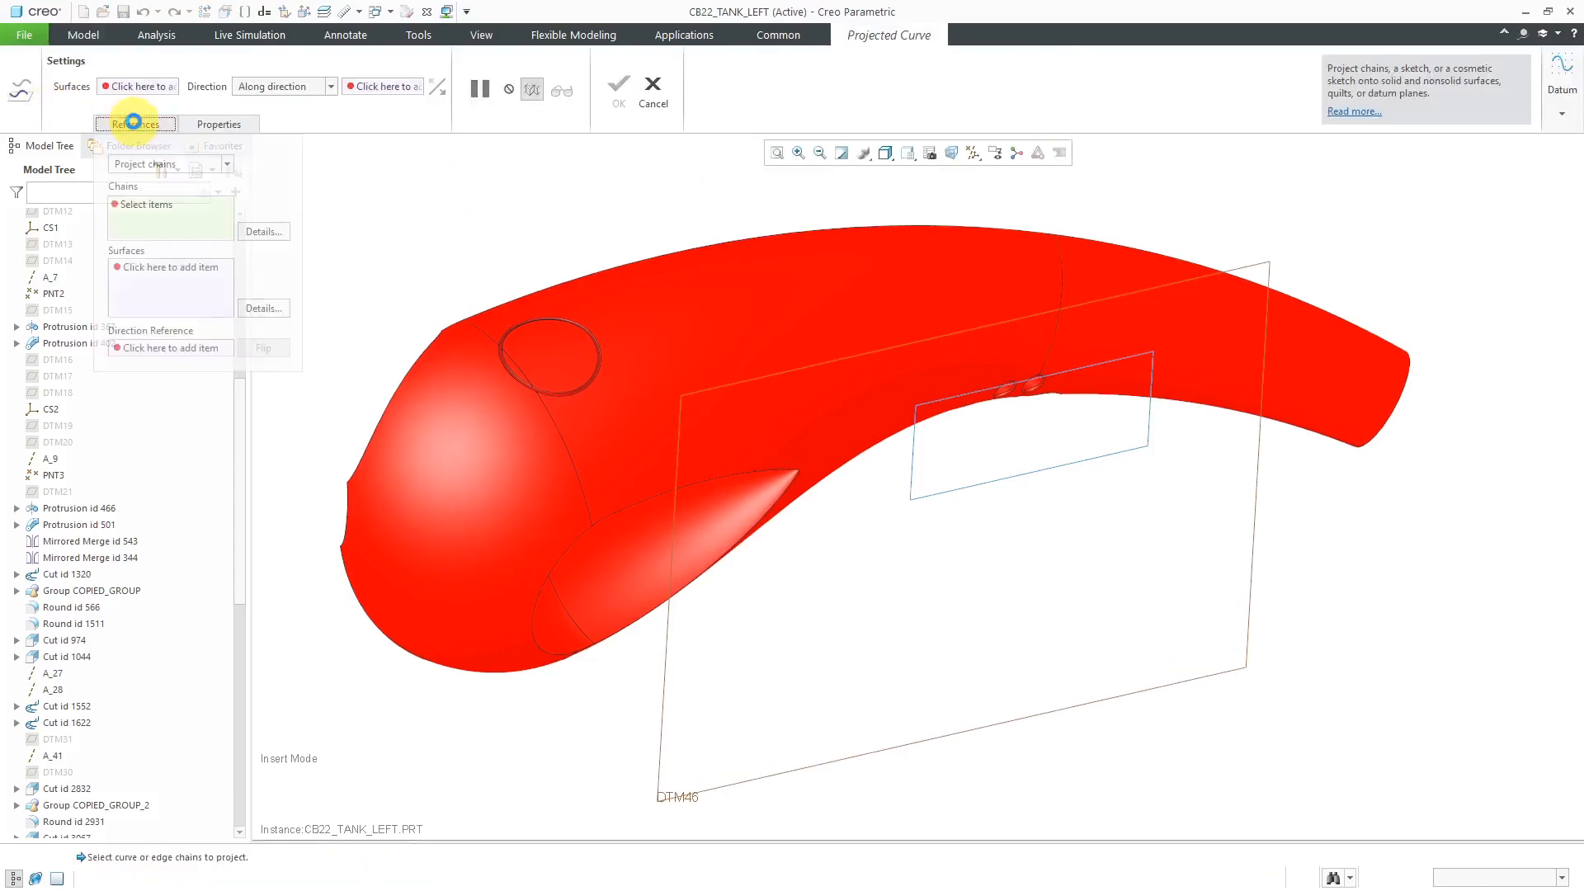
left_click(226, 164)
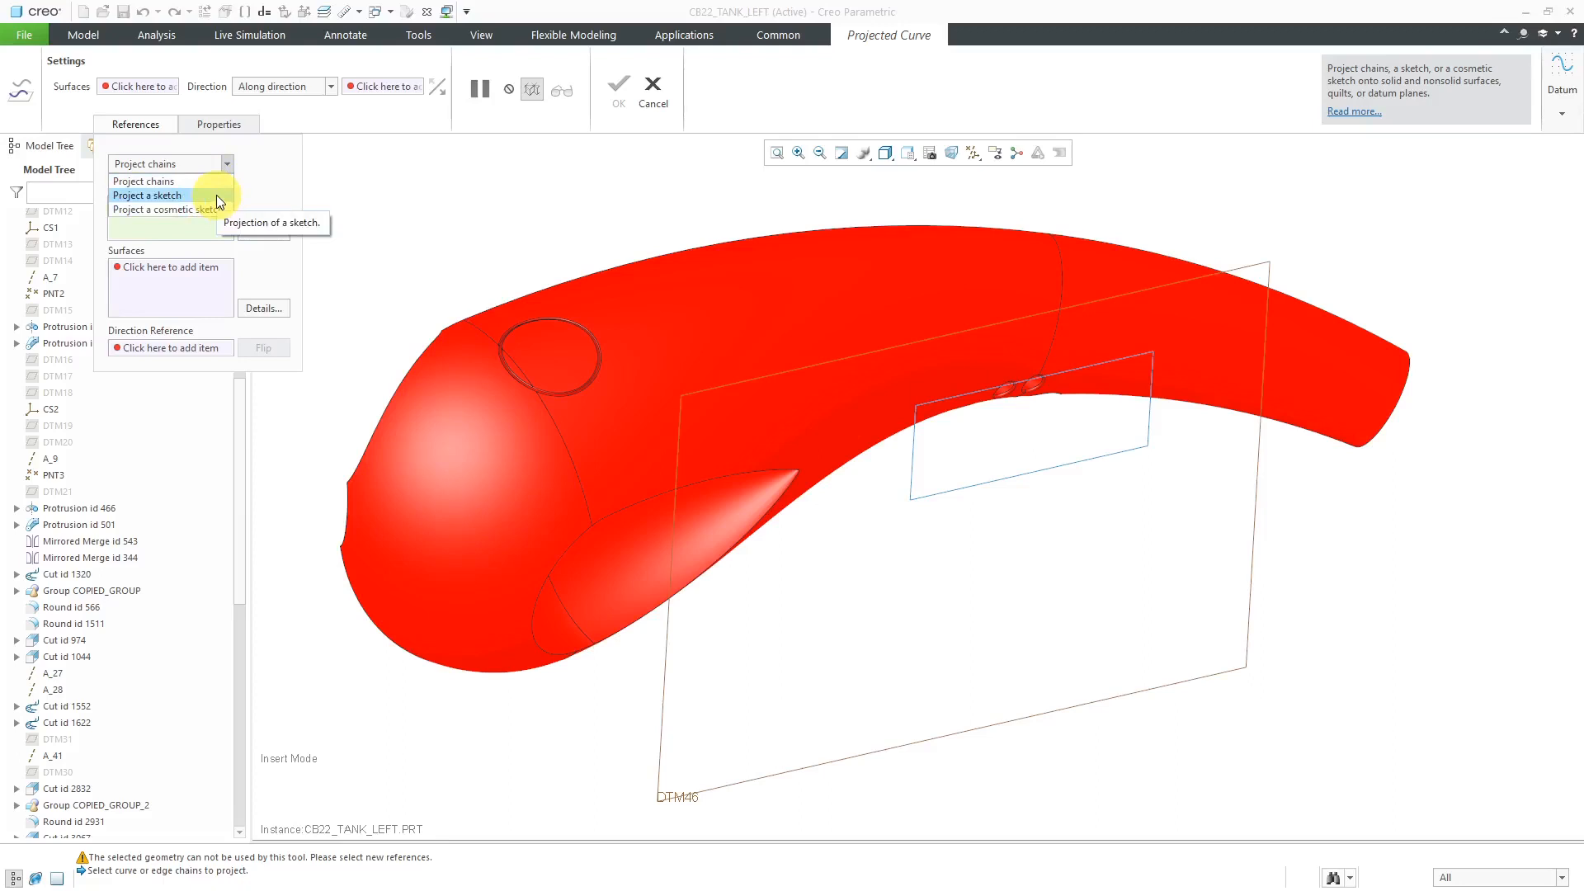
left_click(147, 195)
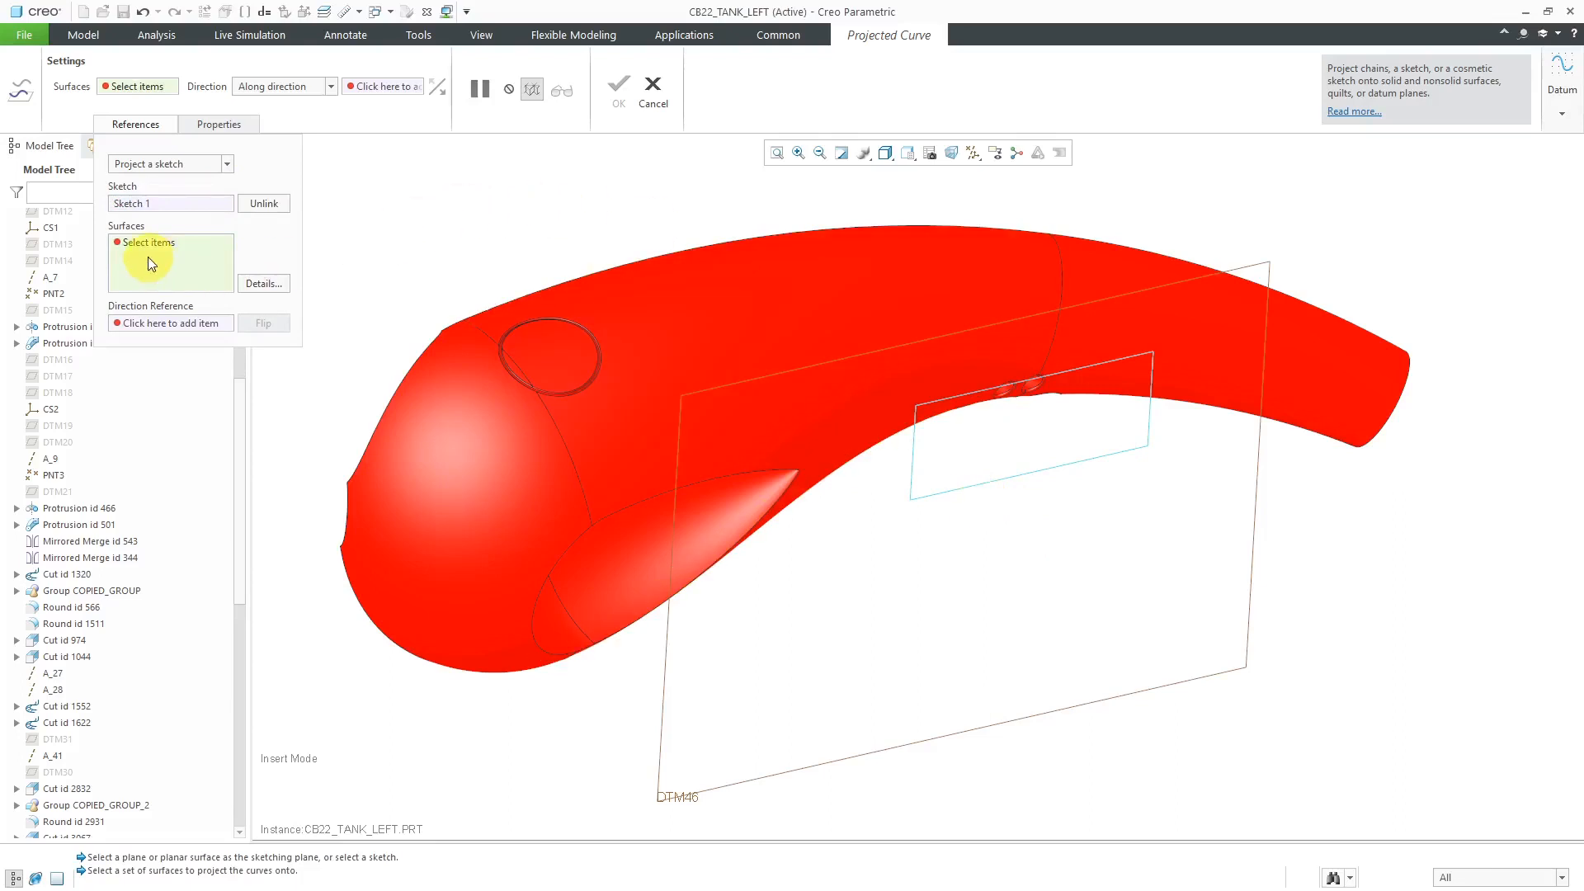
mouse_move(808, 303)
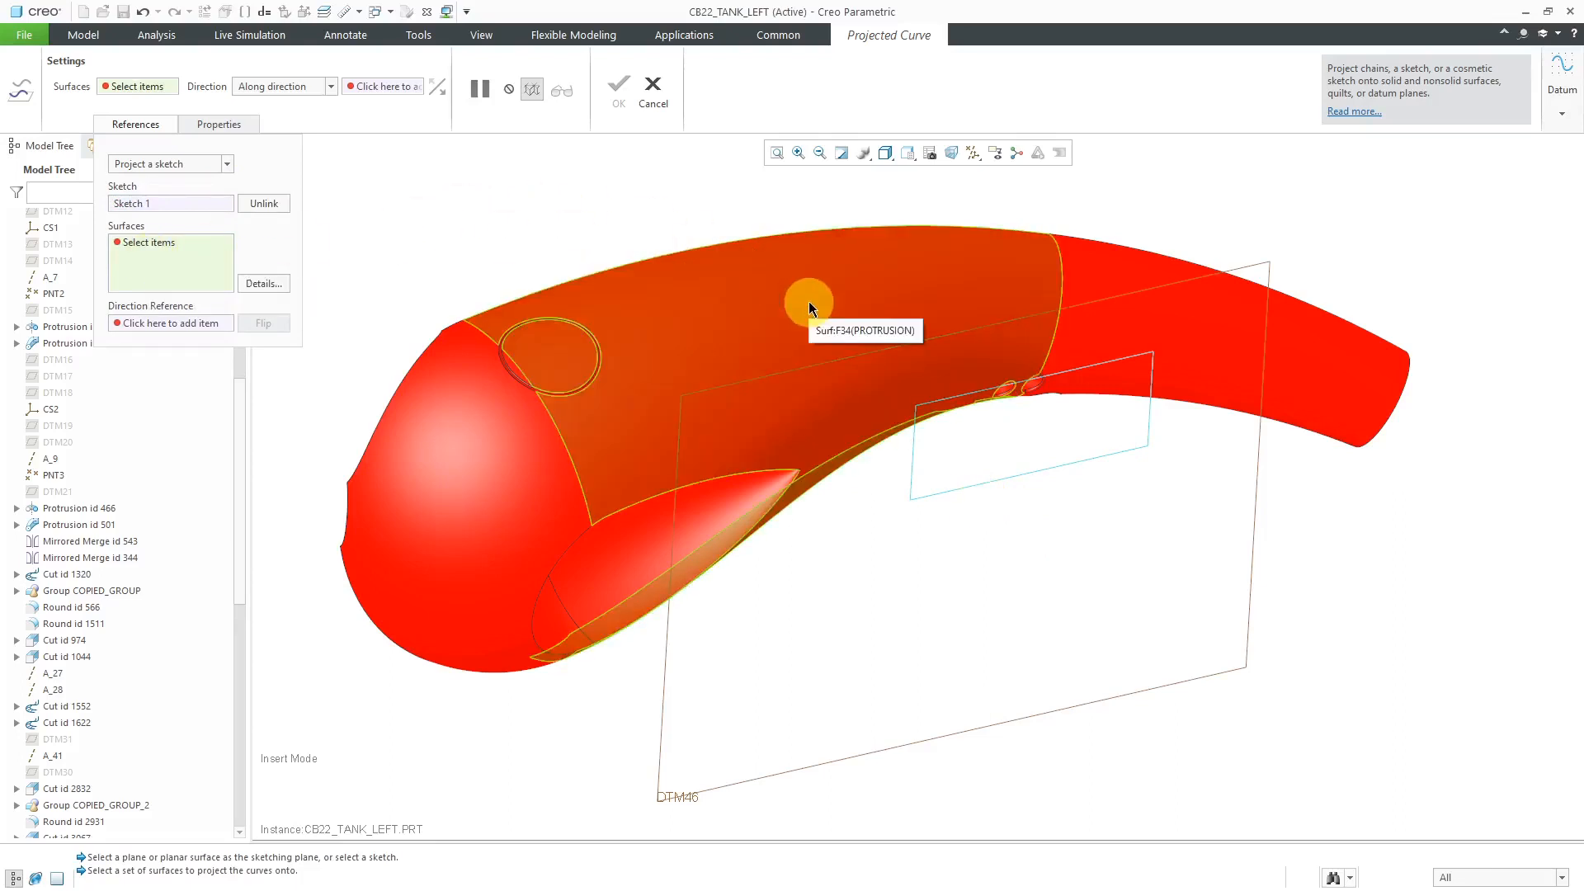
left_click(809, 304)
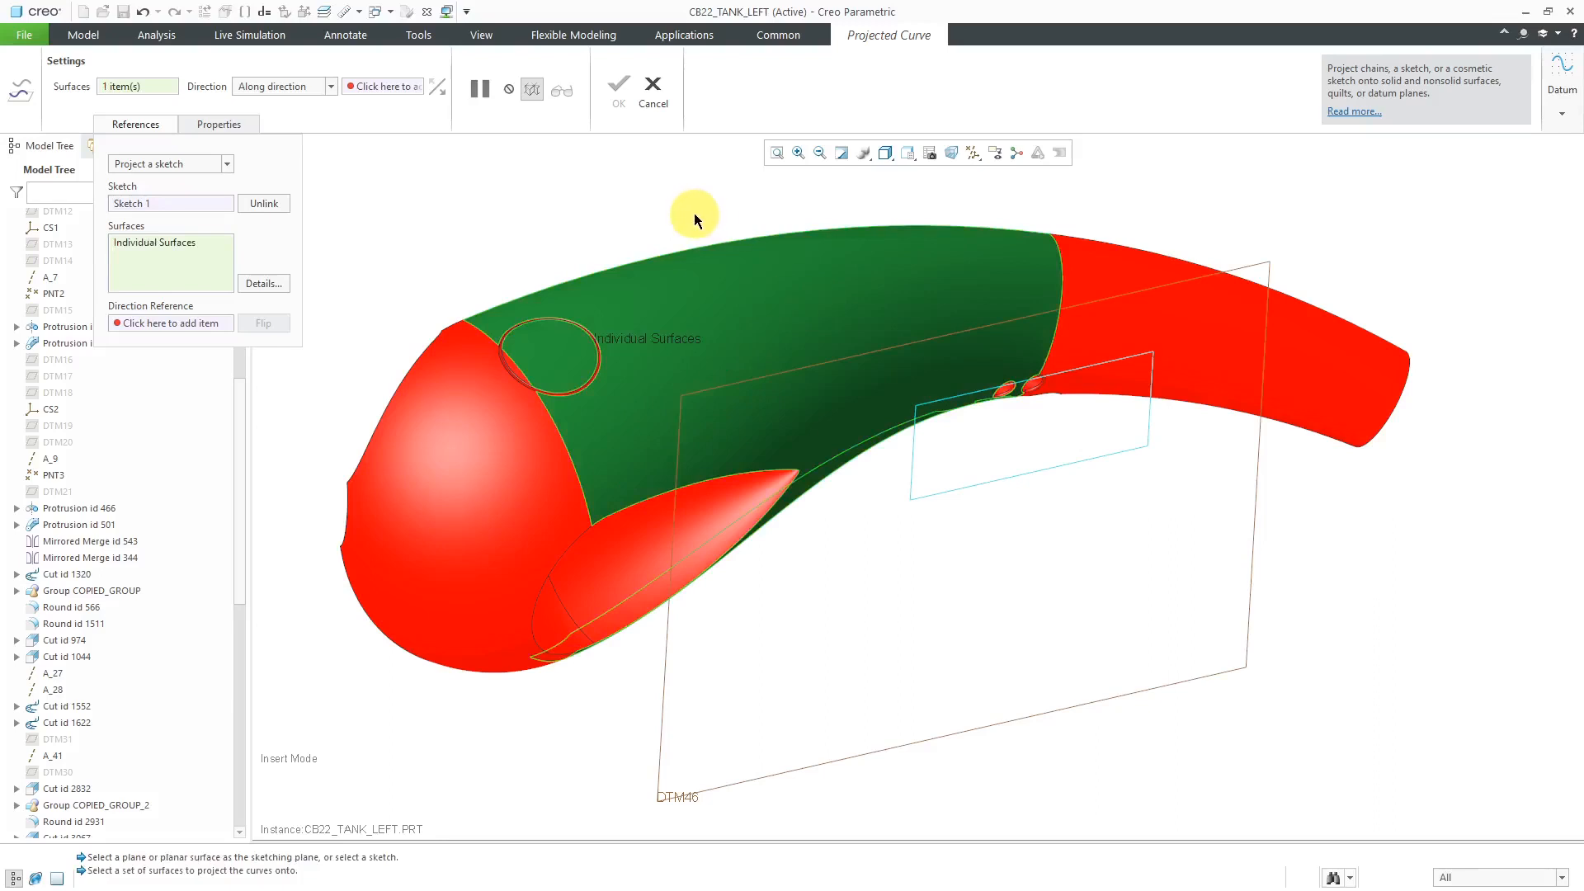
mouse_move(629, 213)
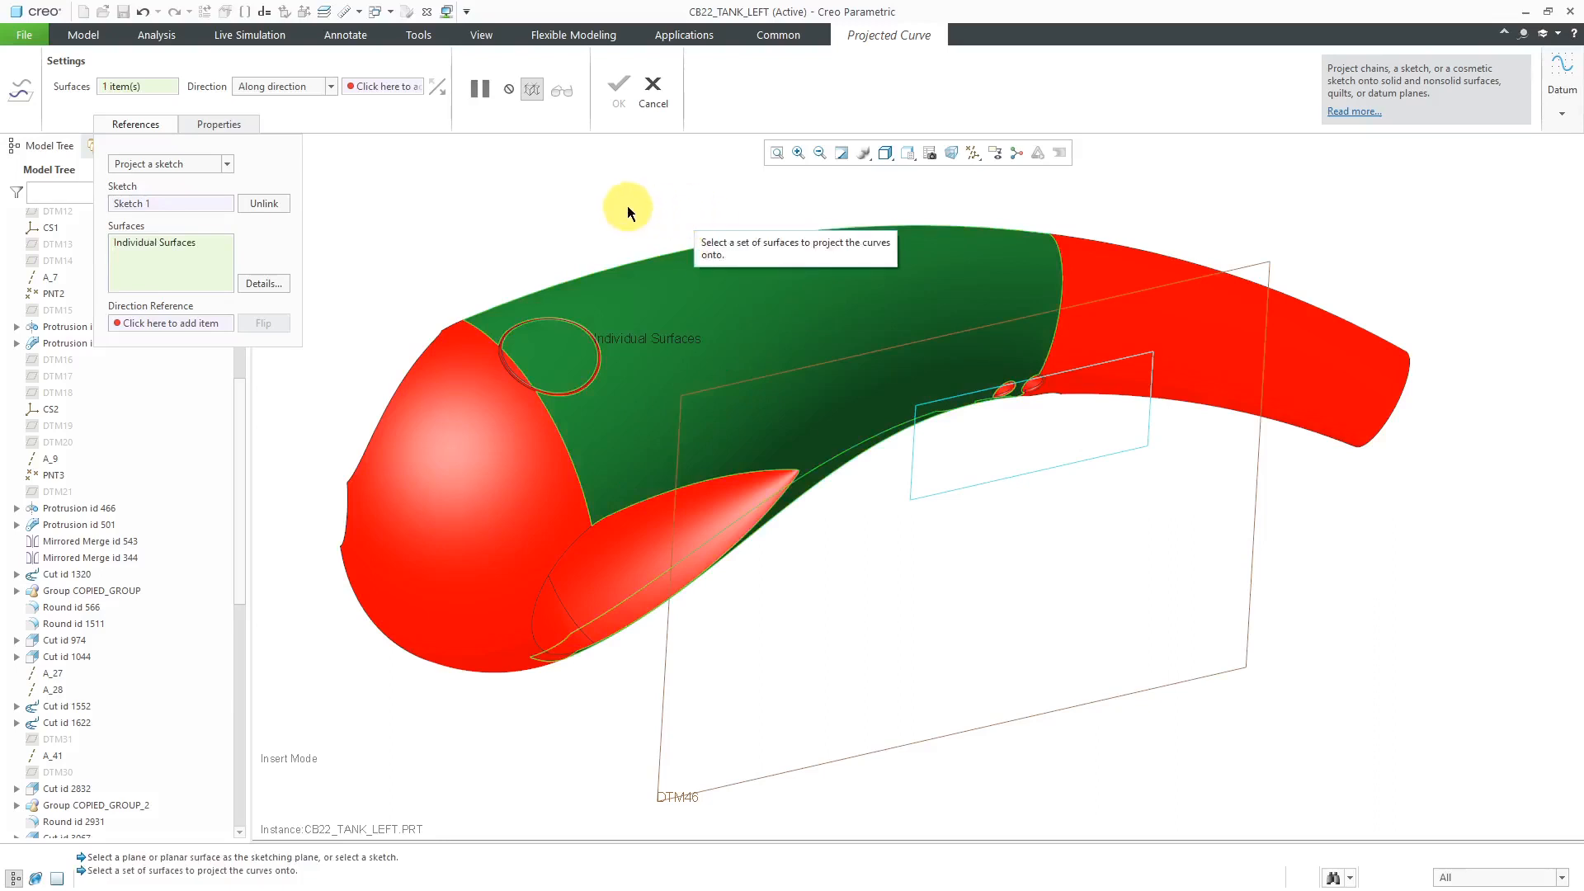
mouse_move(170, 322)
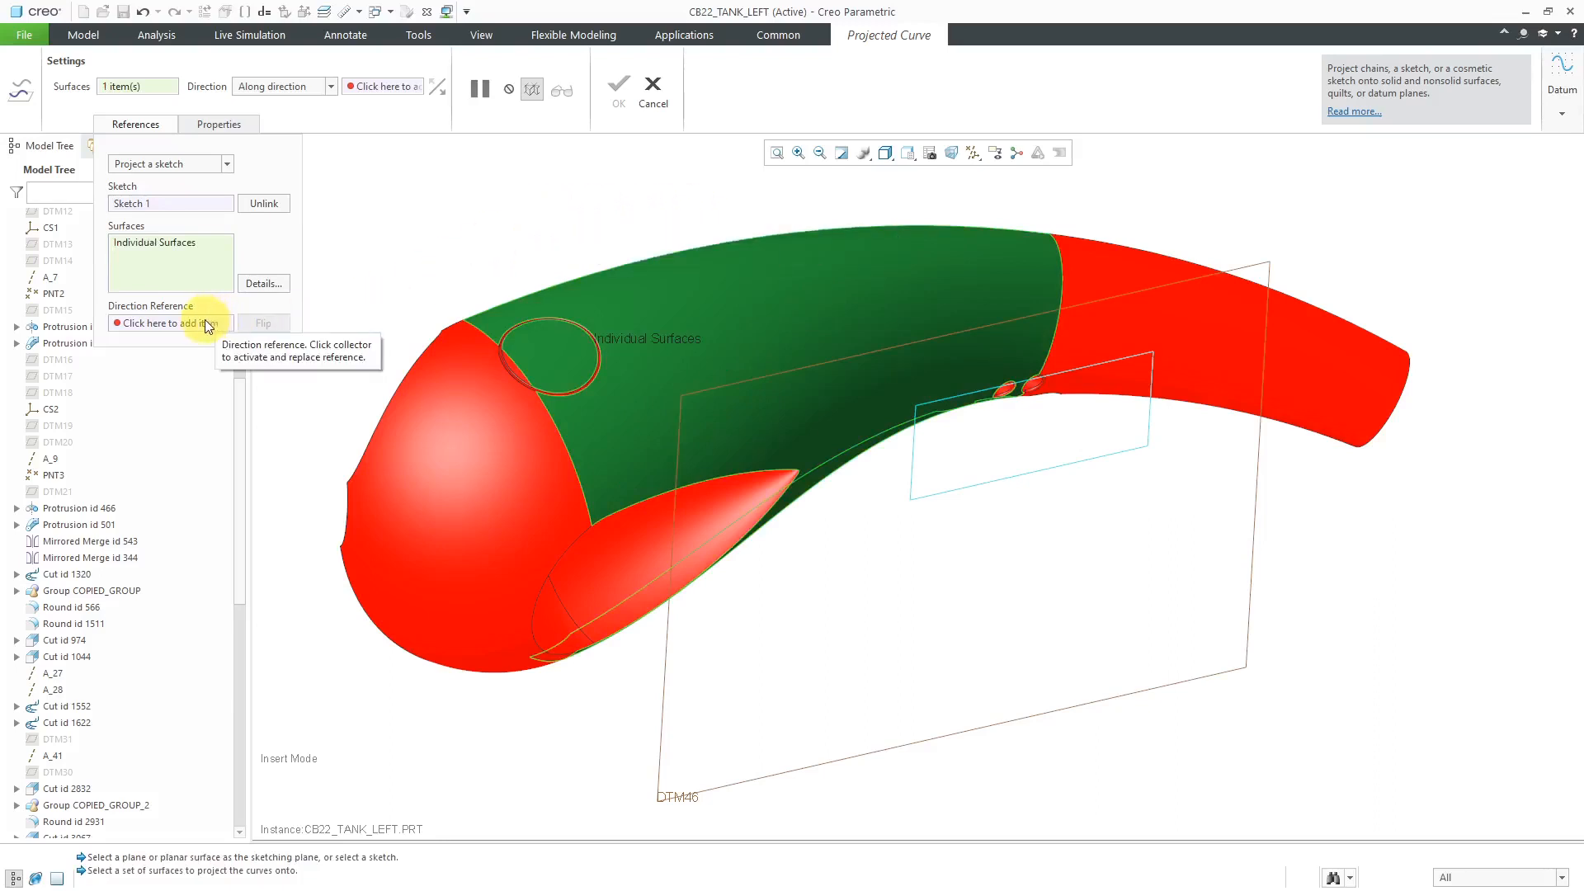
mouse_move(432, 243)
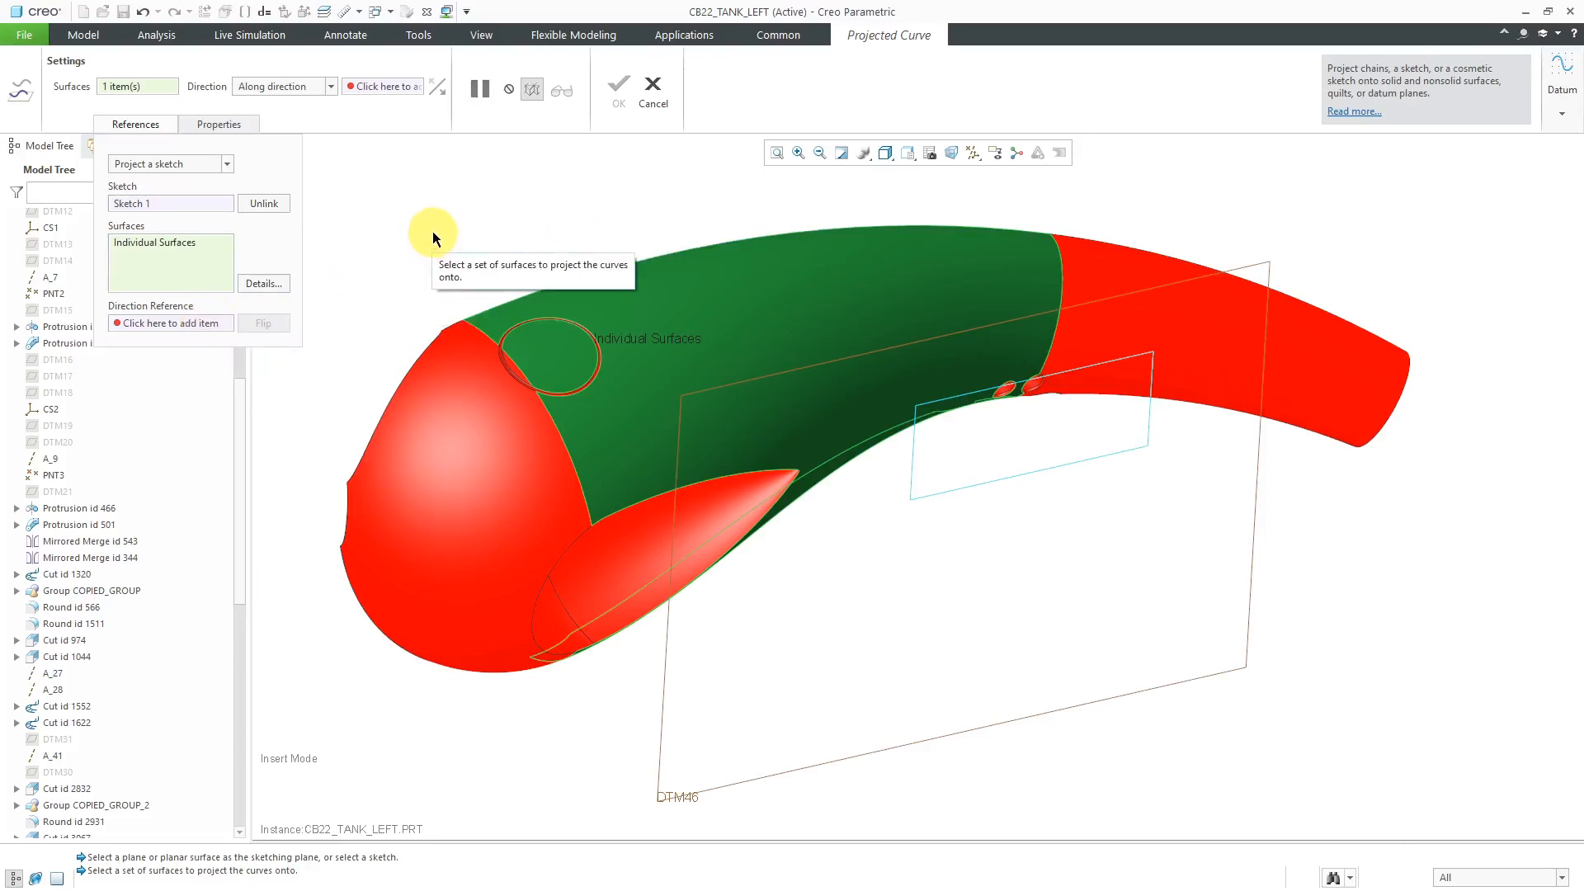
mouse_move(170, 322)
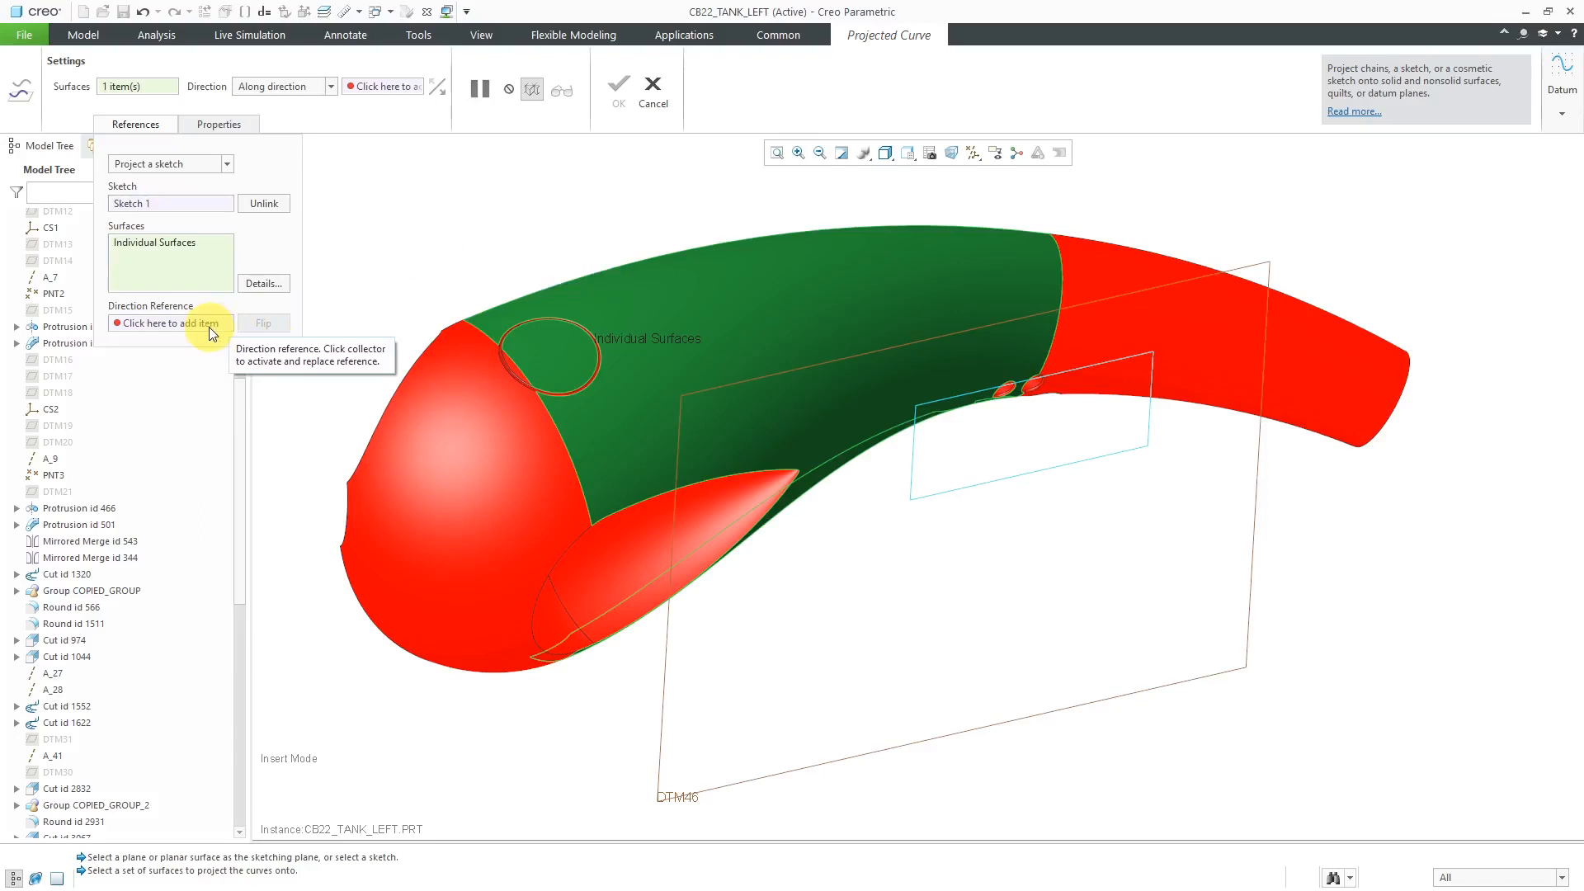
right_click(475, 219)
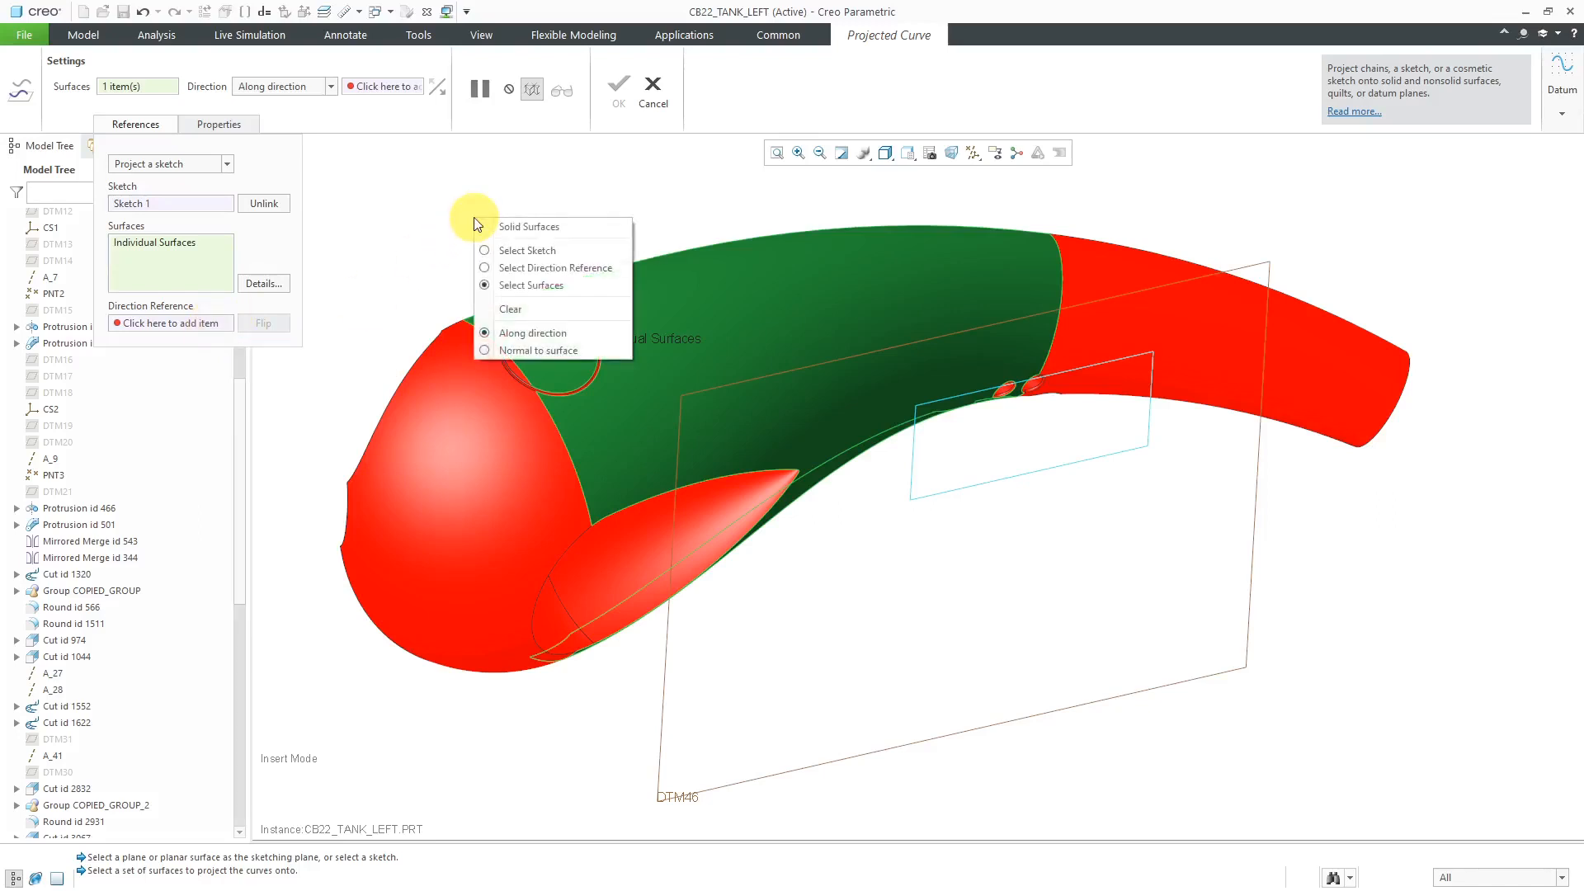
mouse_move(541, 267)
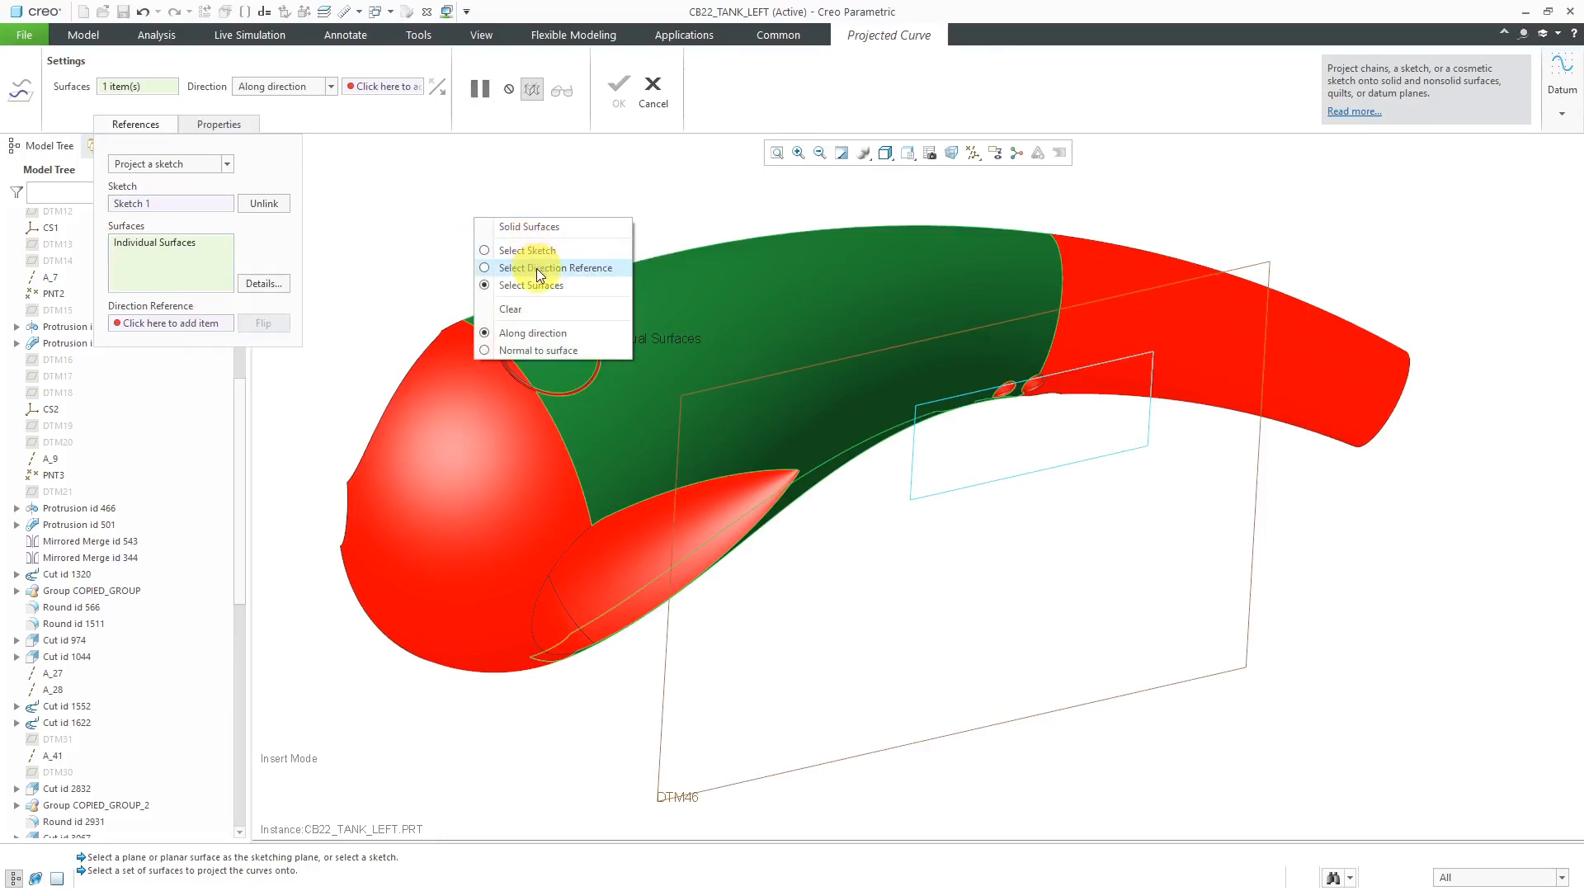
Use datum plane DTM46 as the projection direction so the rectangle previews on the tank
left_click(551, 267)
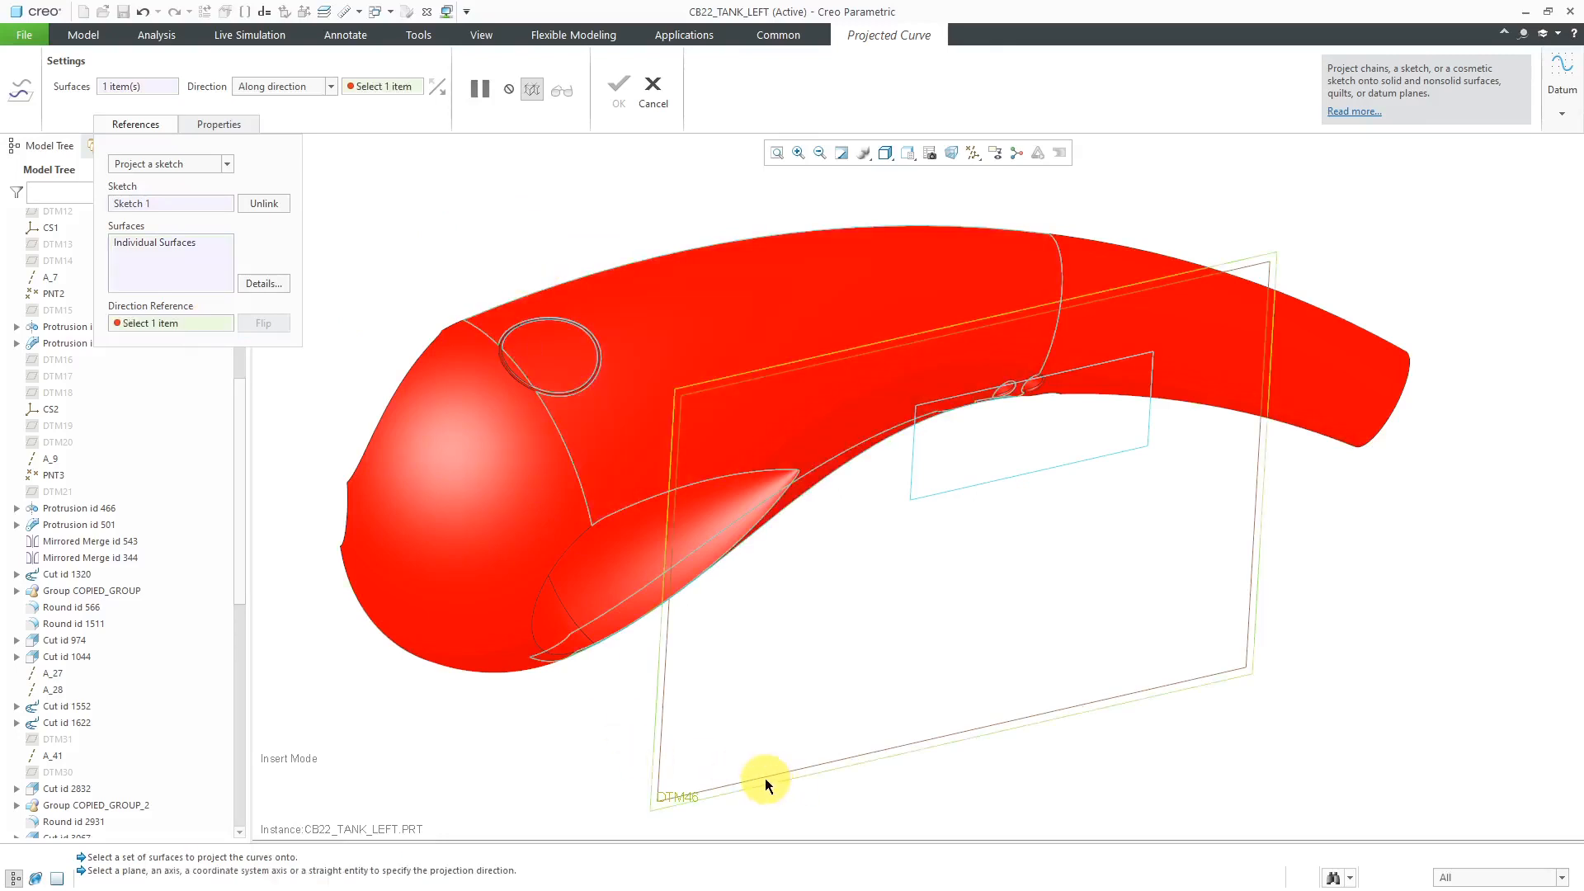
left_click(765, 790)
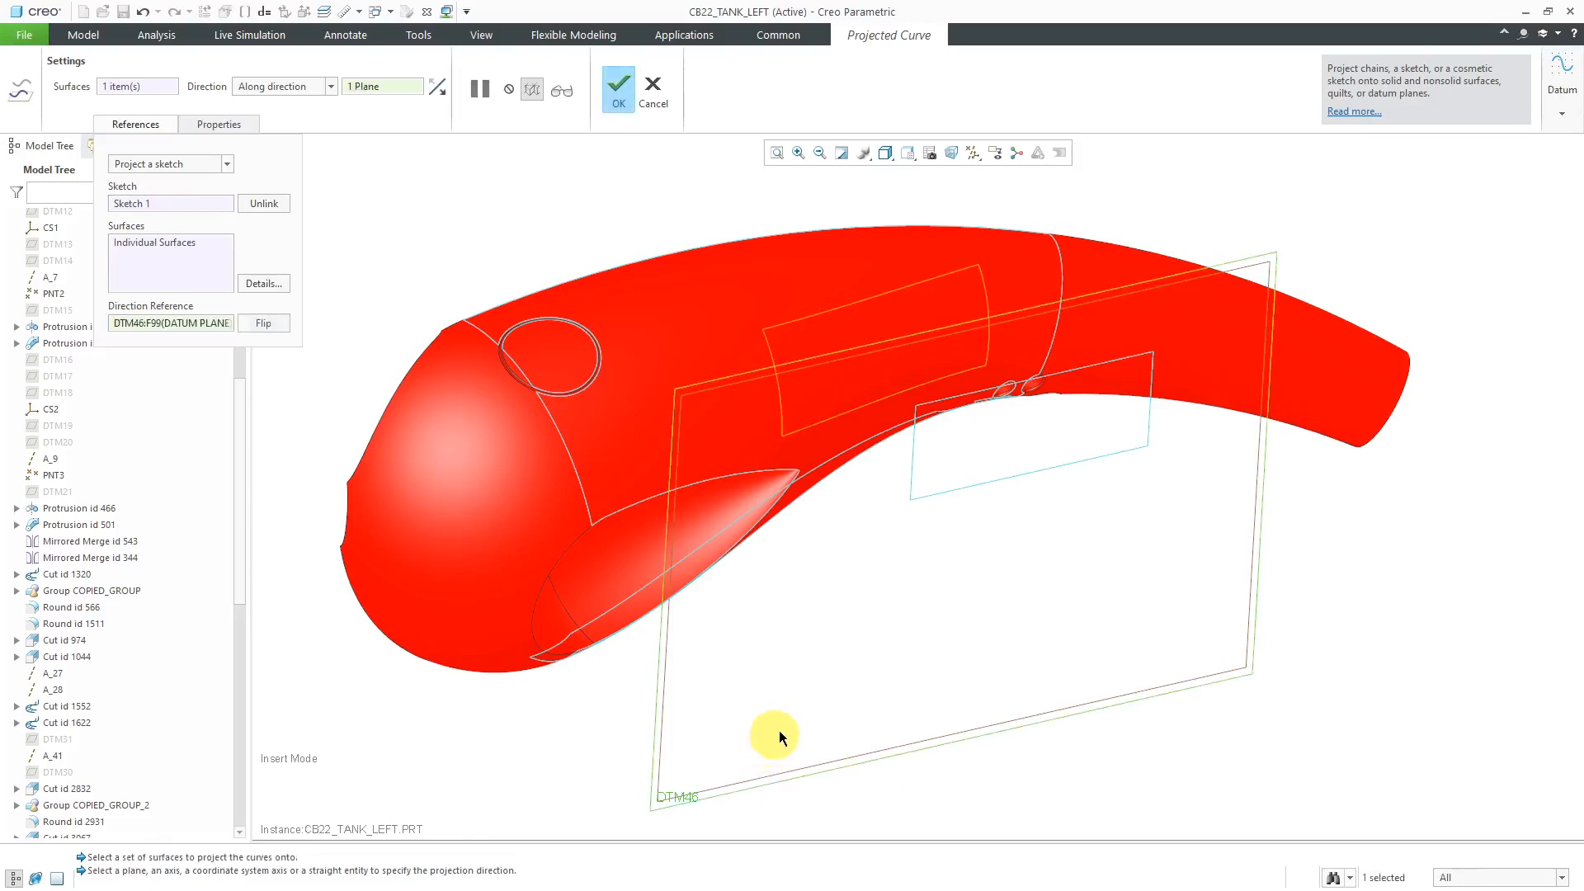
mouse_move(820, 688)
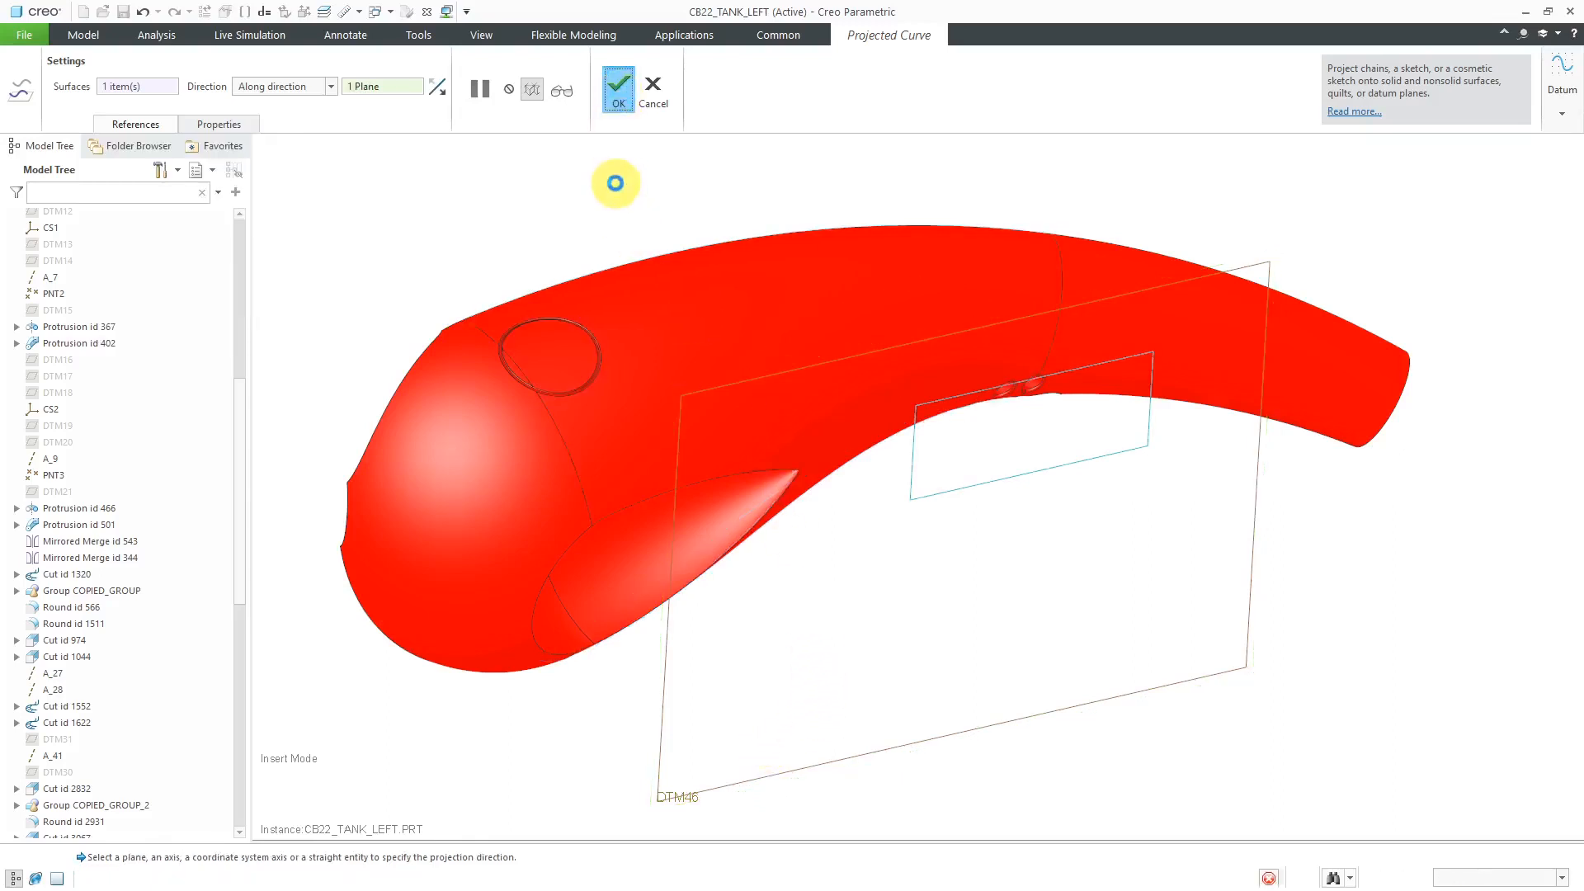
Confirm the projected curve as Project 4 and scroll back through the Model Tree
left_click(617, 82)
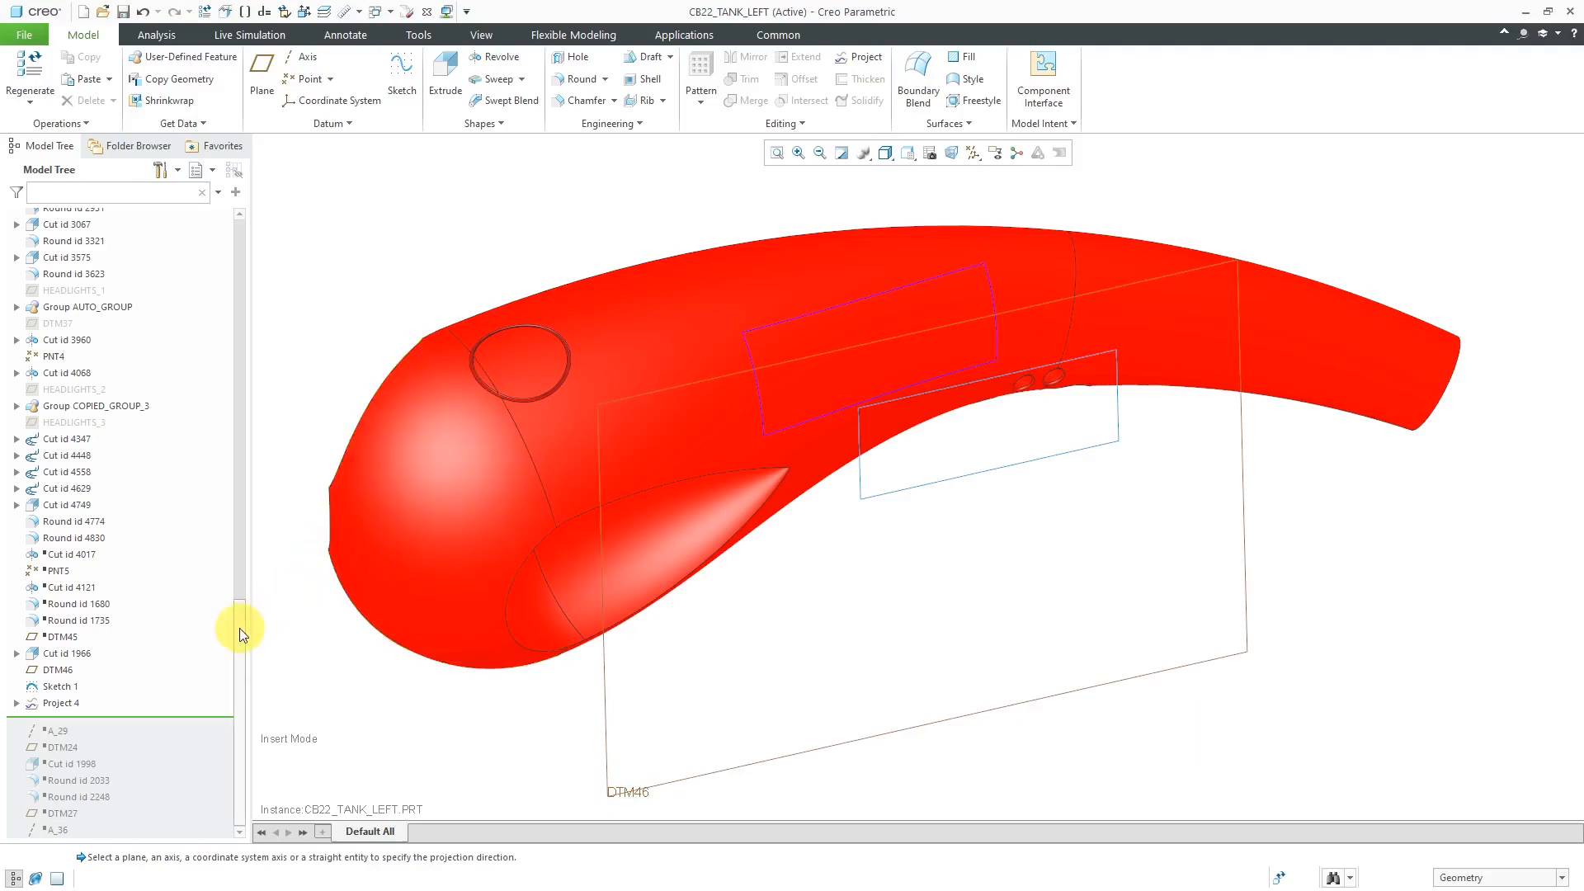
scroll("up", 3)
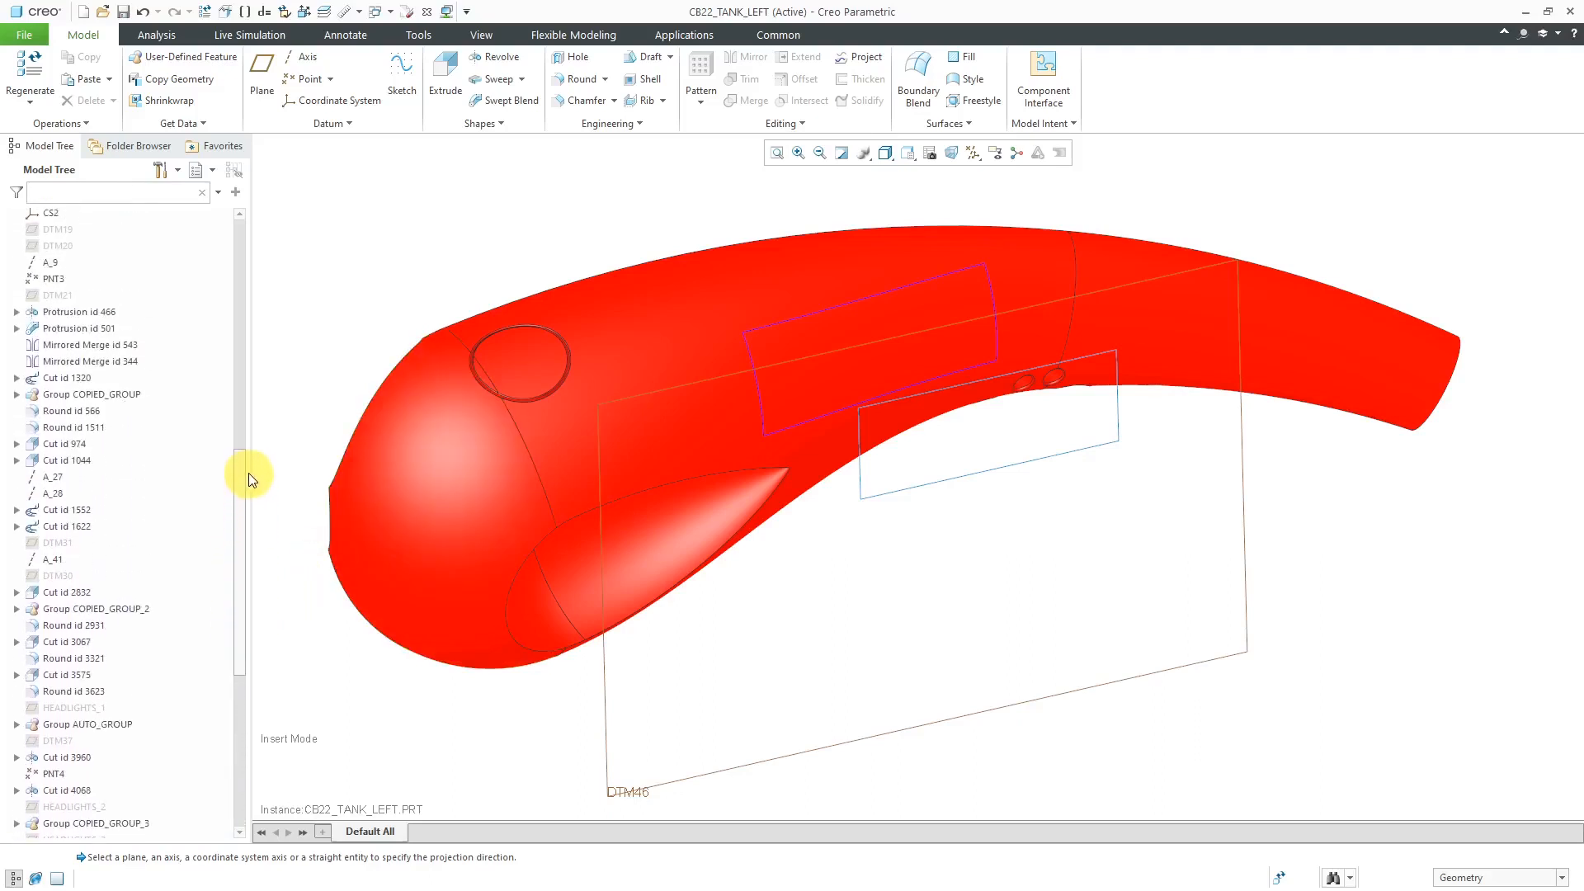
scroll("up", 3)
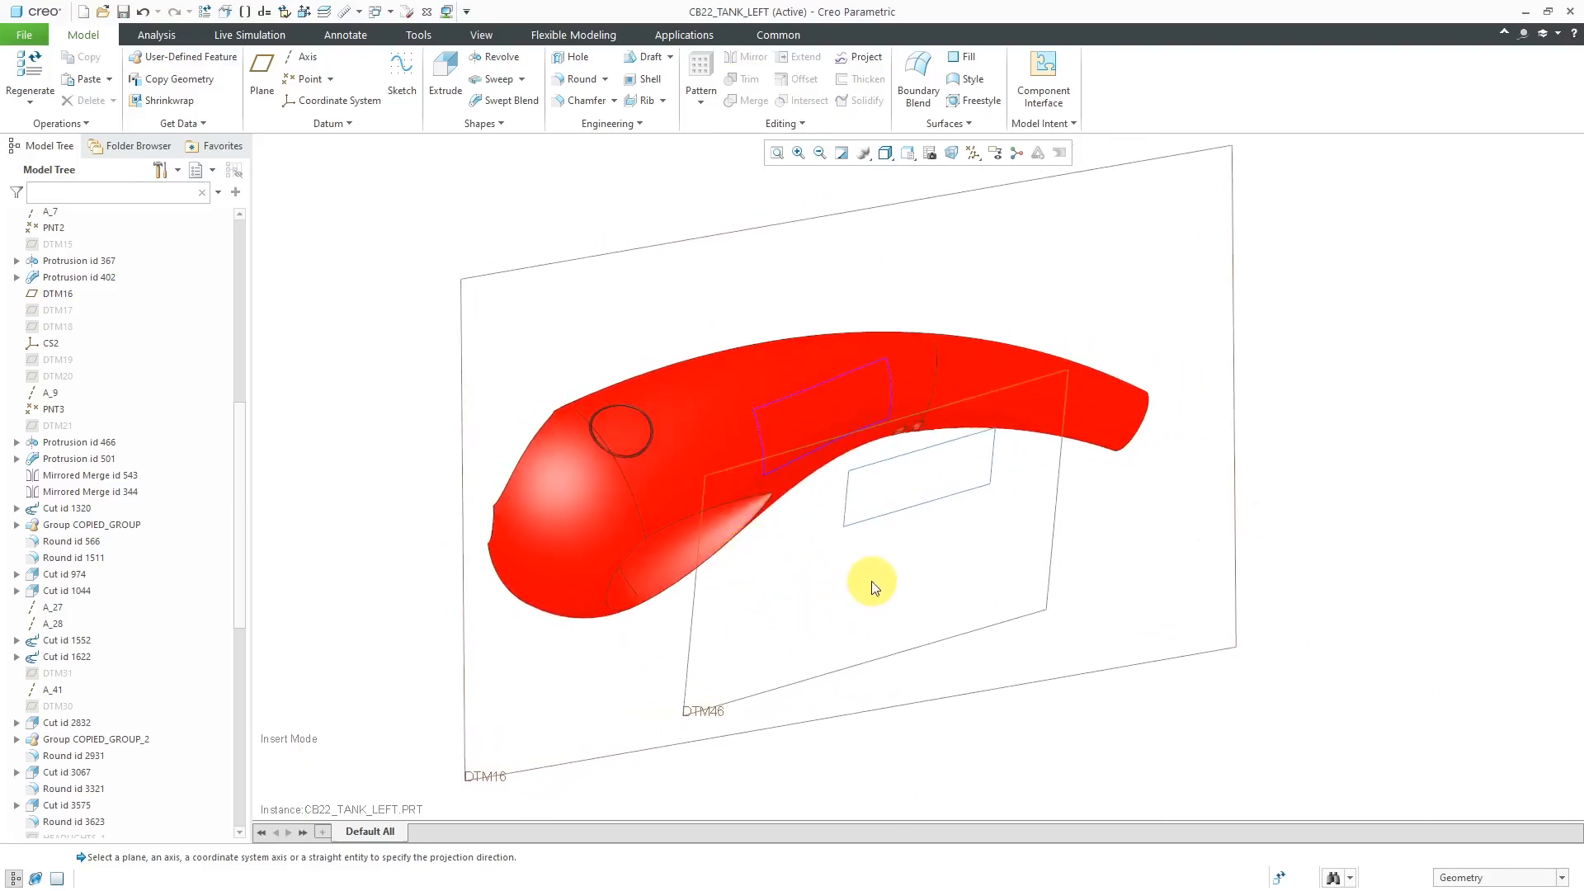
mouse_move(863, 56)
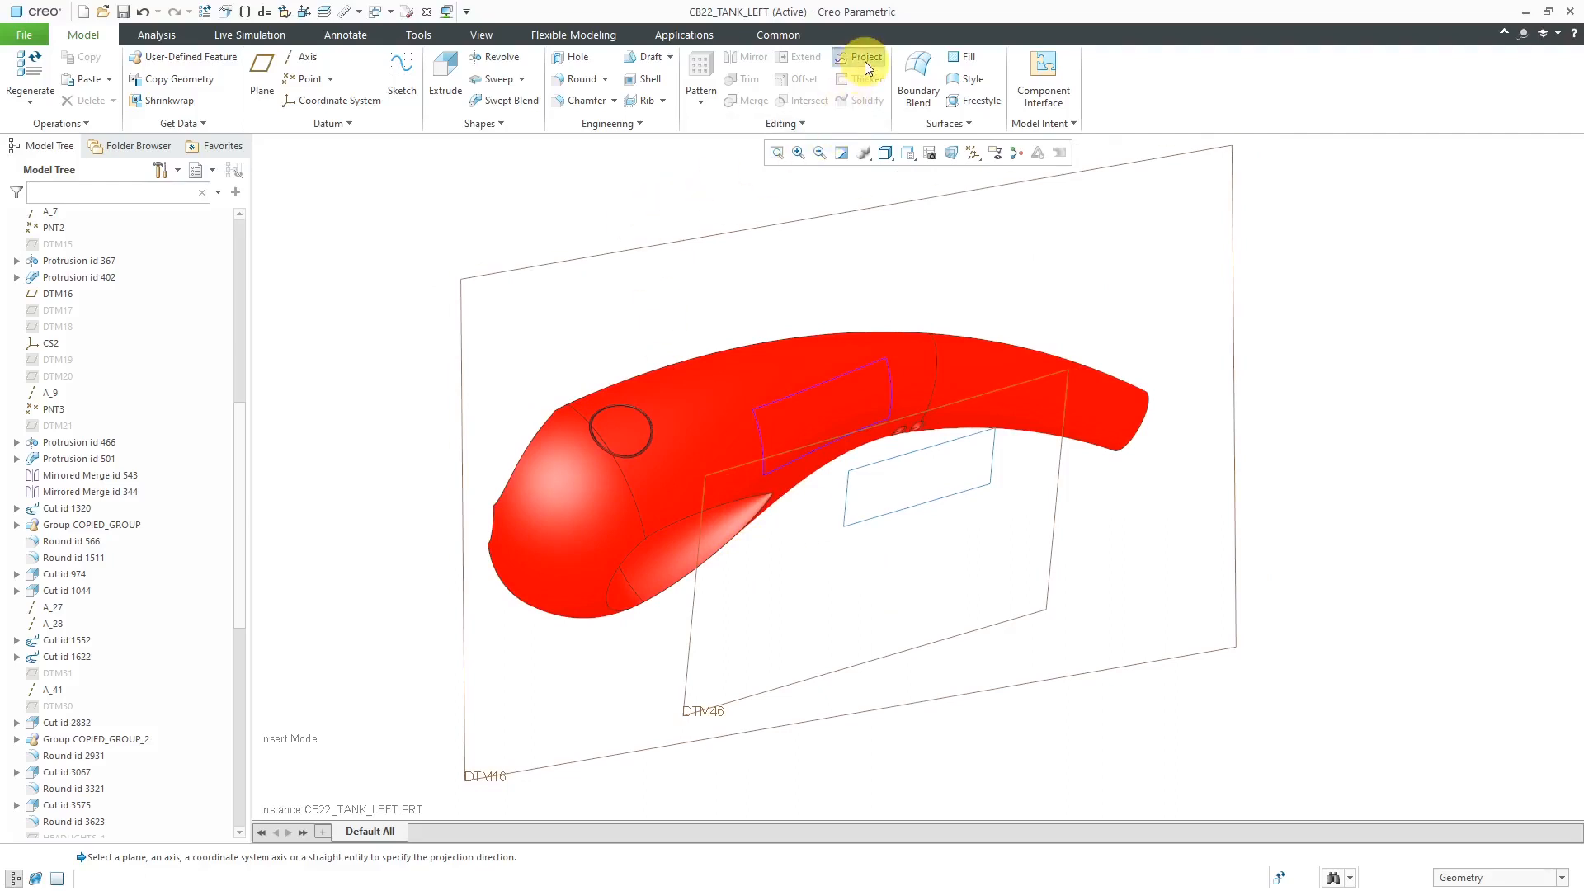
Start a new projected curve of Sketch 1 using datum plane DTM16 as its direction reference
left_click(861, 56)
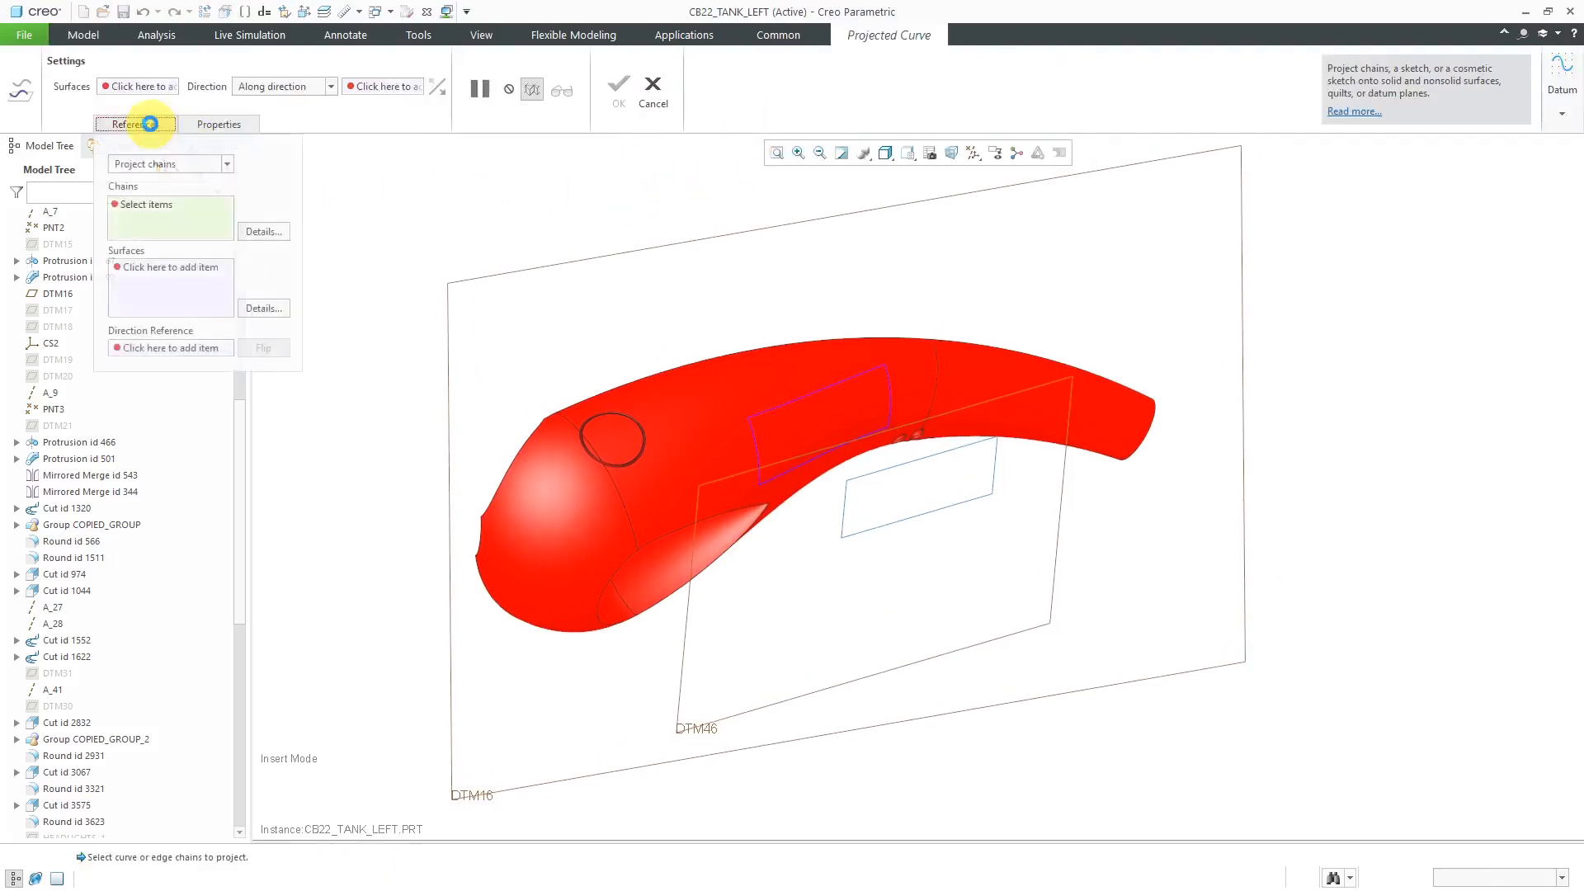
left_click(226, 163)
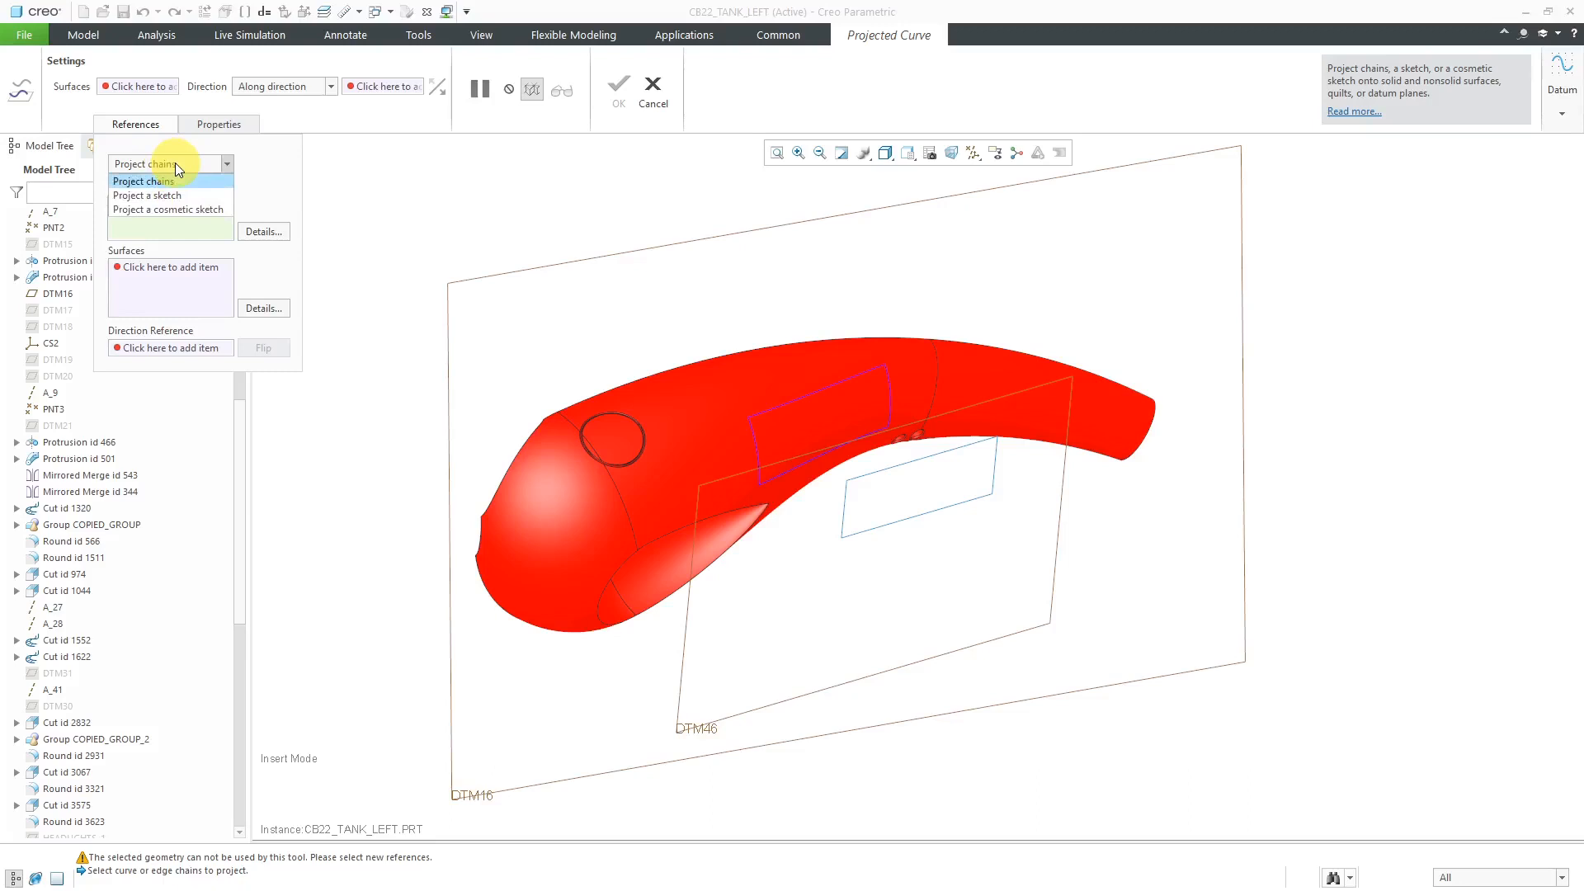
mouse_move(149, 195)
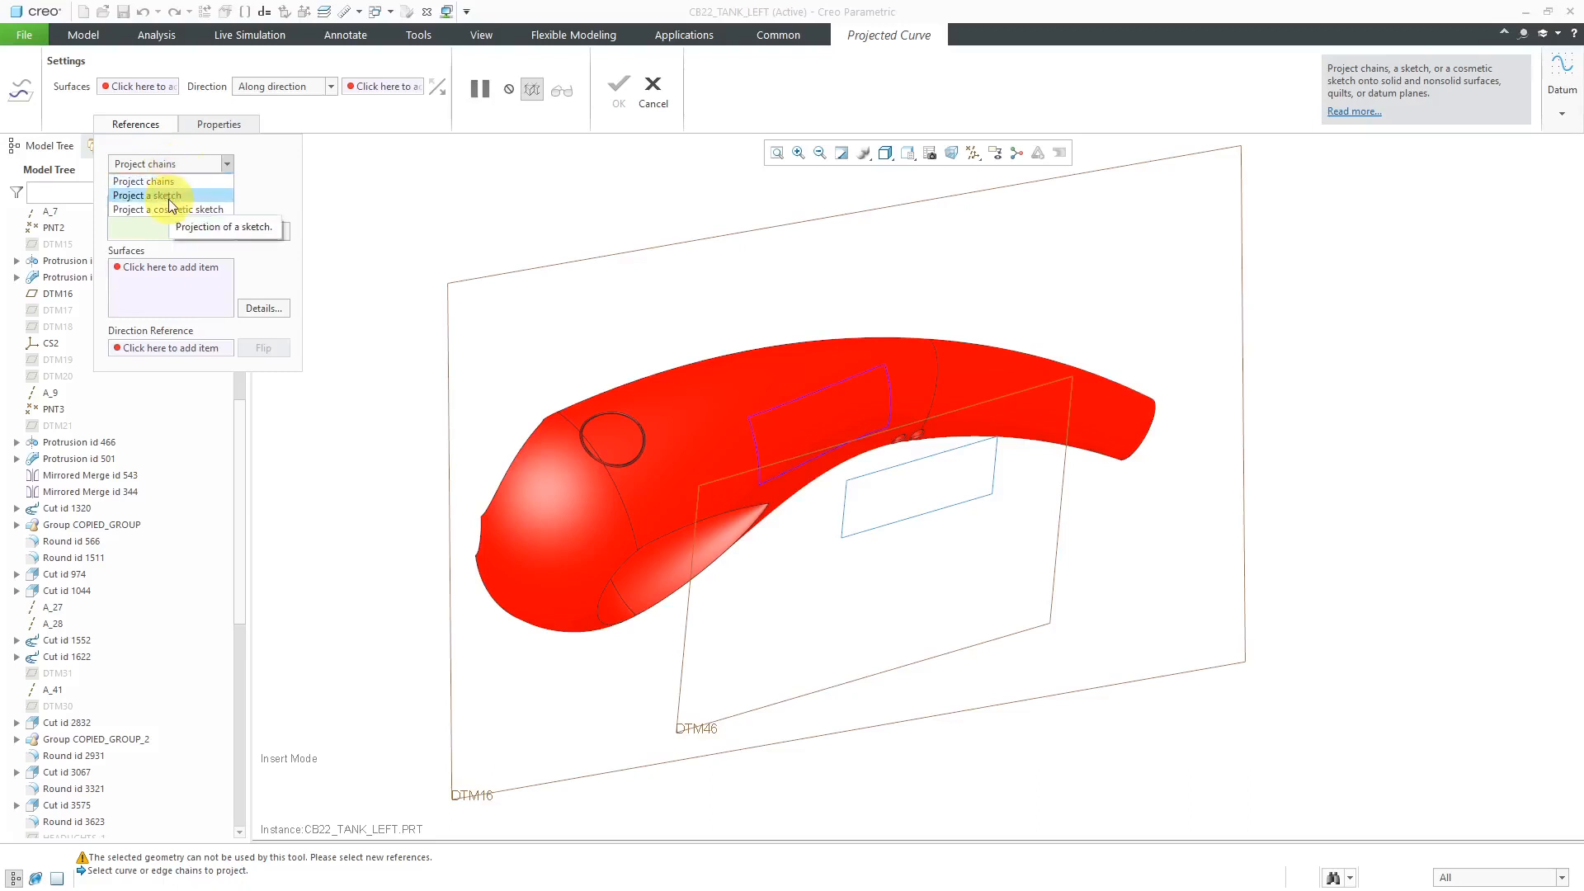
left_click(148, 194)
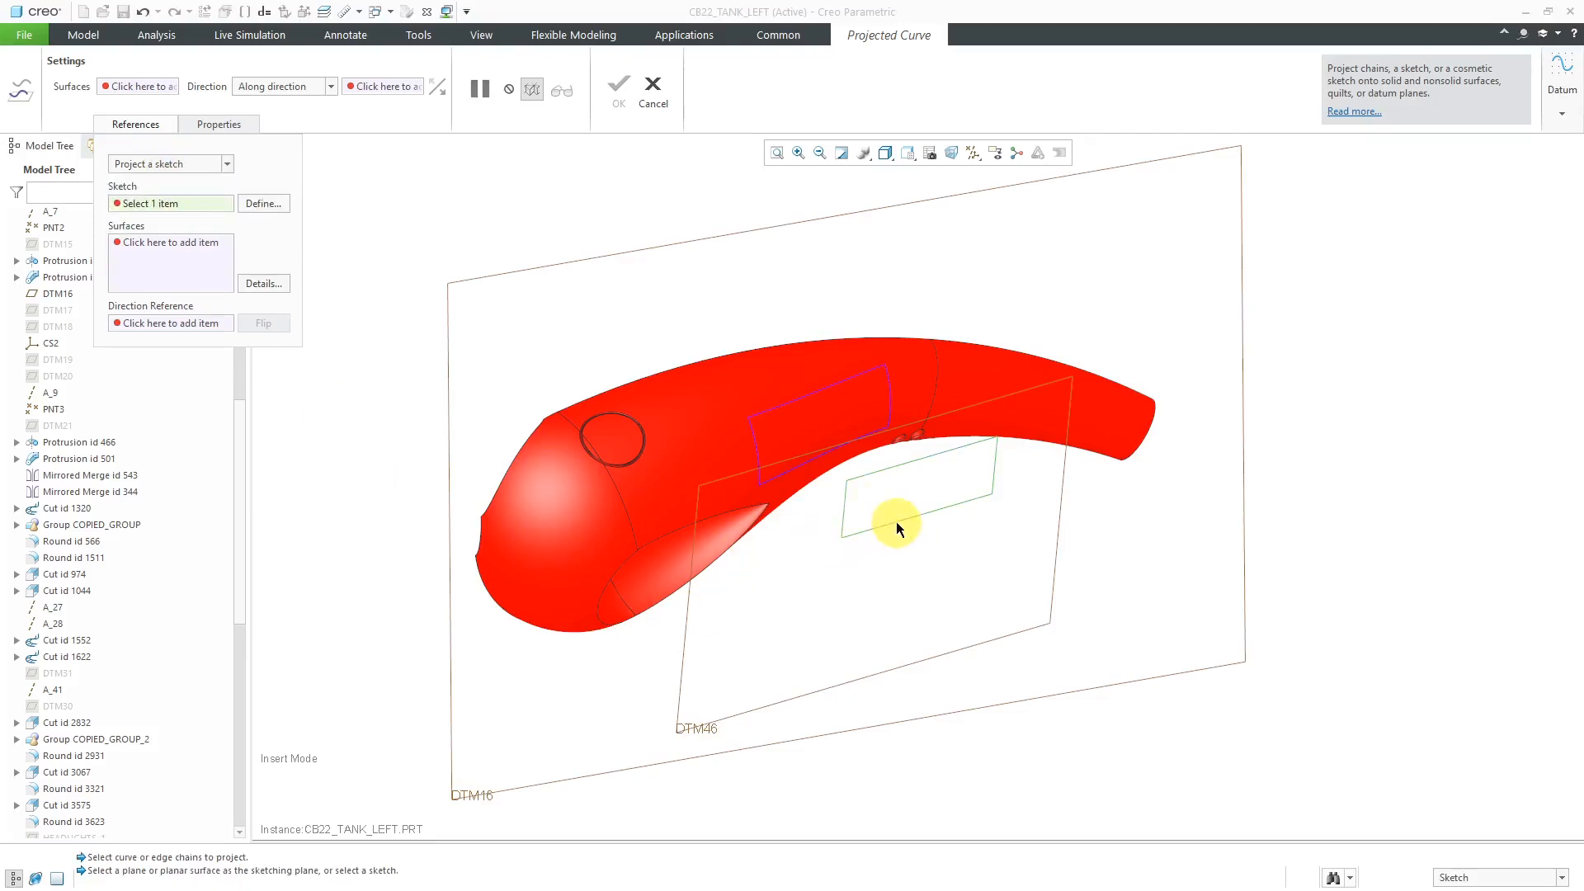
left_click(753, 485)
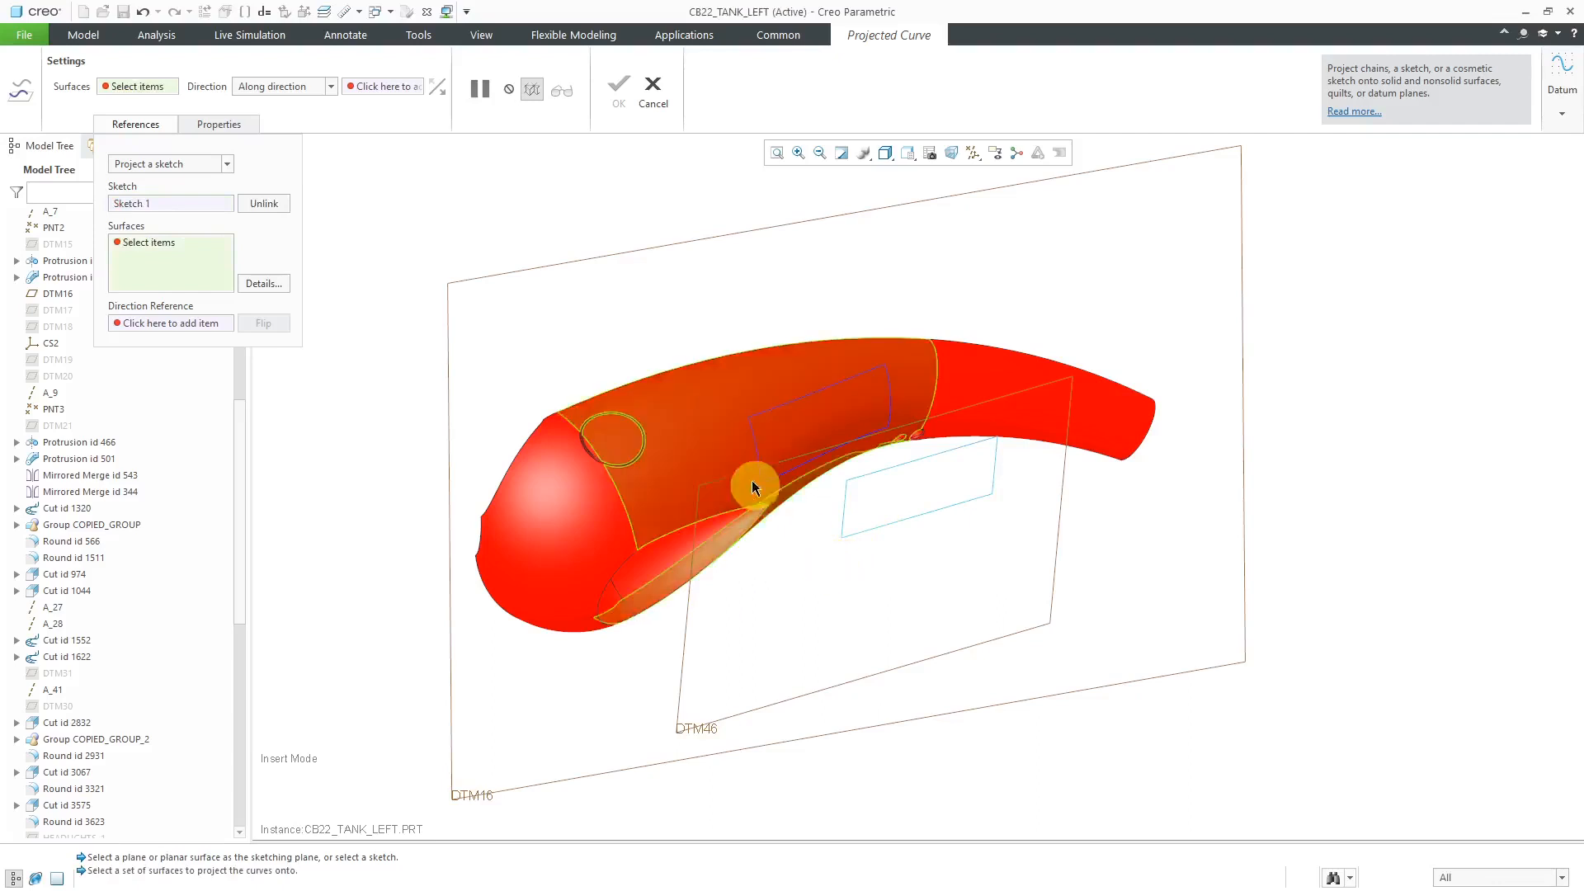
mouse_move(732, 465)
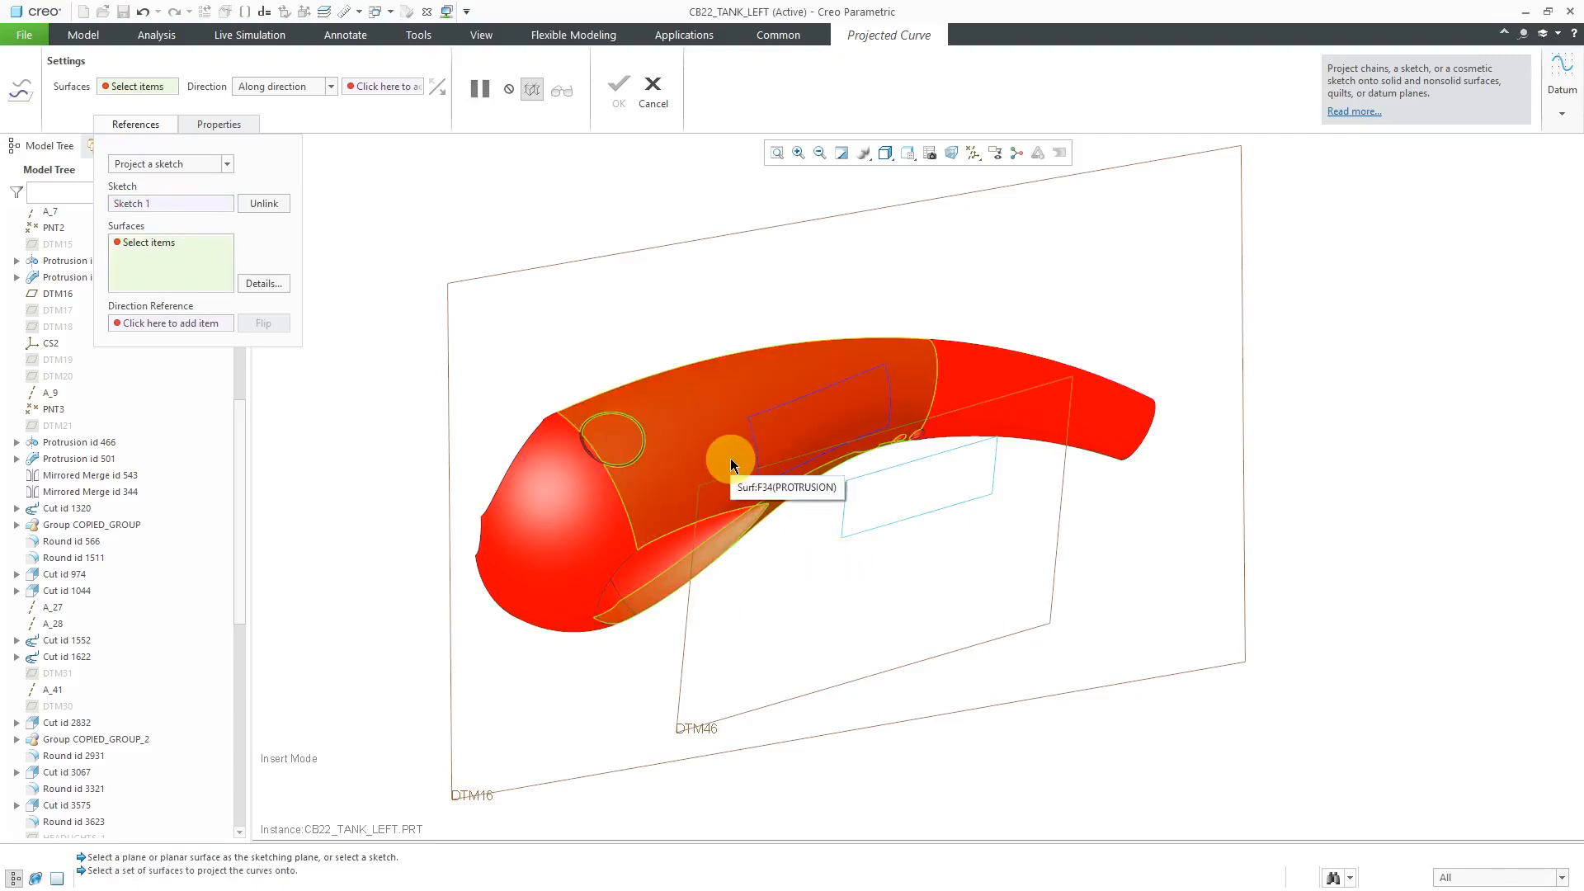
right_click(731, 457)
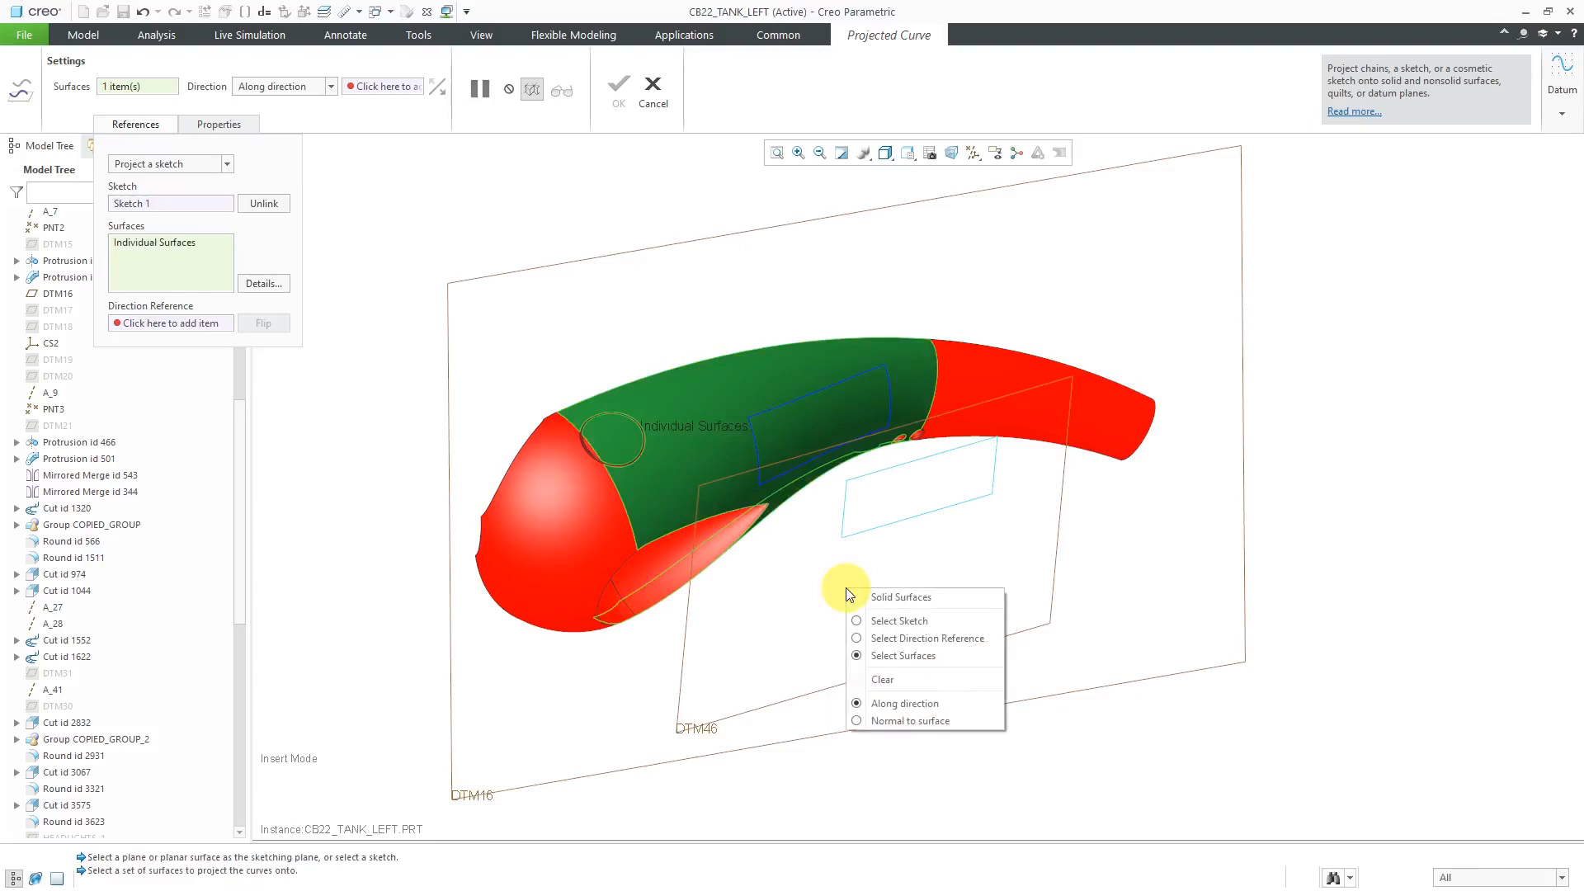
mouse_move(920, 638)
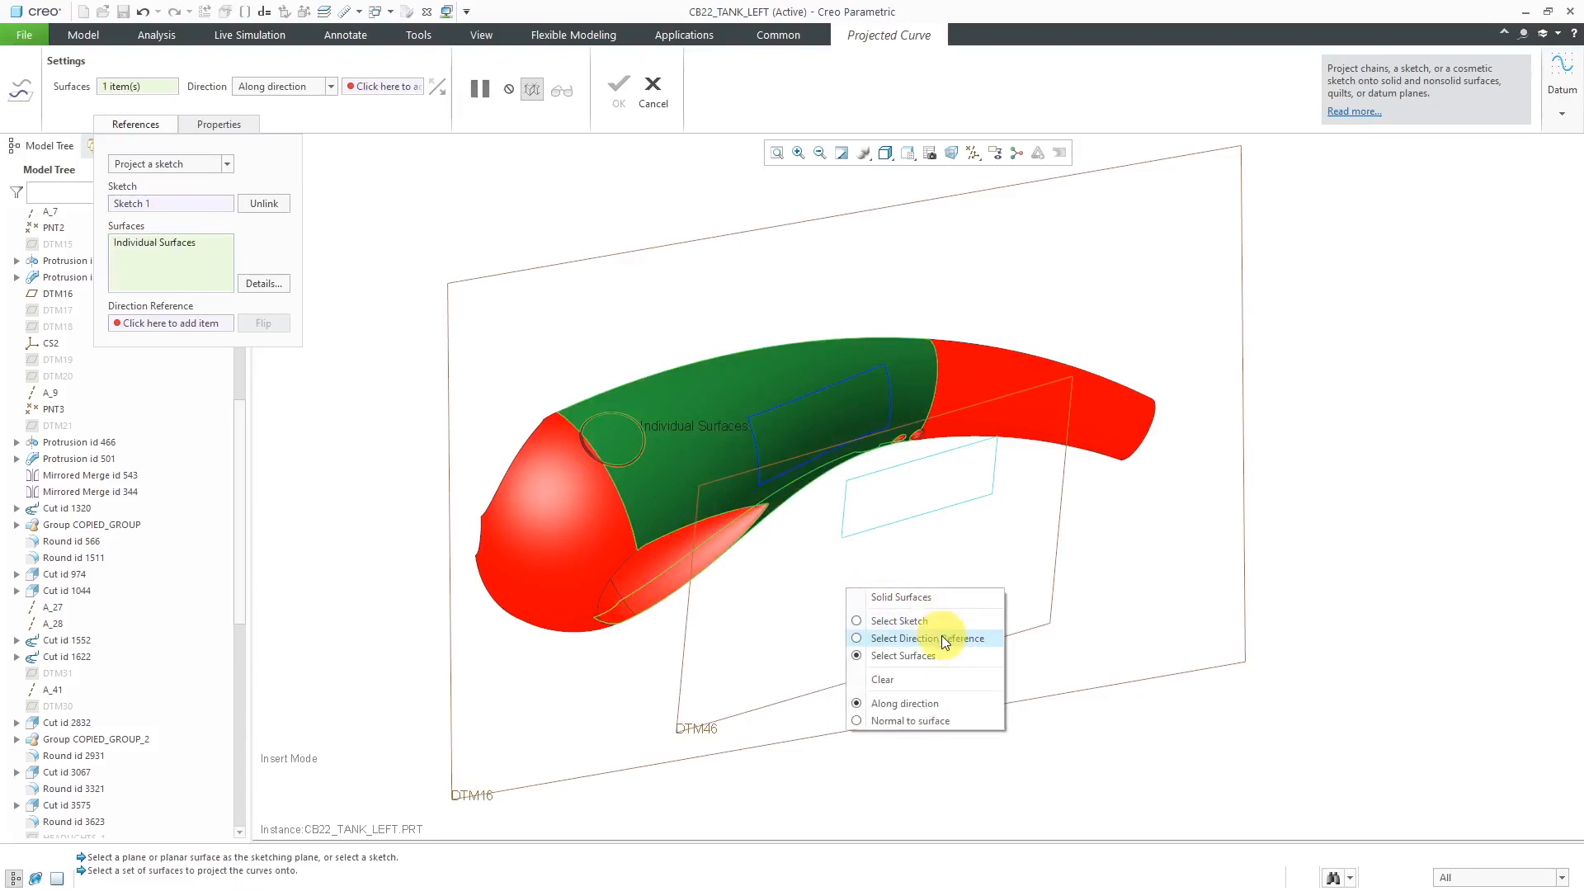
left_click(931, 637)
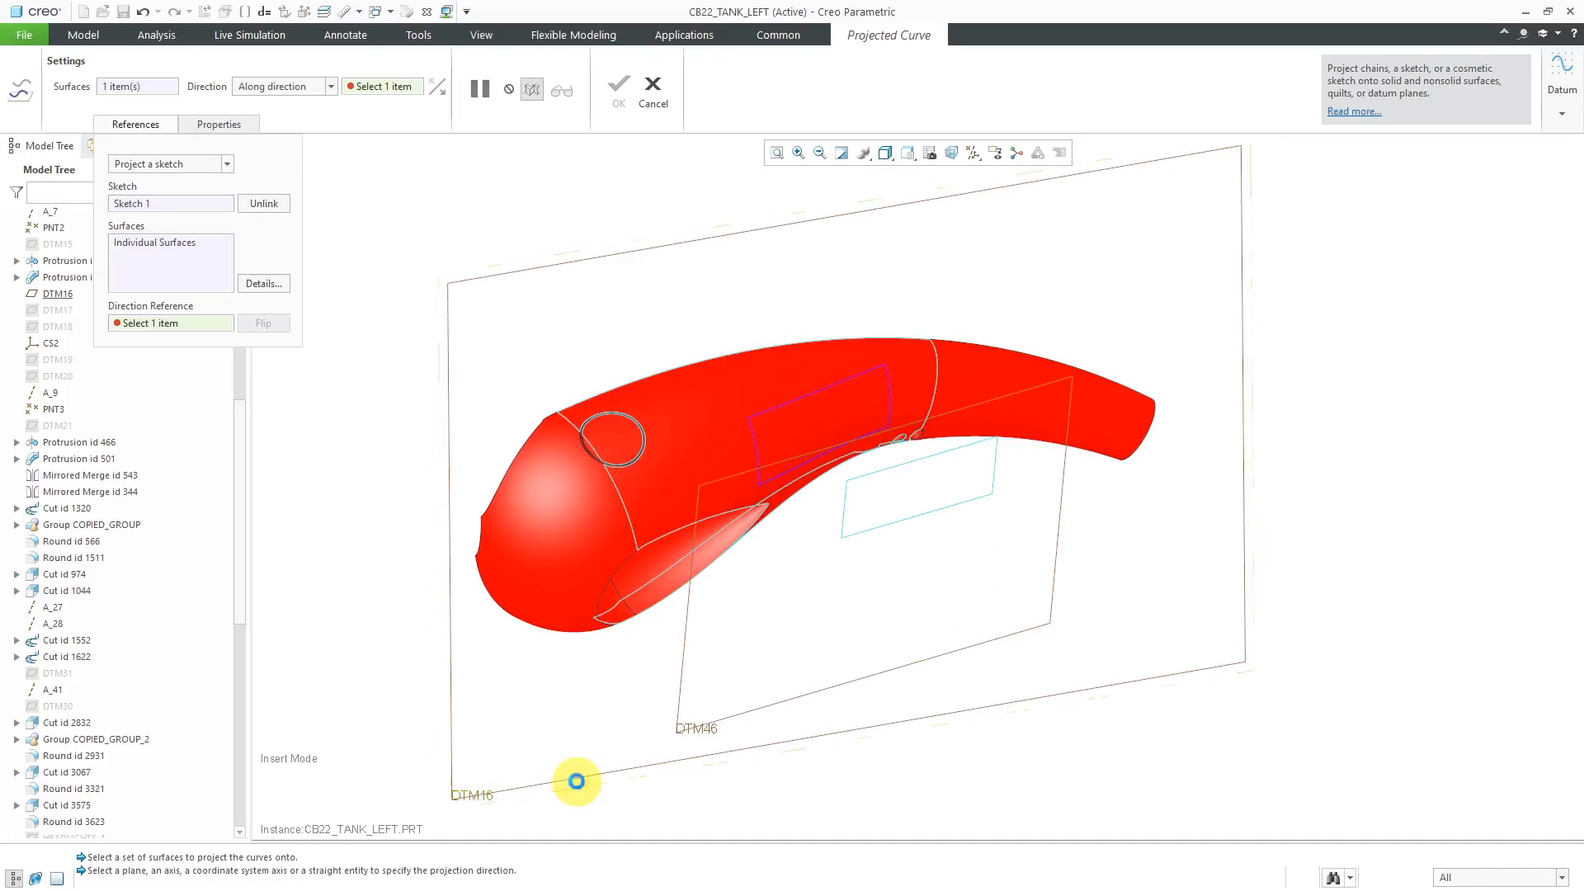
left_click(576, 781)
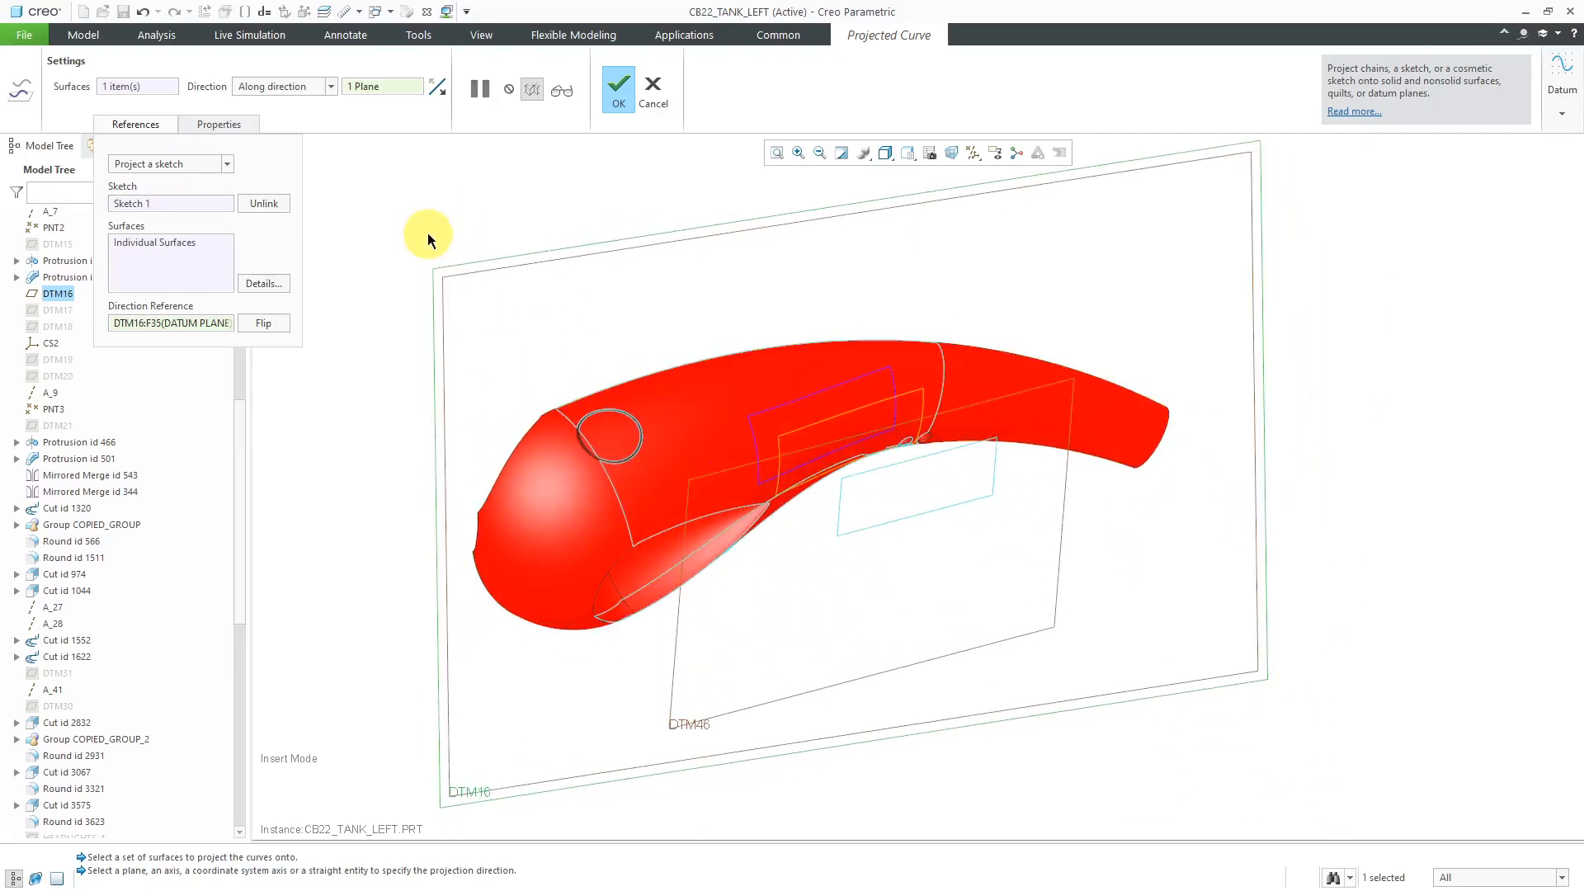
mouse_move(495, 218)
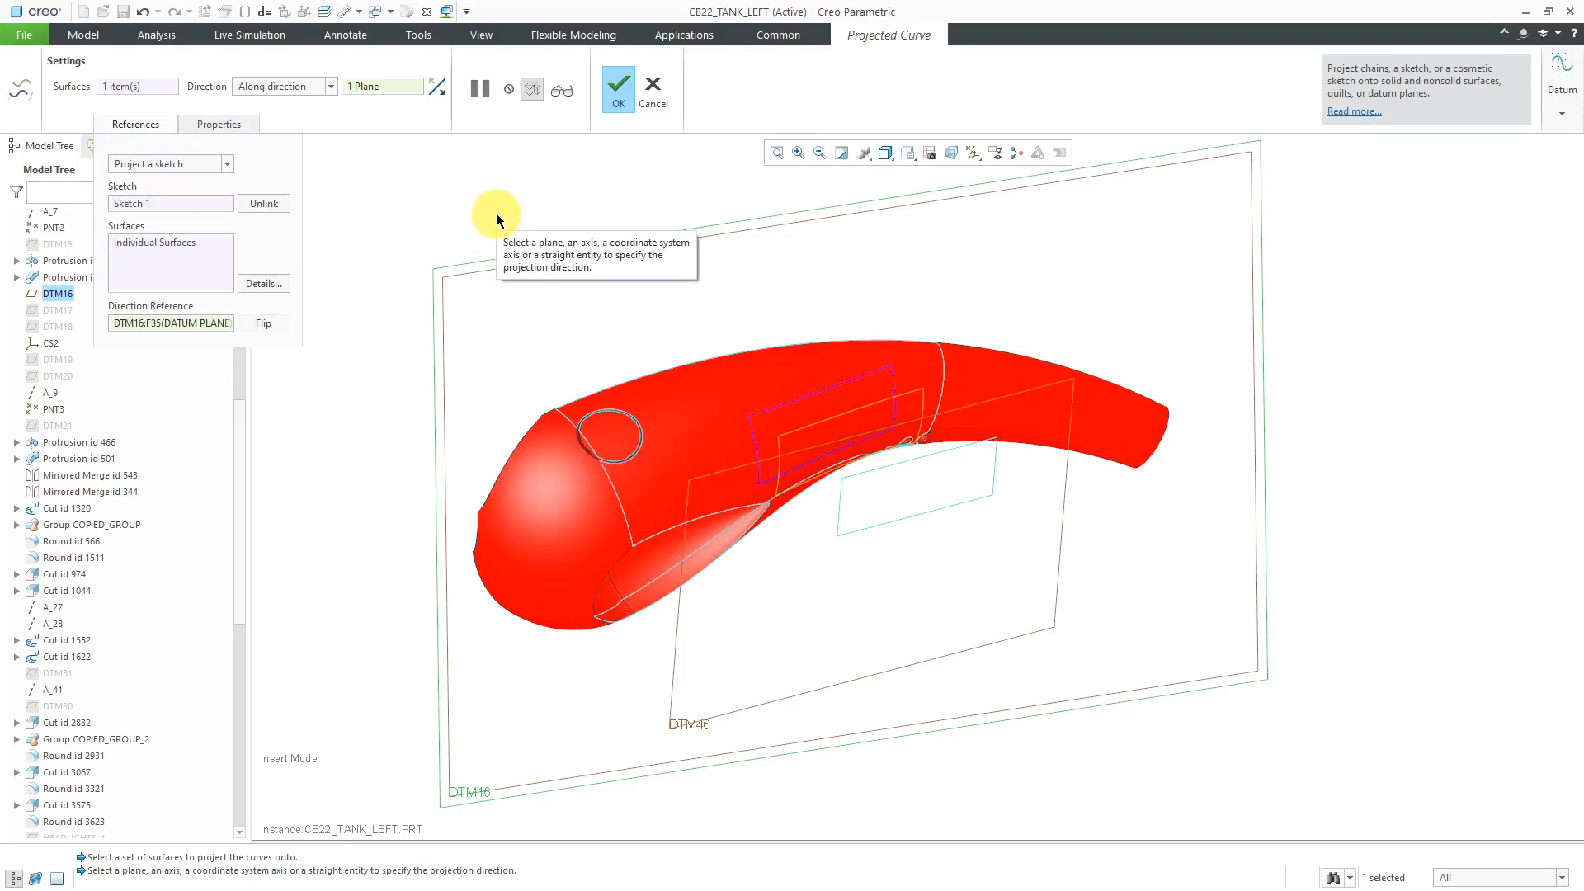
mouse_move(186, 334)
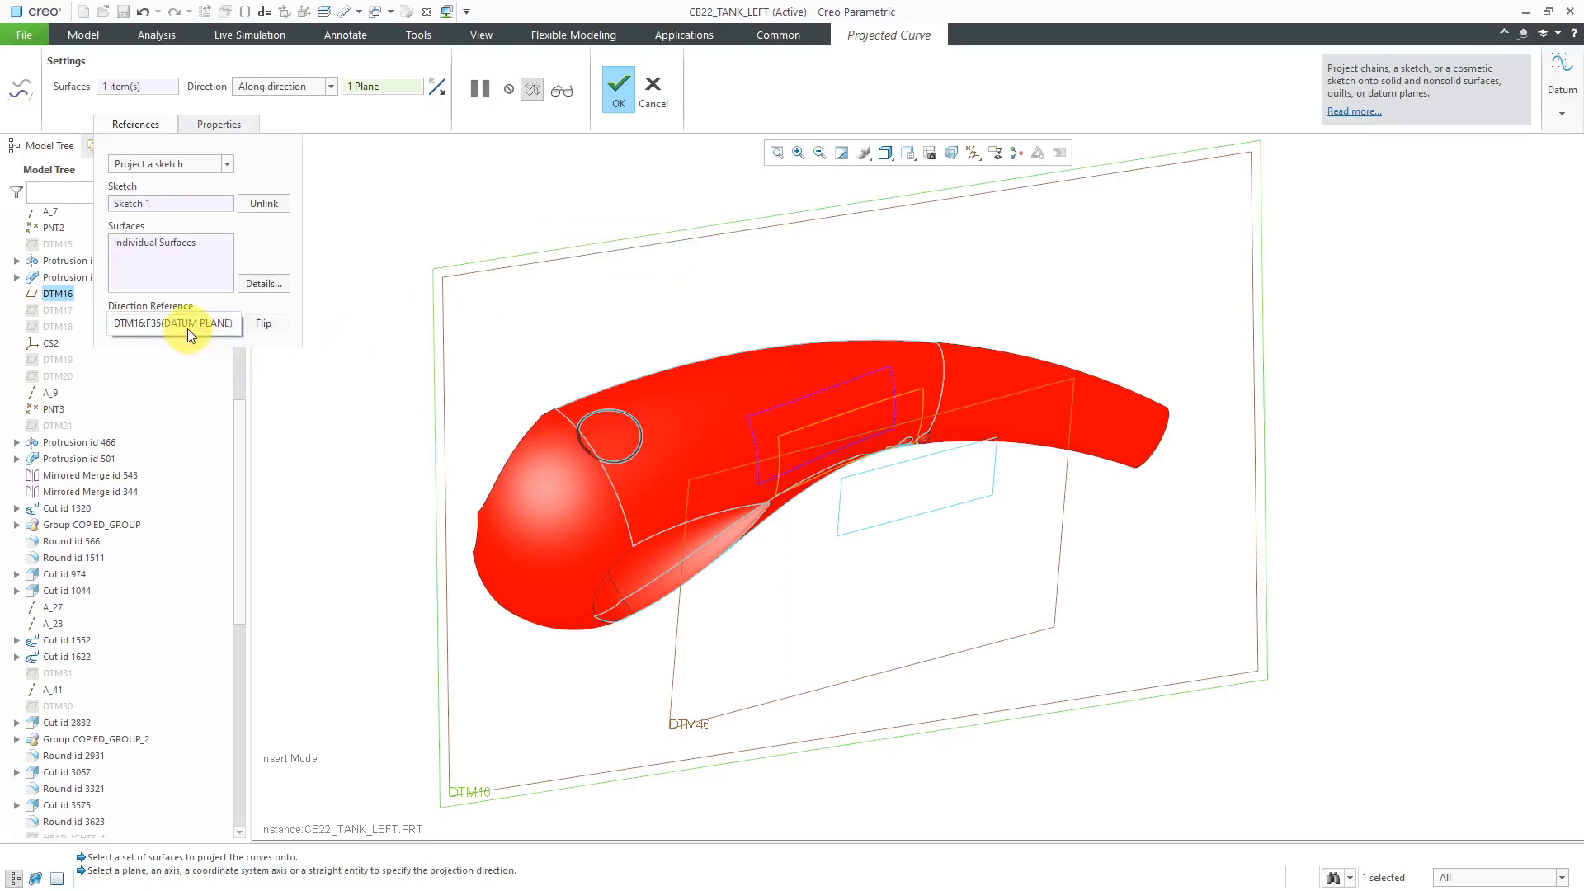
mouse_move(619, 85)
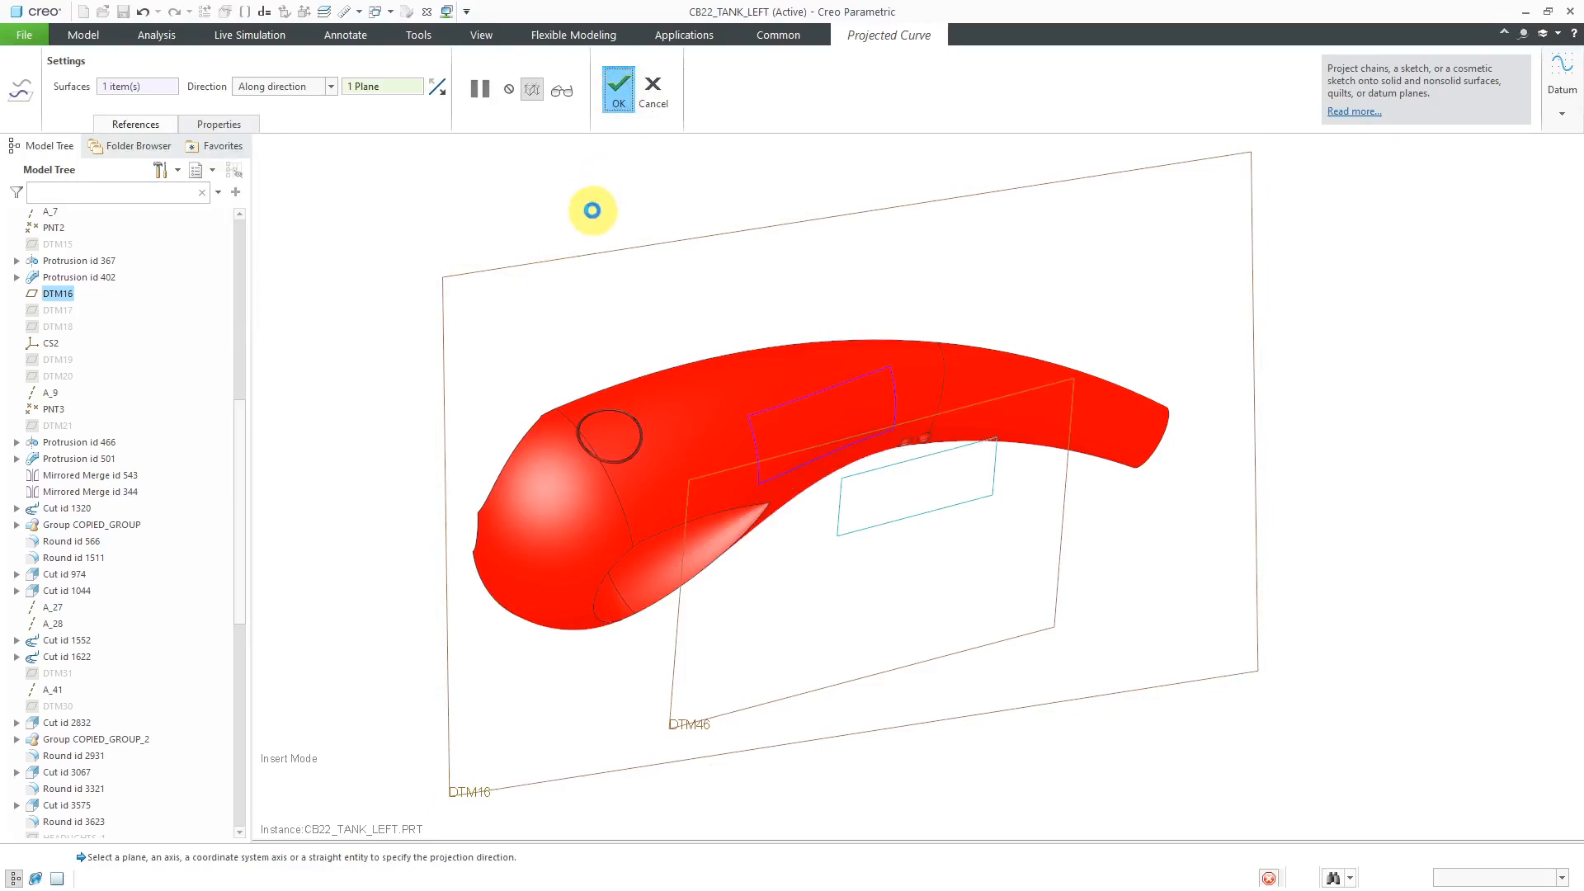
Confirm that projection, then begin another projected curve with Sketch 1 as the sketch
left_click(617, 83)
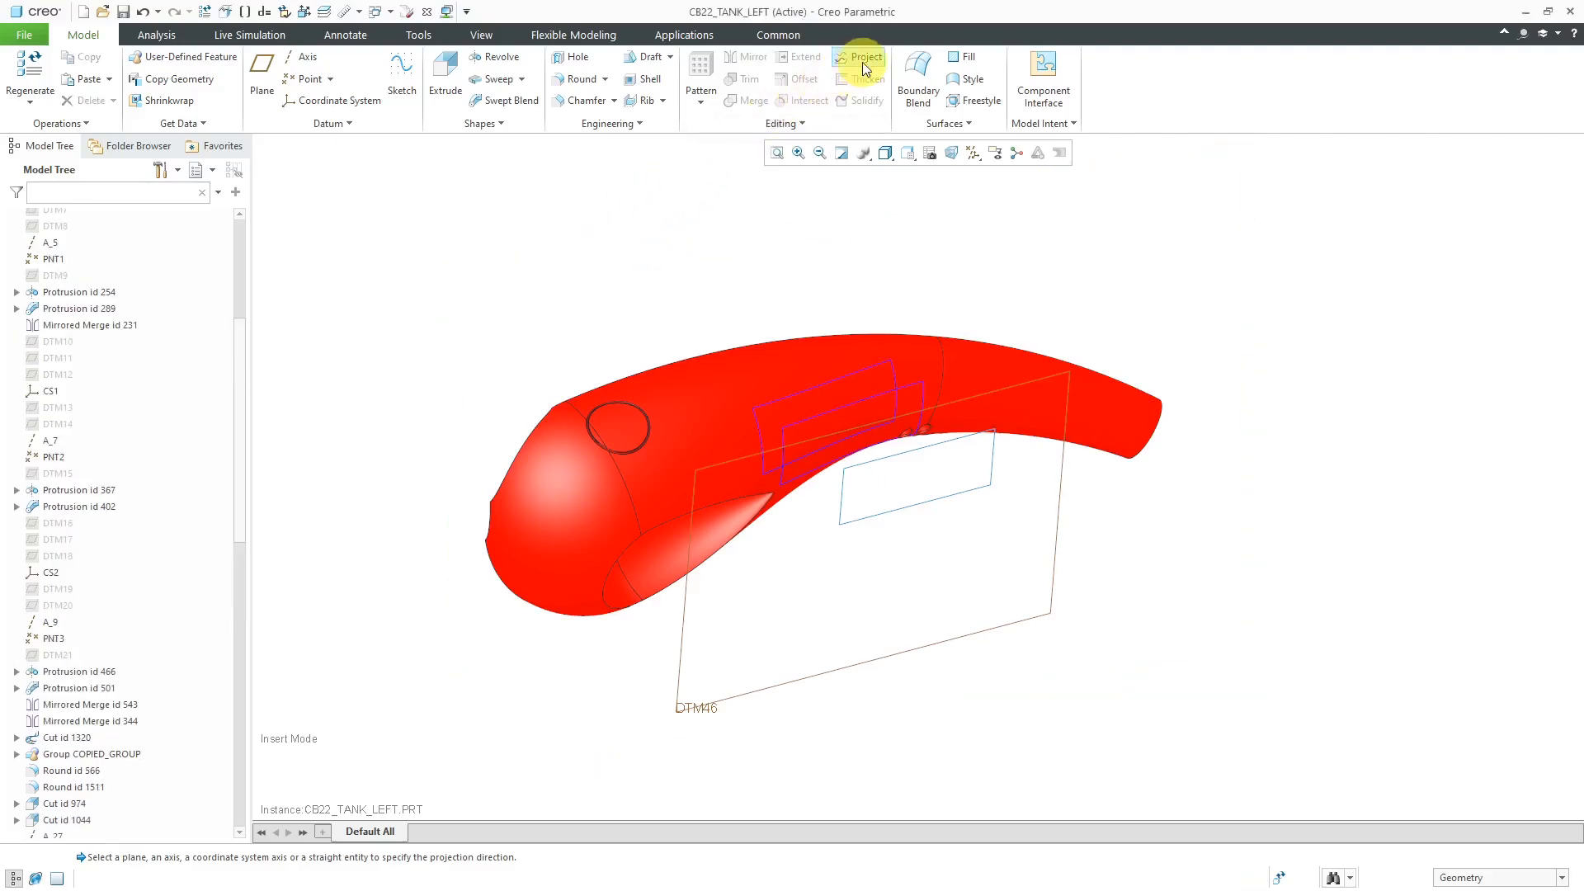
left_click(859, 56)
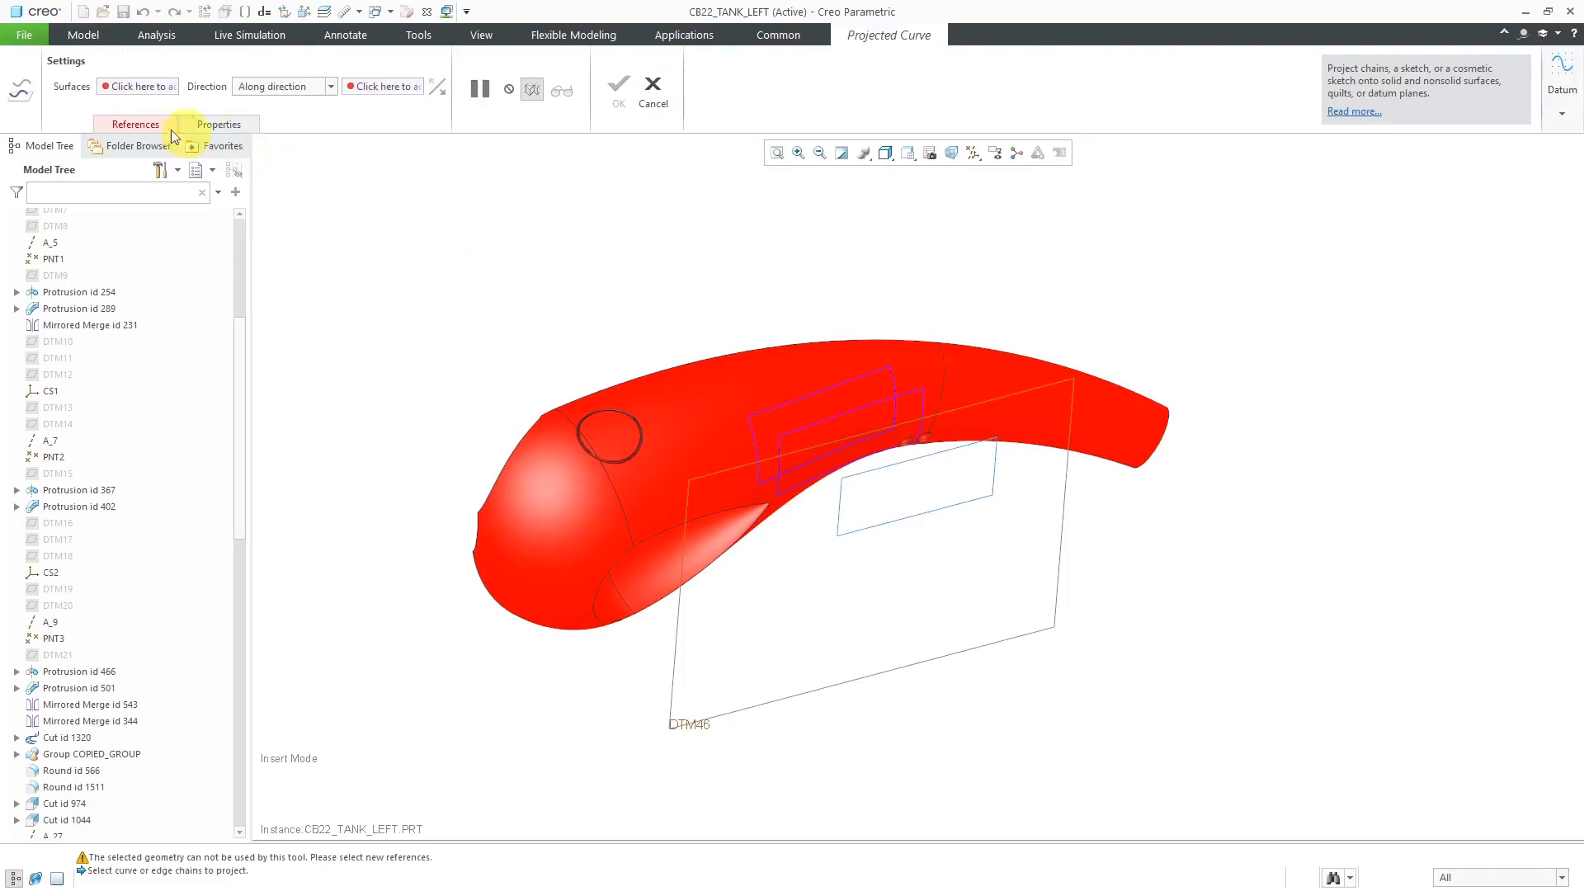
left_click(133, 124)
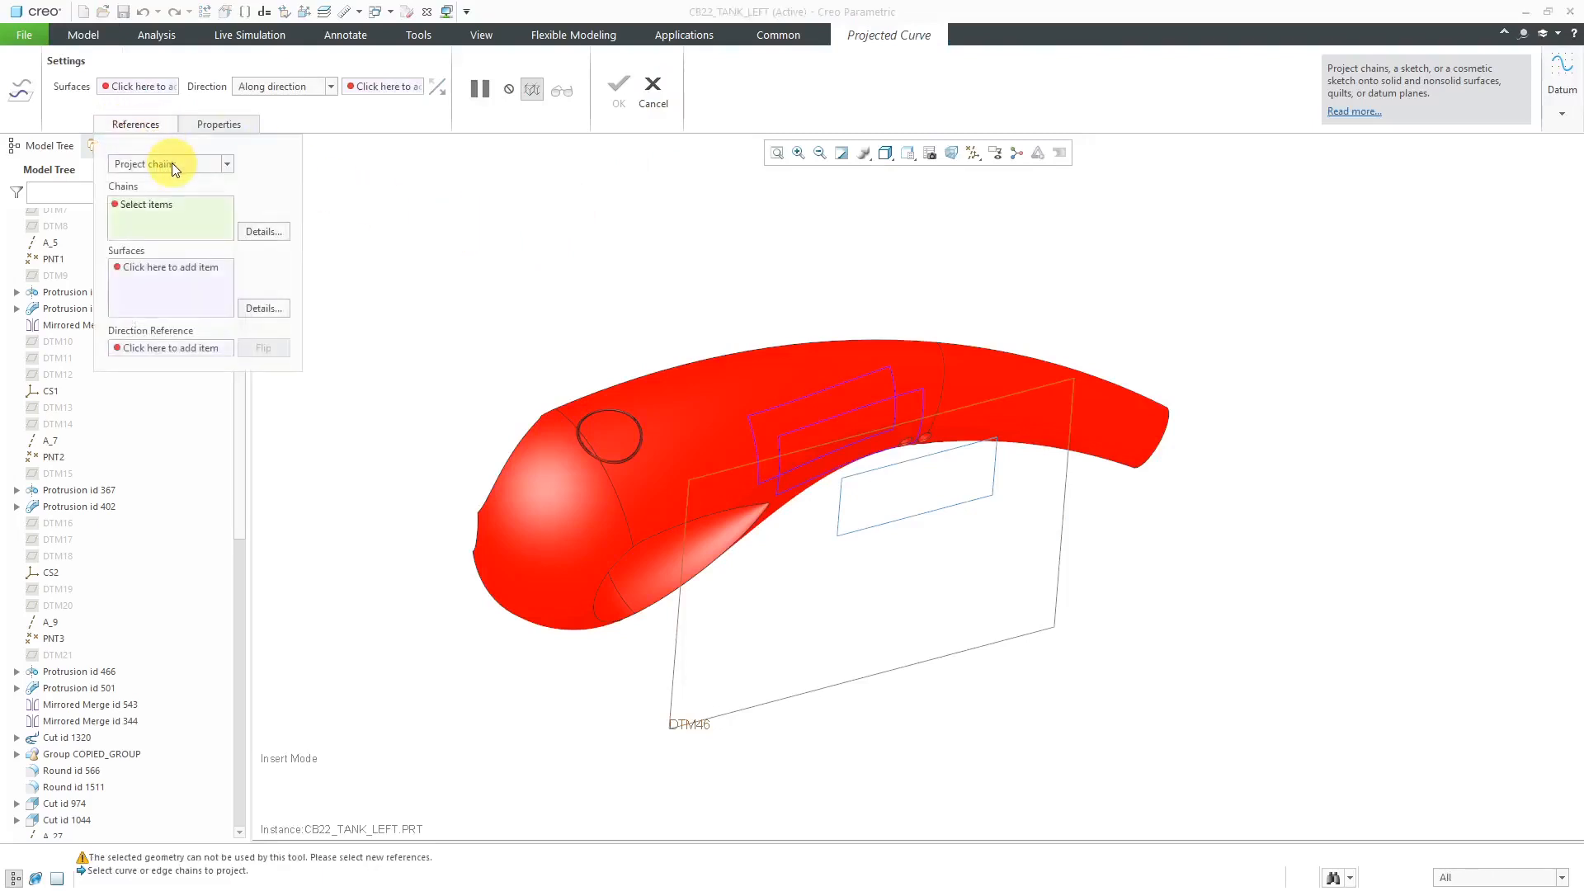
left_click(226, 163)
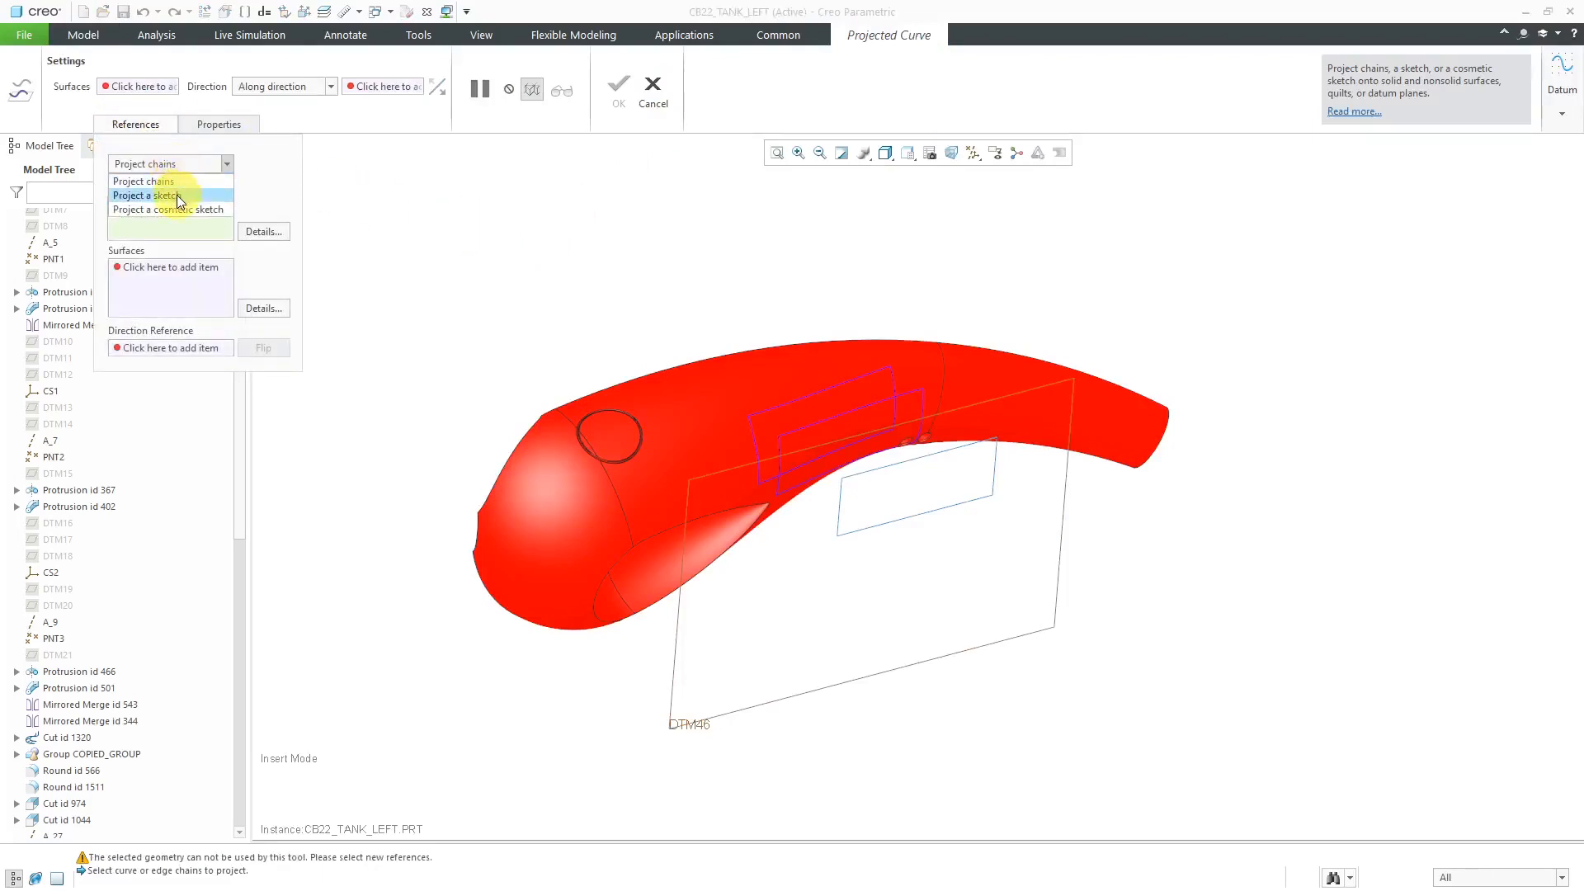
left_click(148, 195)
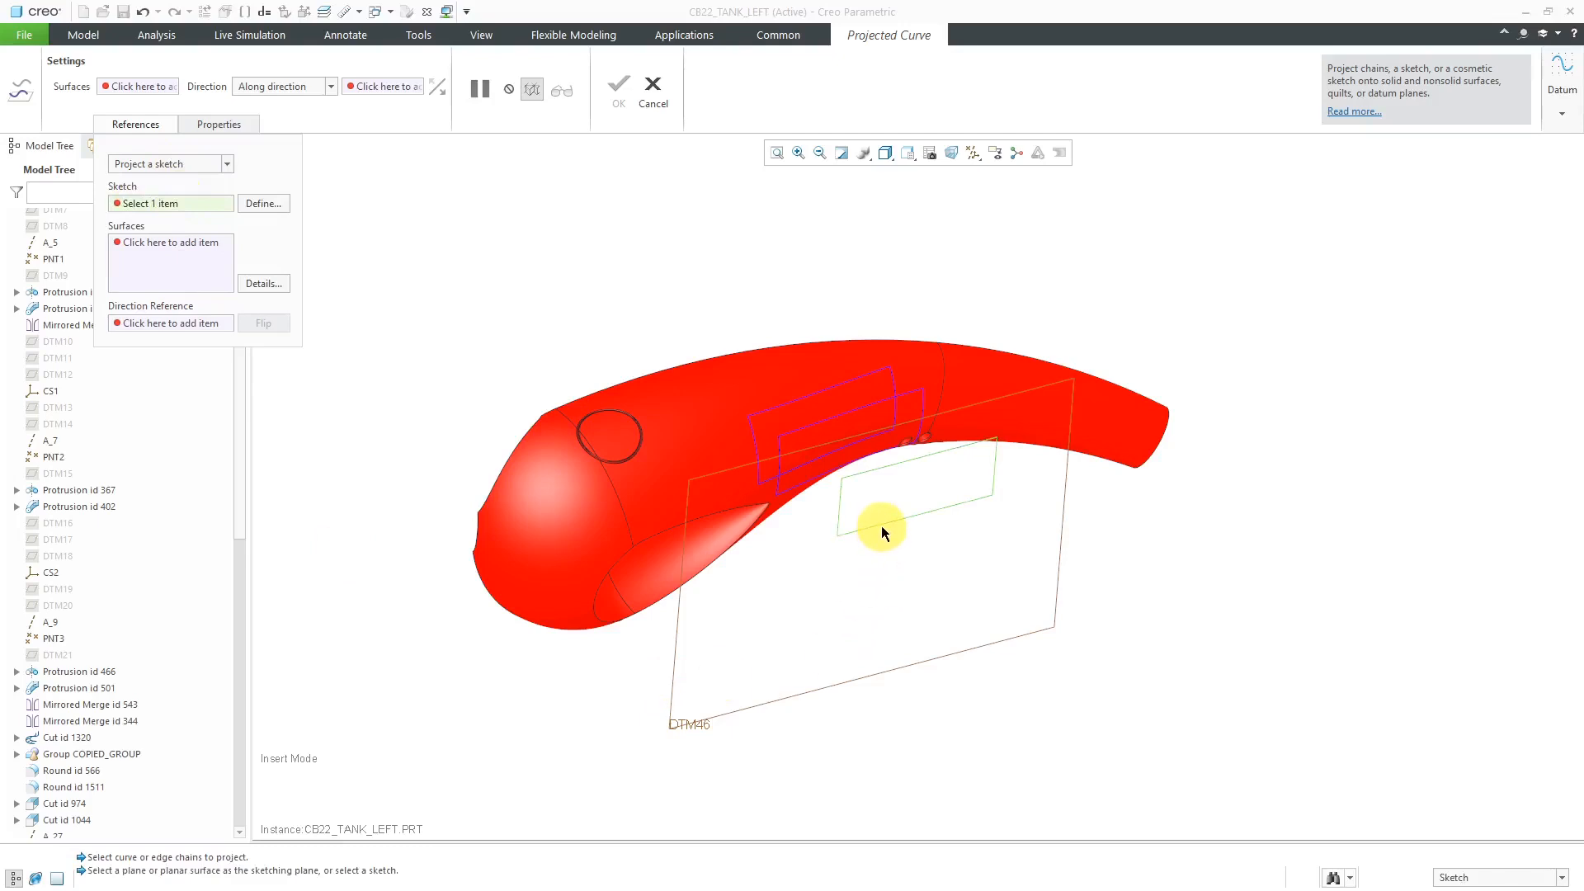
left_click(747, 439)
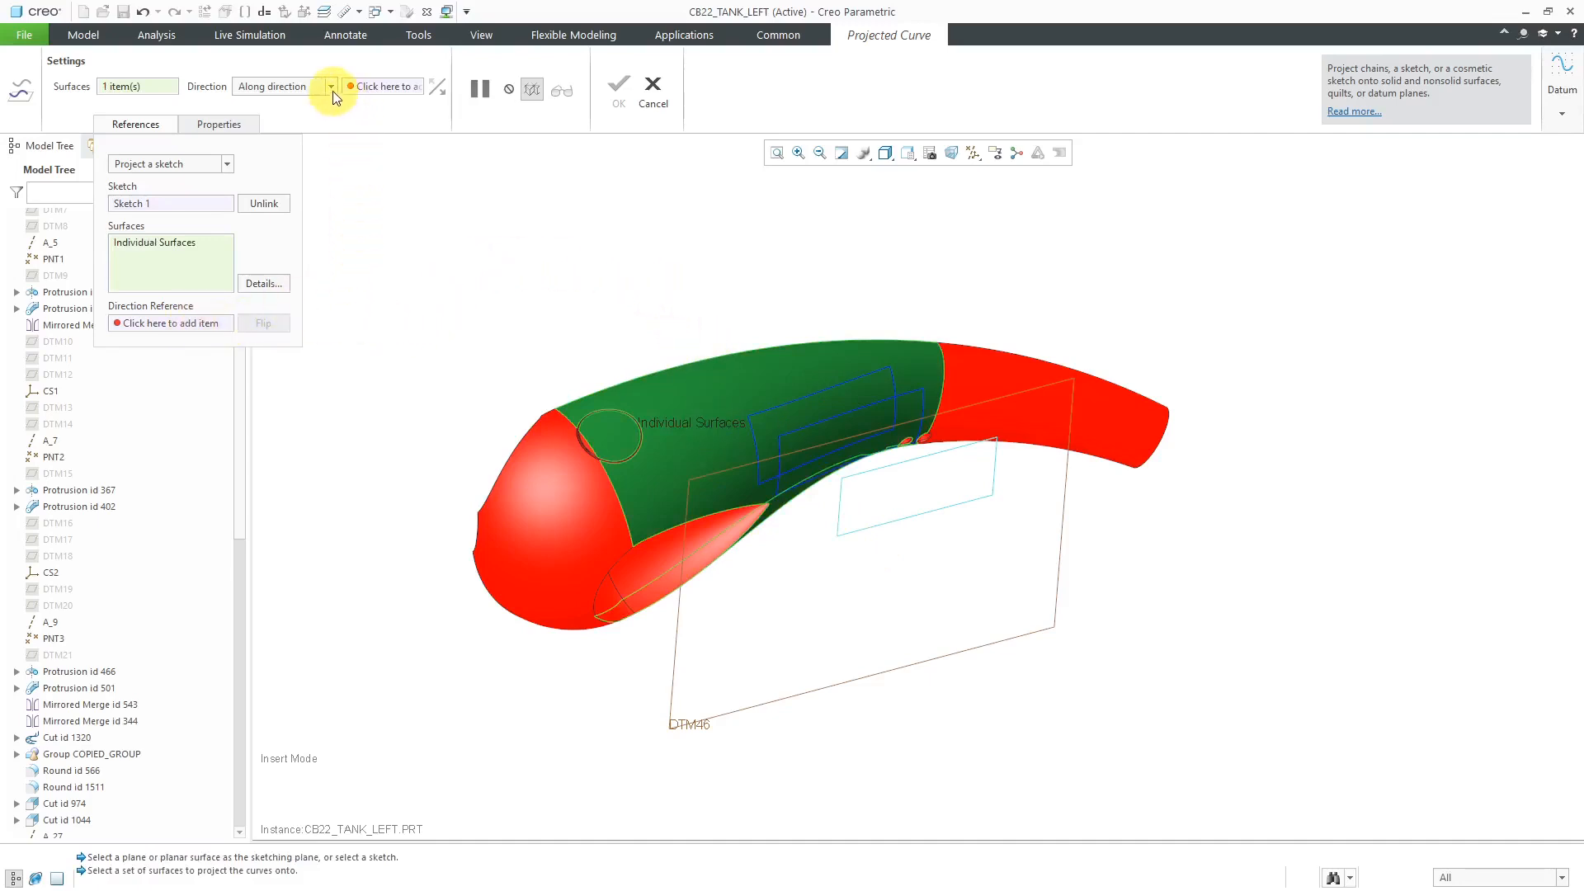
Switch the projection direction to normal to the surface and confirm the curve
left_click(330, 86)
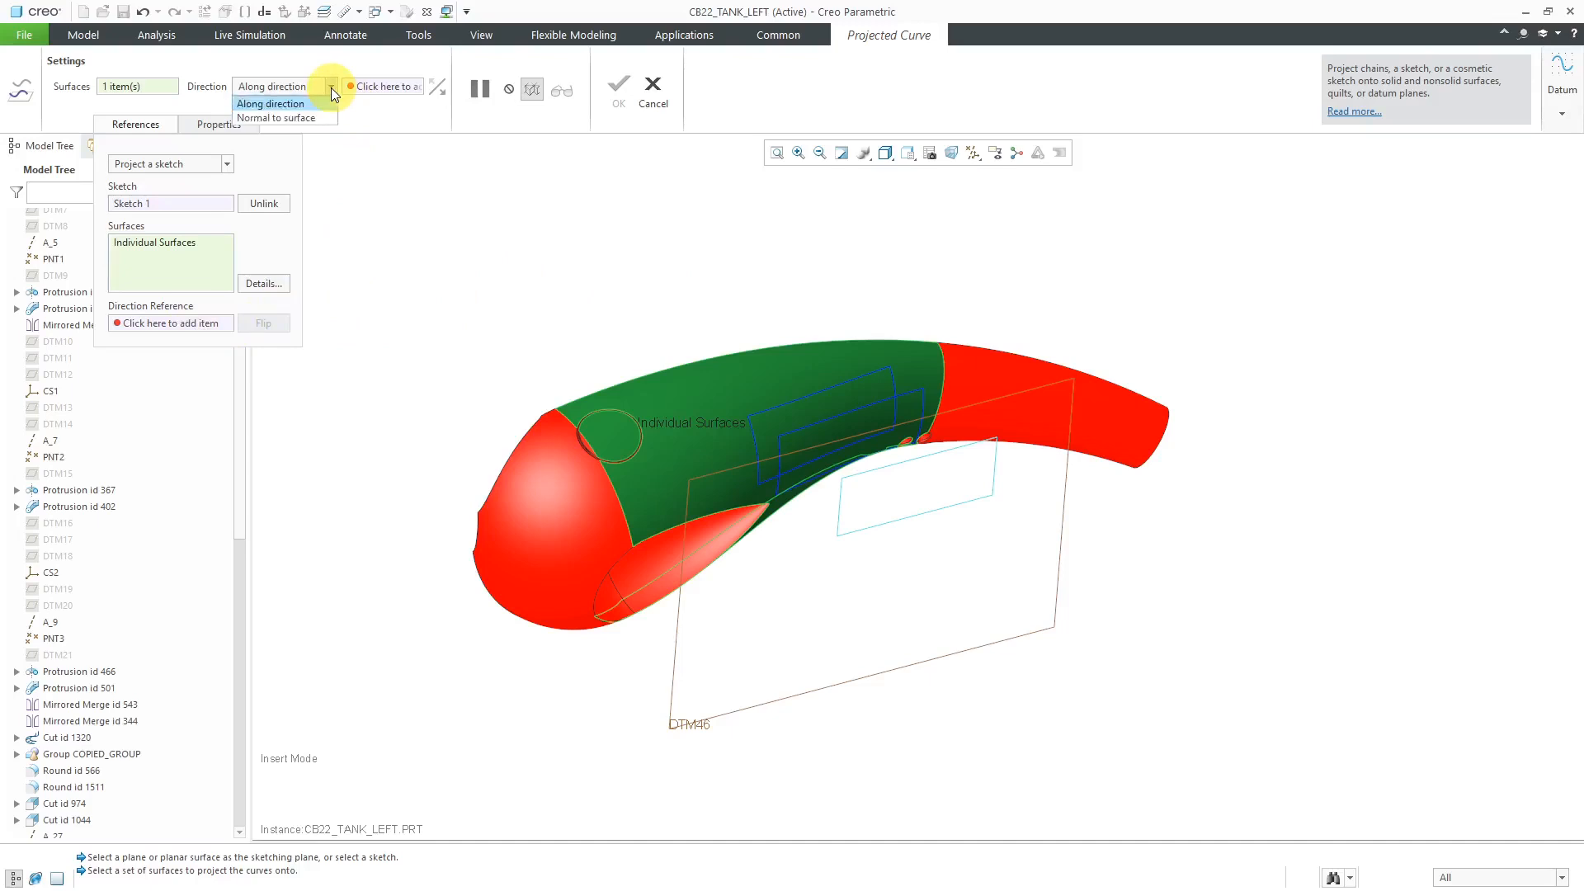
left_click(270, 103)
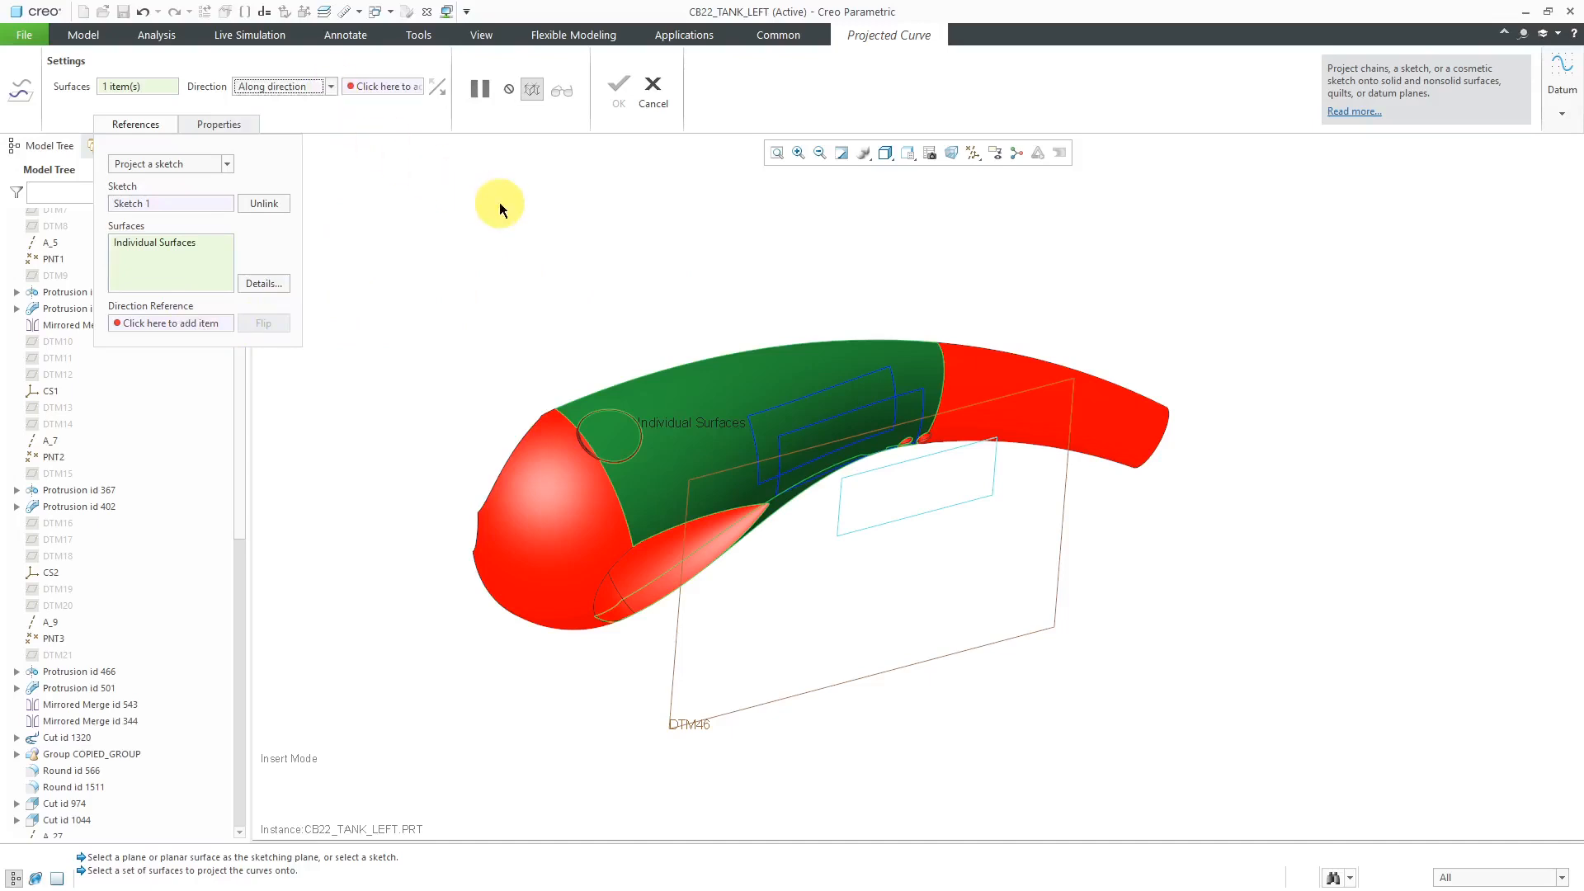
right_click(498, 210)
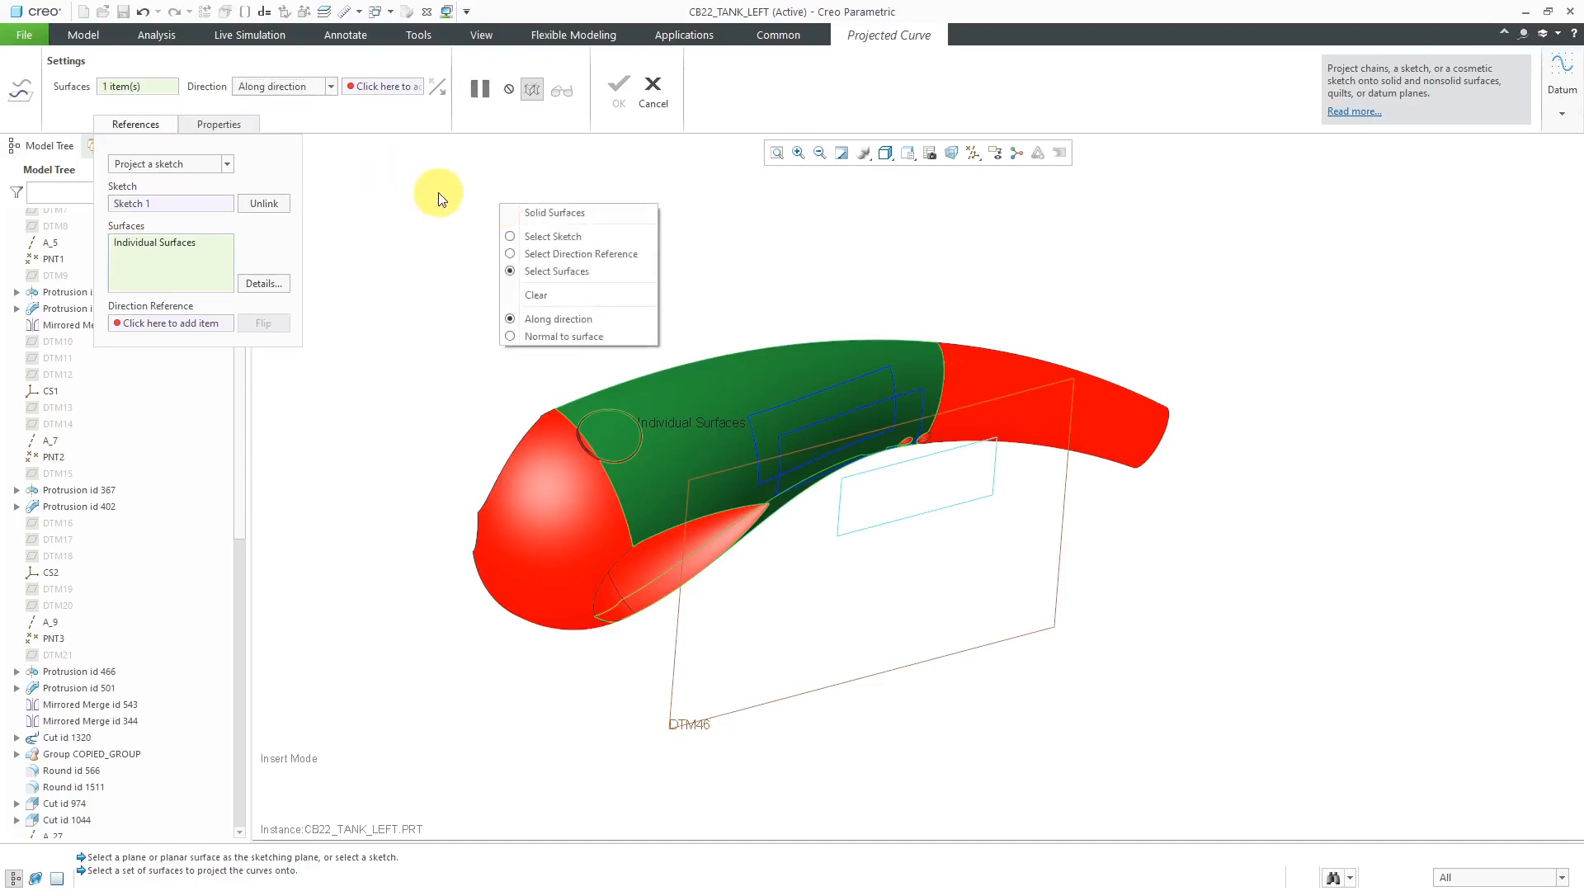
mouse_move(564, 337)
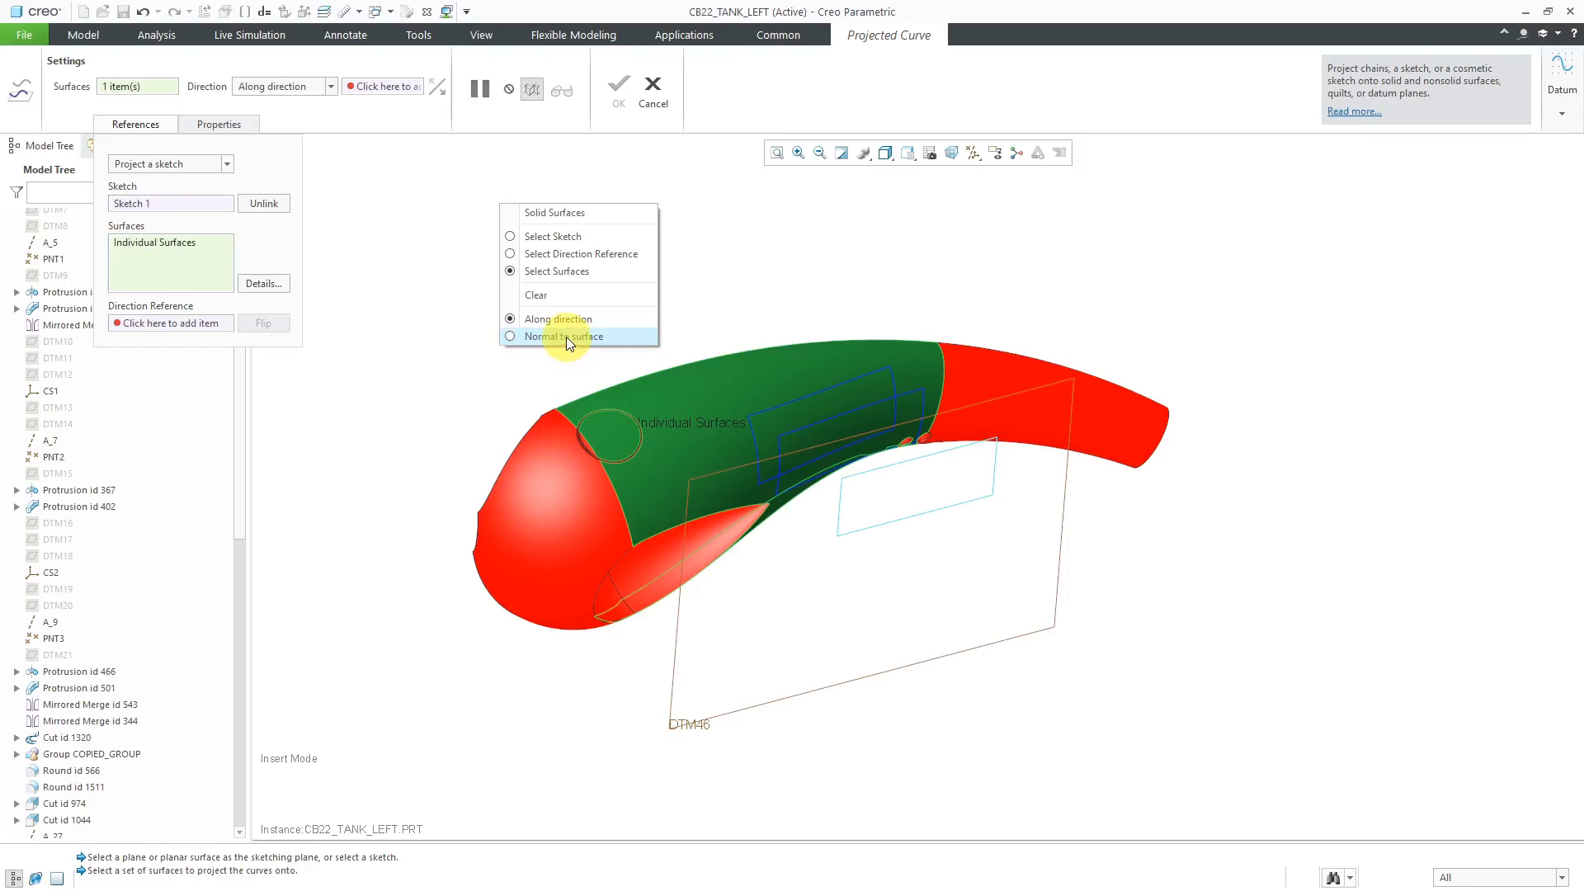
left_click(561, 335)
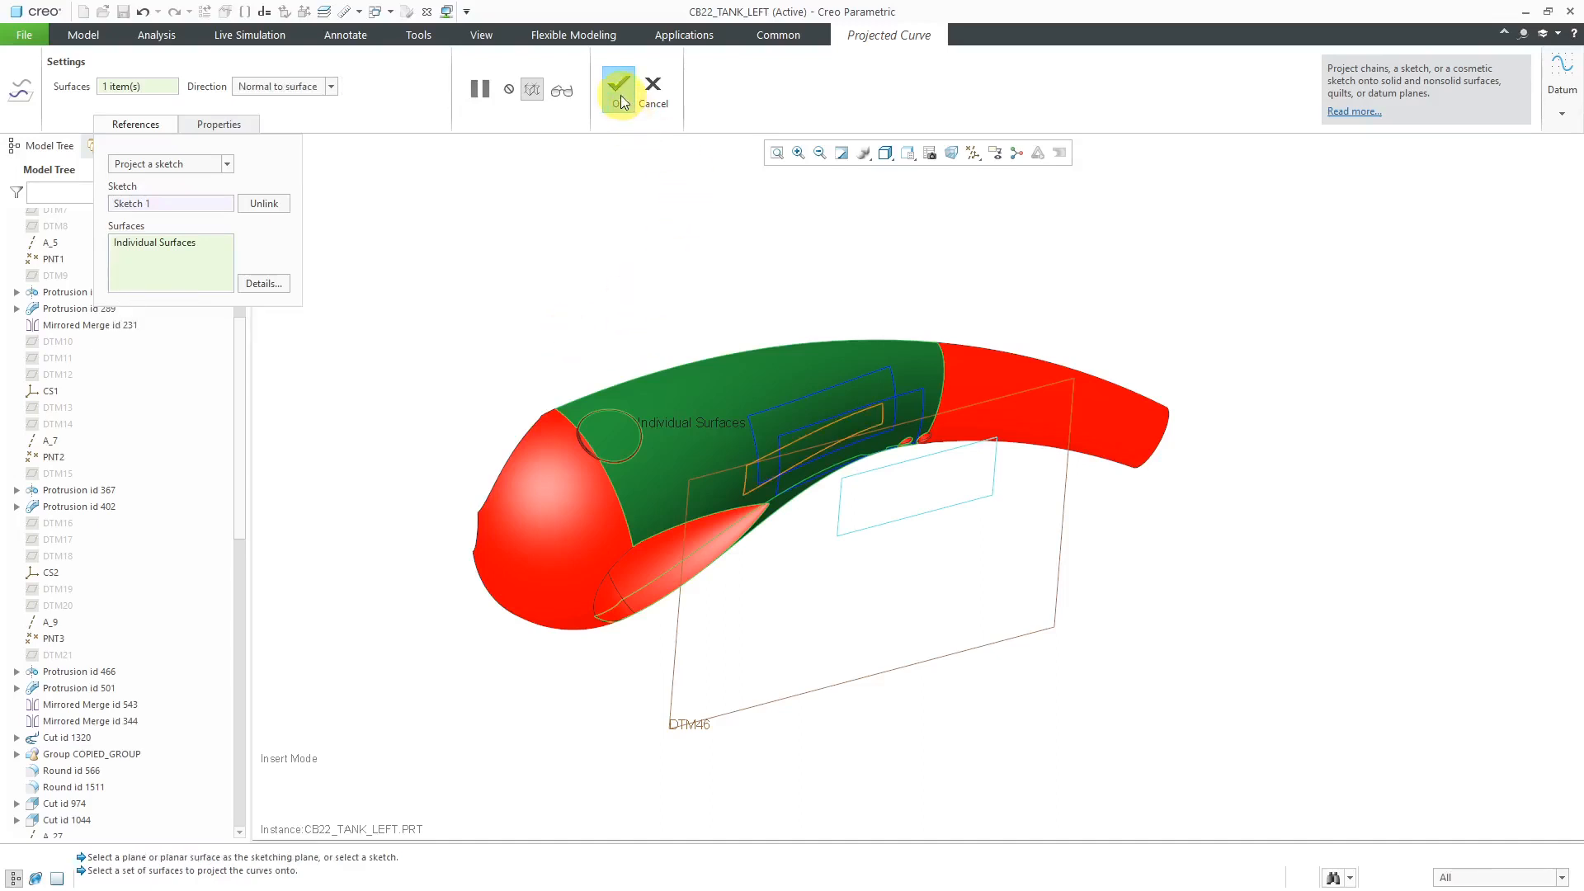
left_click(618, 89)
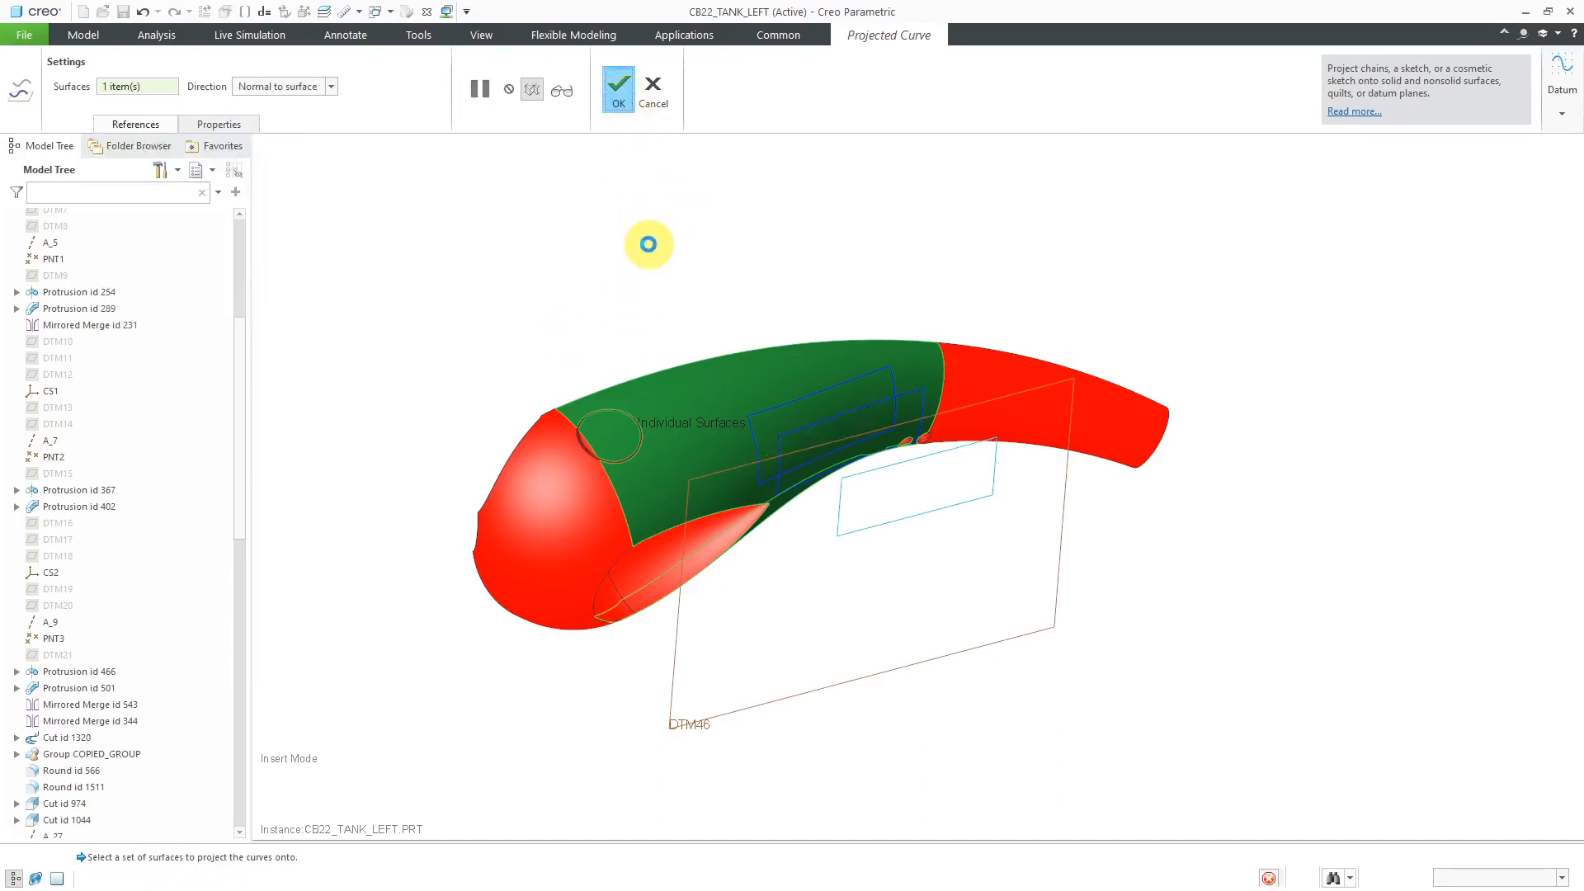
left_click(617, 83)
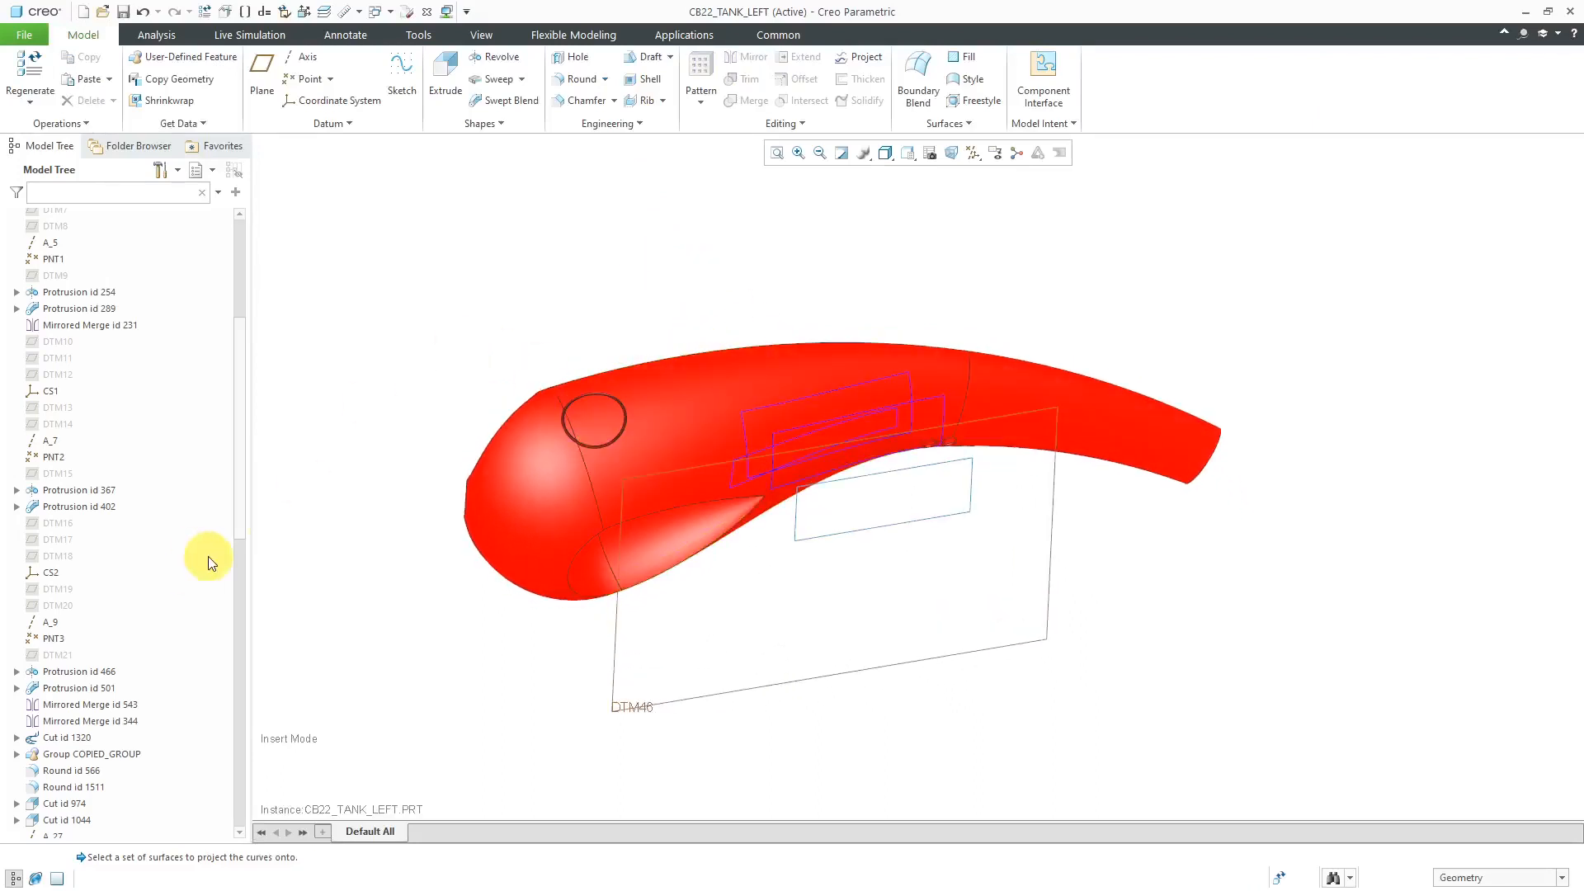
Hide Project 5, Project 6 and DTM46, leaving Project 4's rectangle on the tank
scroll("down", 3)
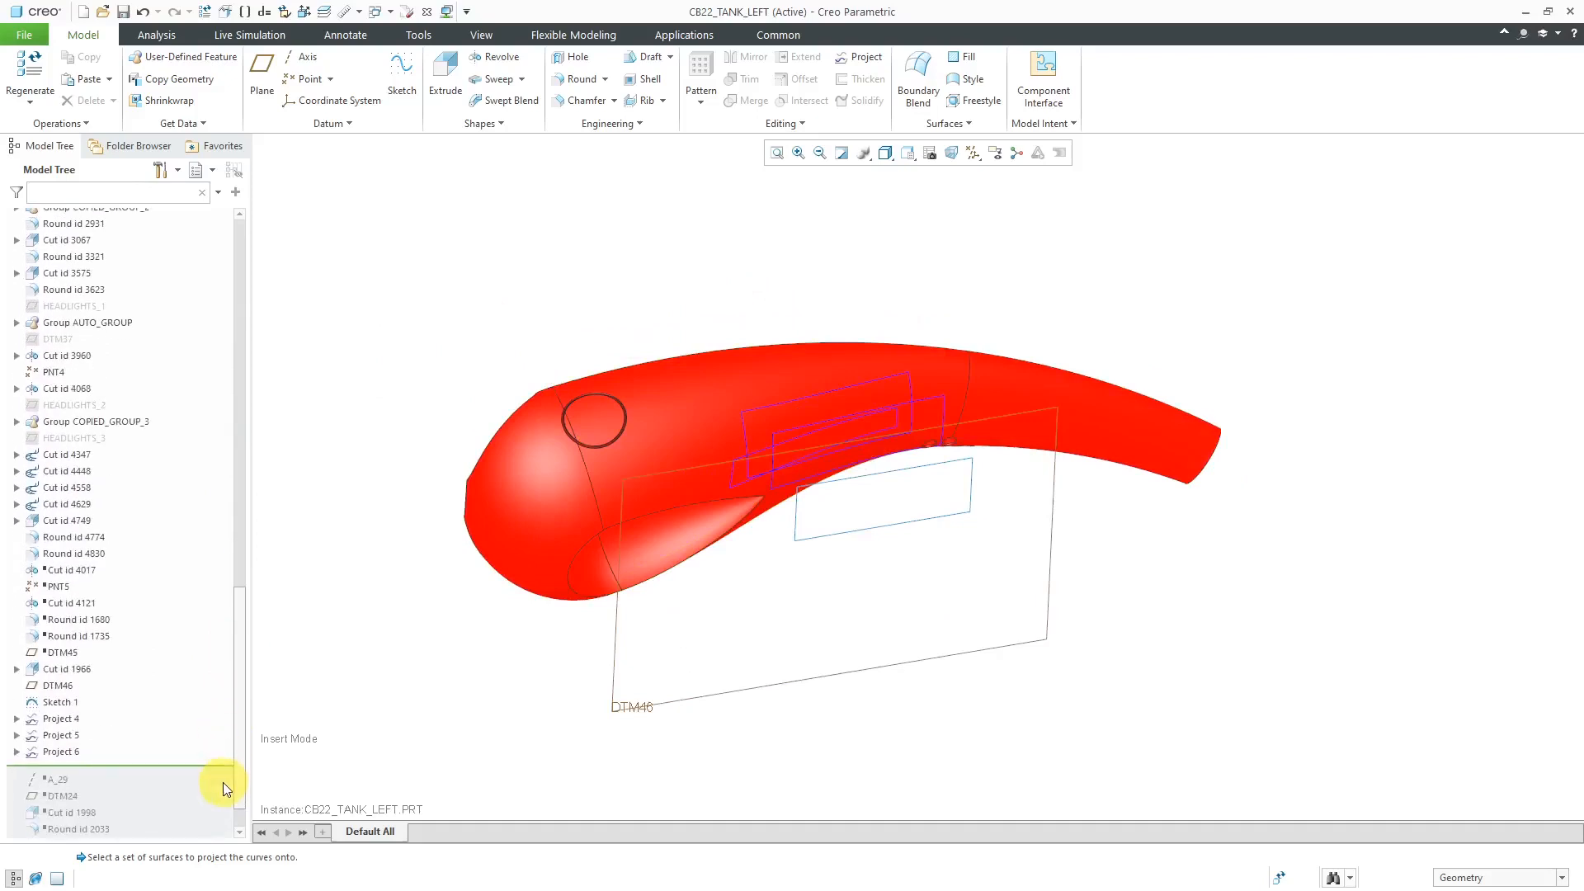
left_click(61, 752)
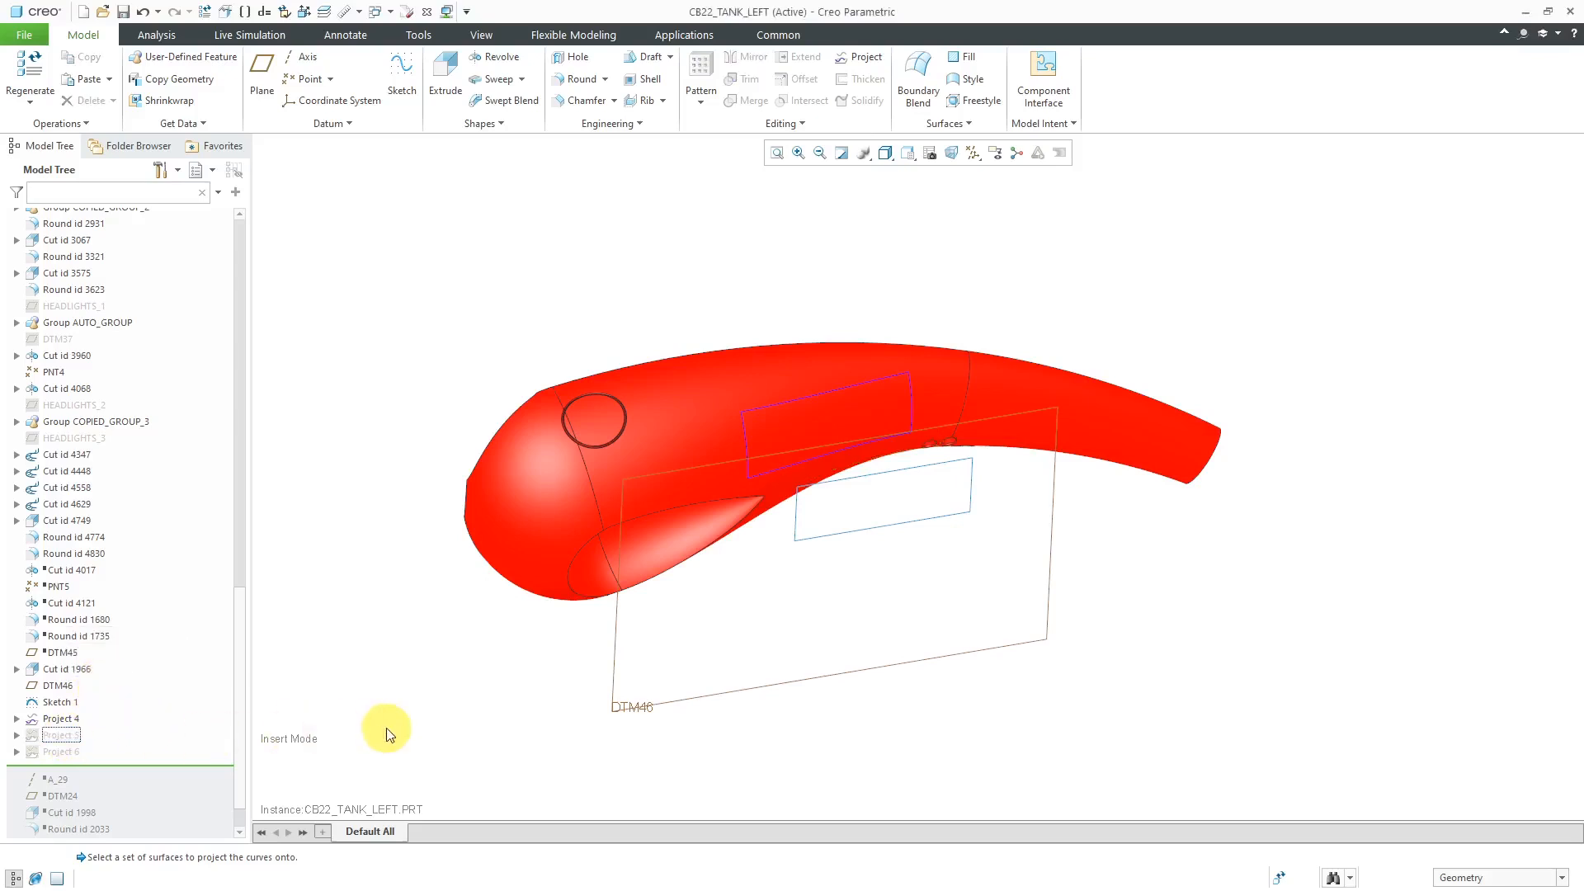
mouse_move(616, 707)
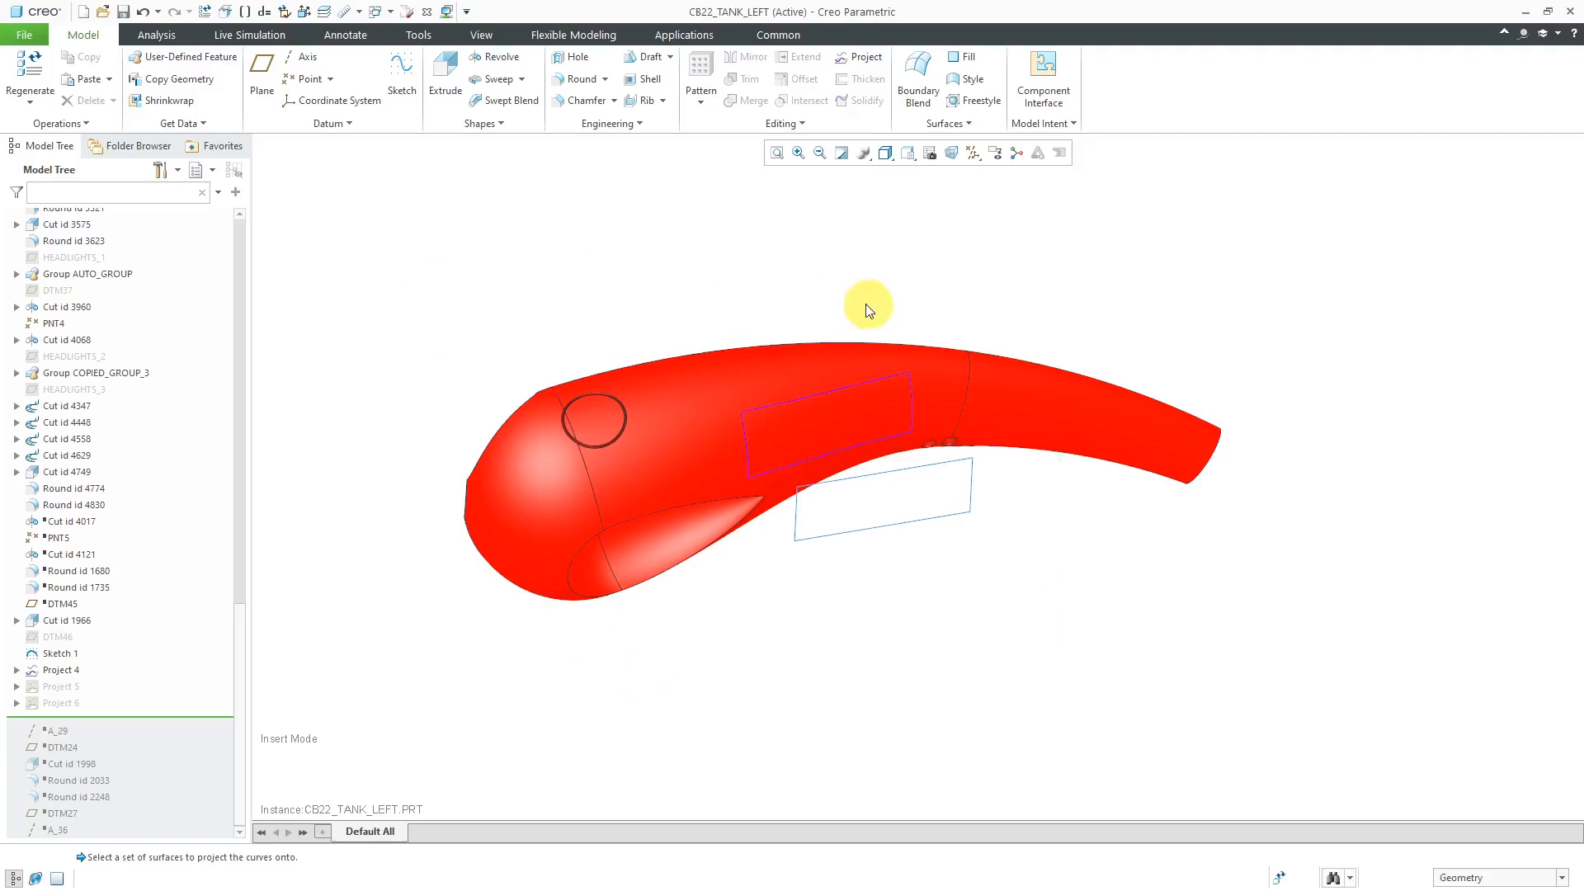
left_click(880, 510)
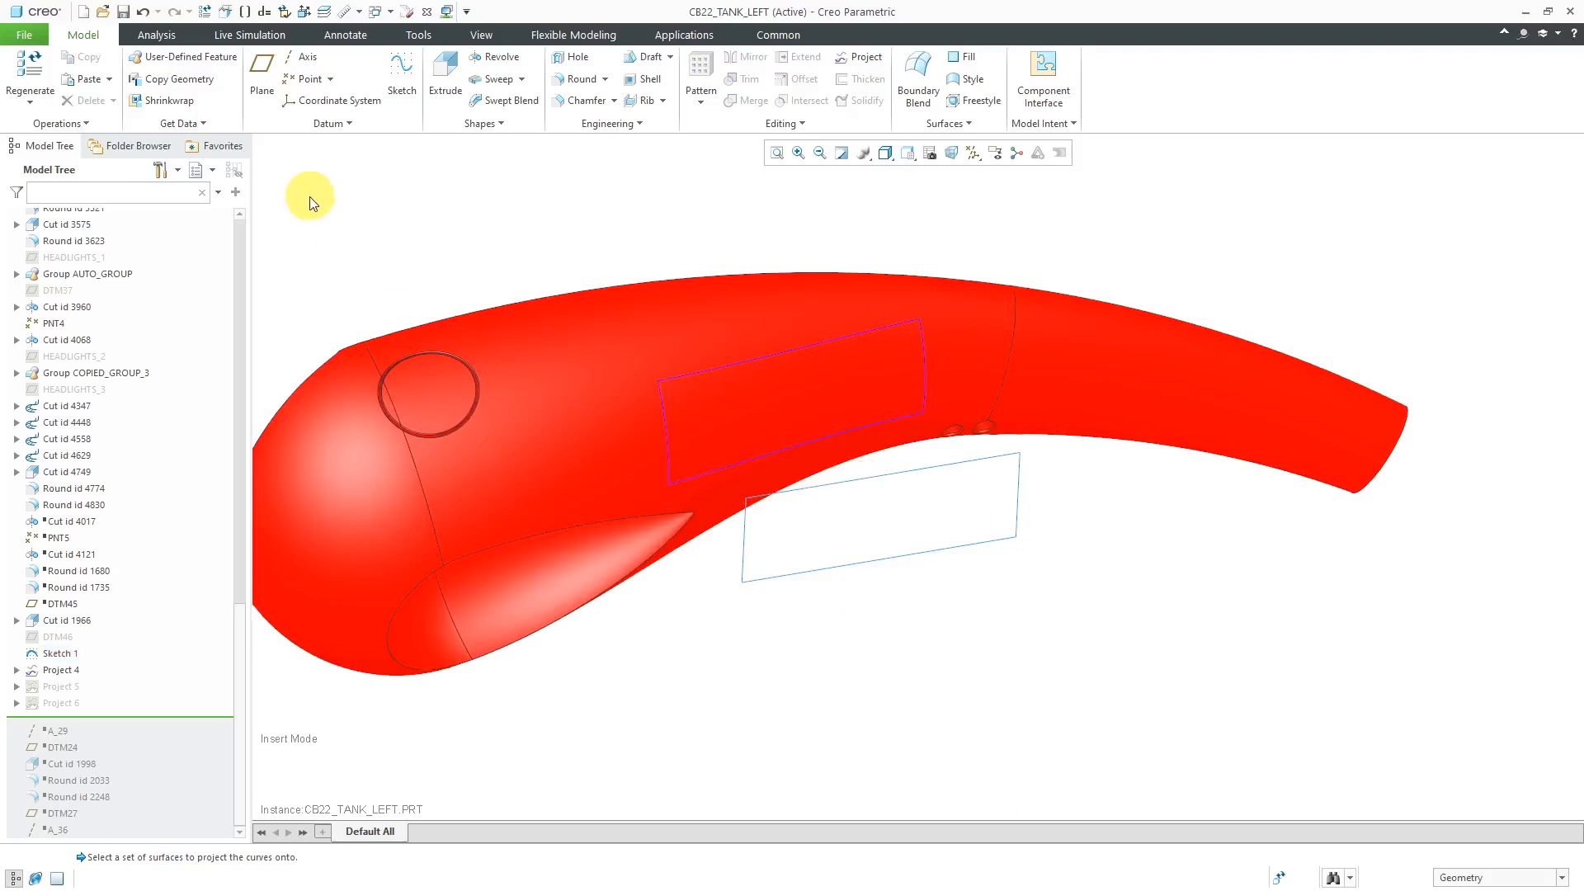
mouse_move(917, 79)
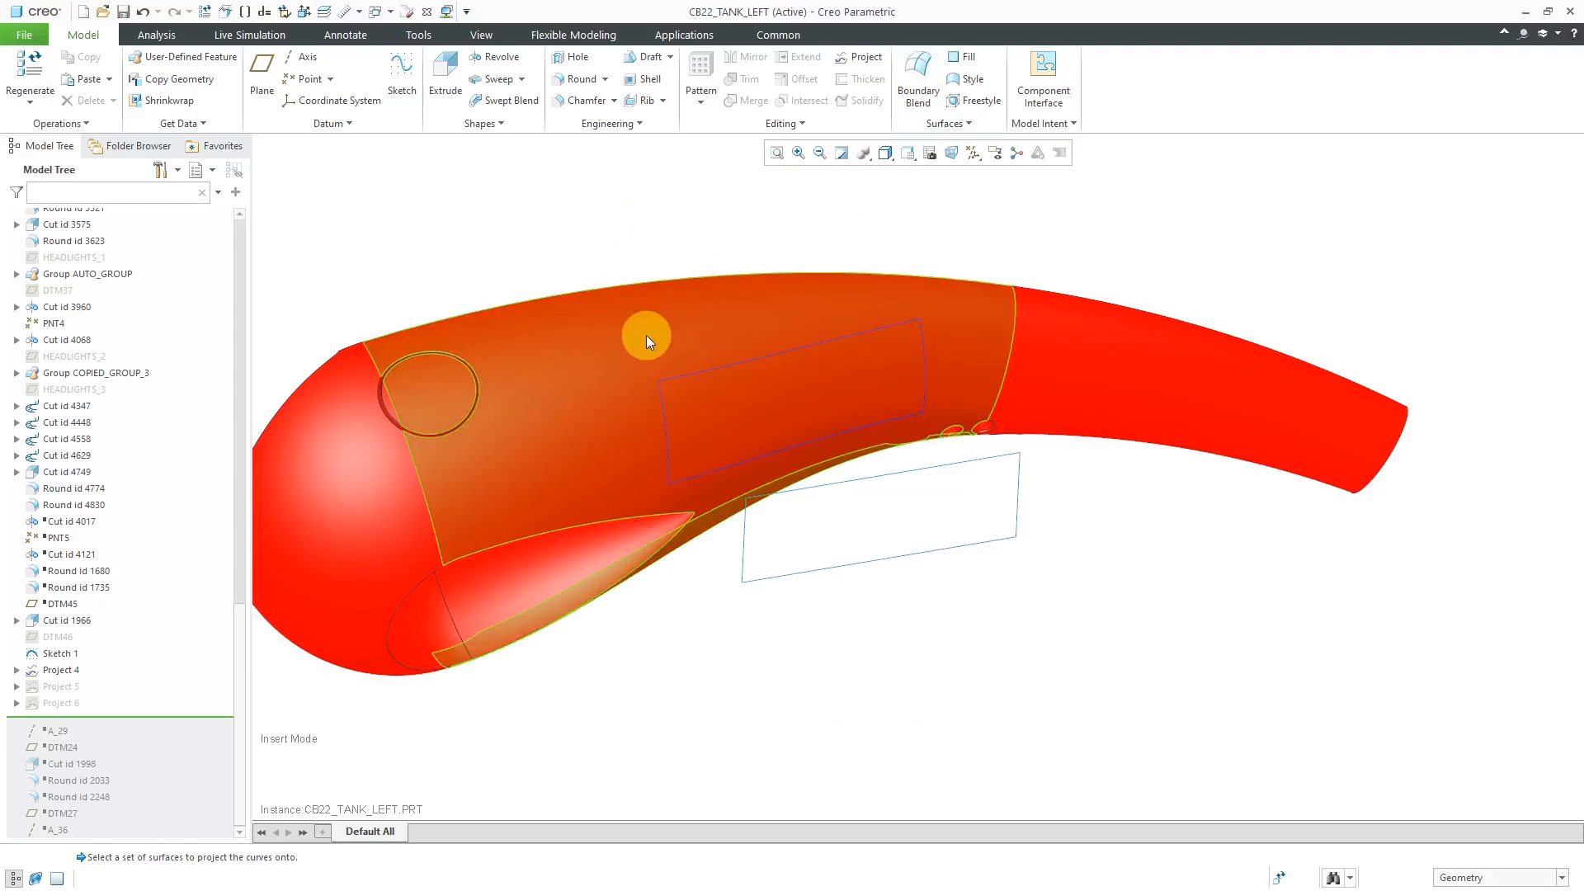
Copy the tank surface inside the Project 4 rectangle boundary, leaving a rectangular surface patch
left_click(647, 338)
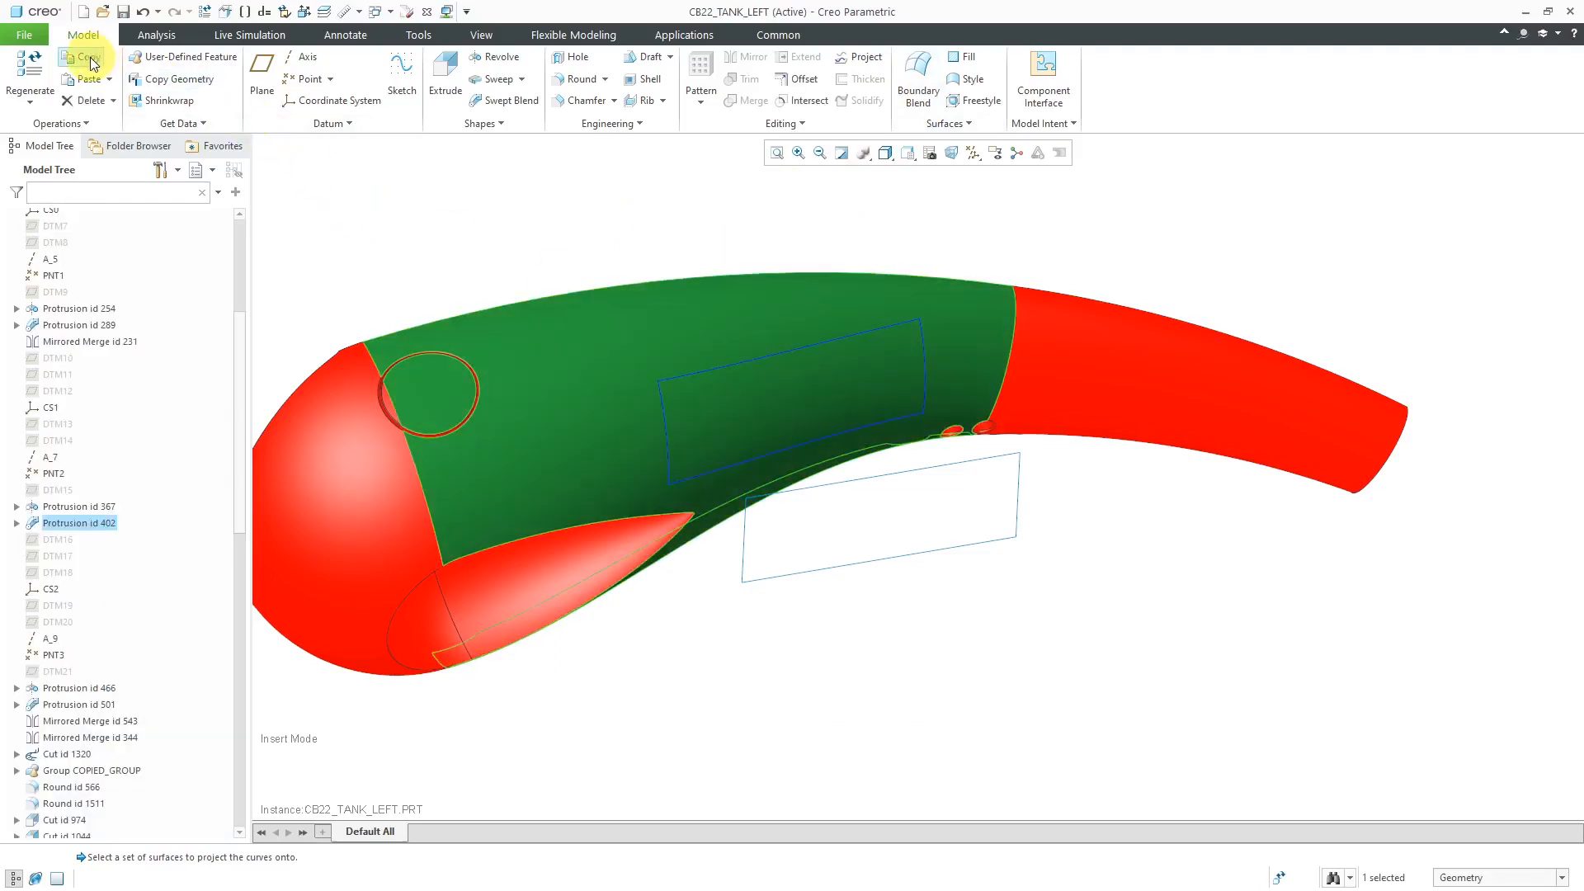
mouse_move(86, 80)
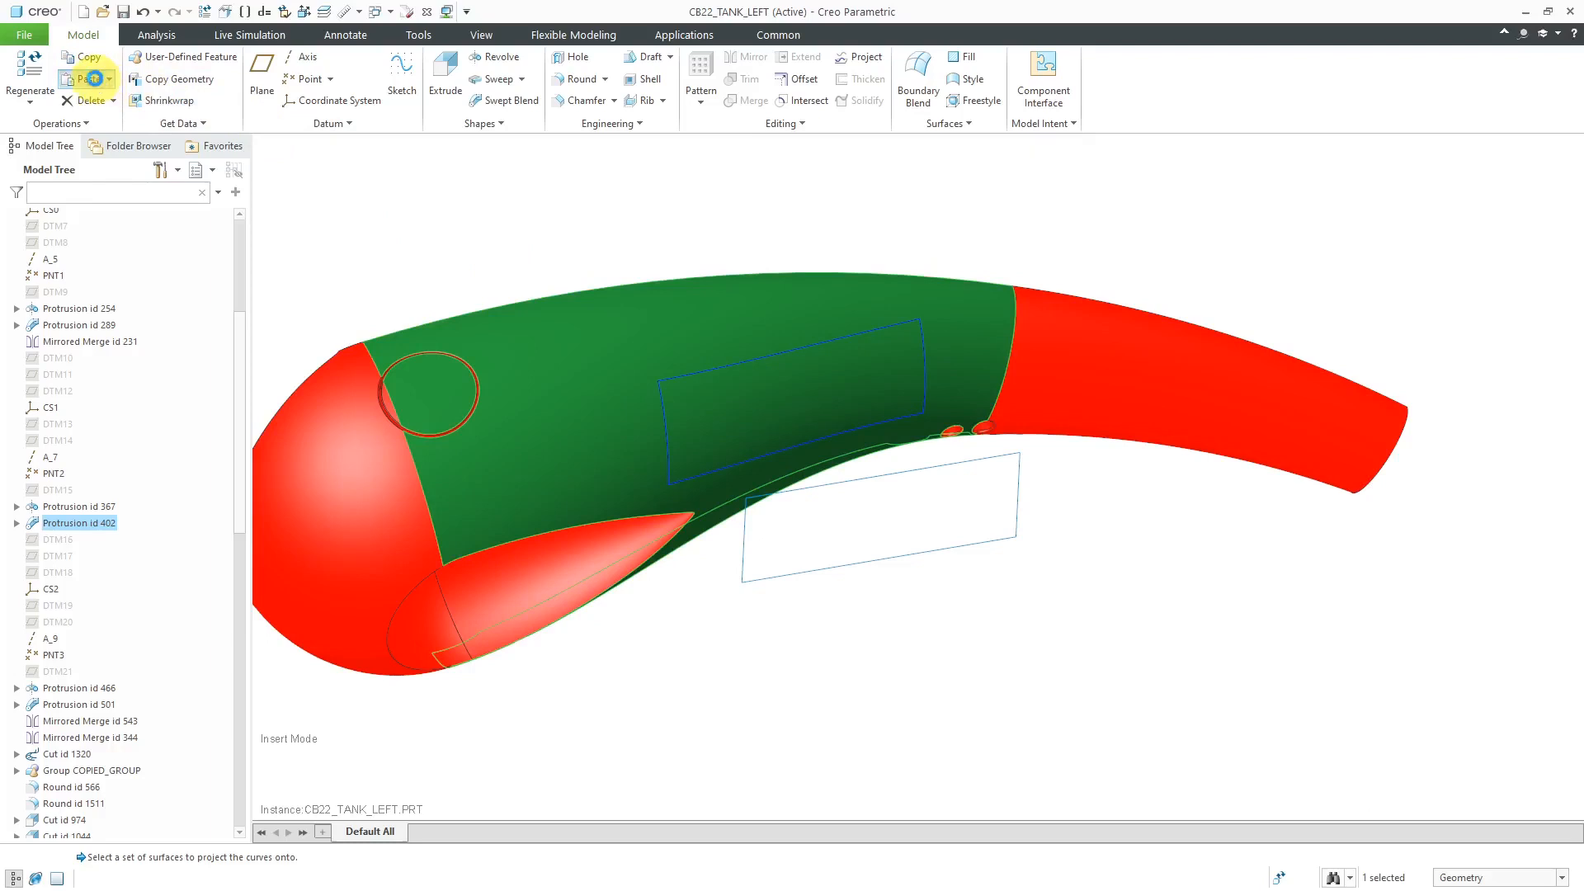
left_click(83, 80)
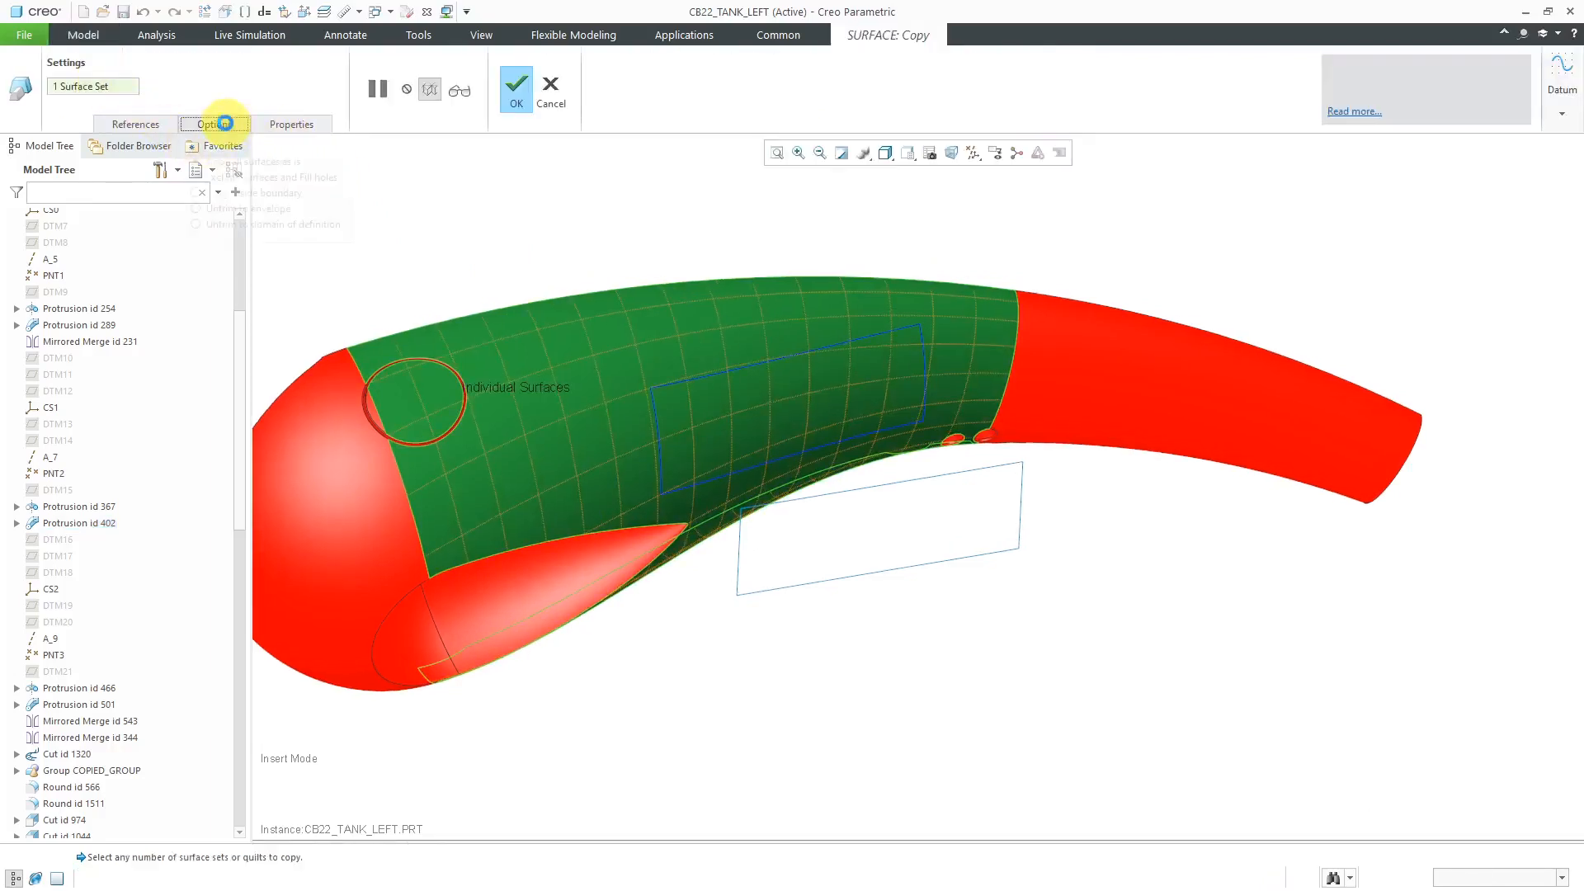
left_click(213, 124)
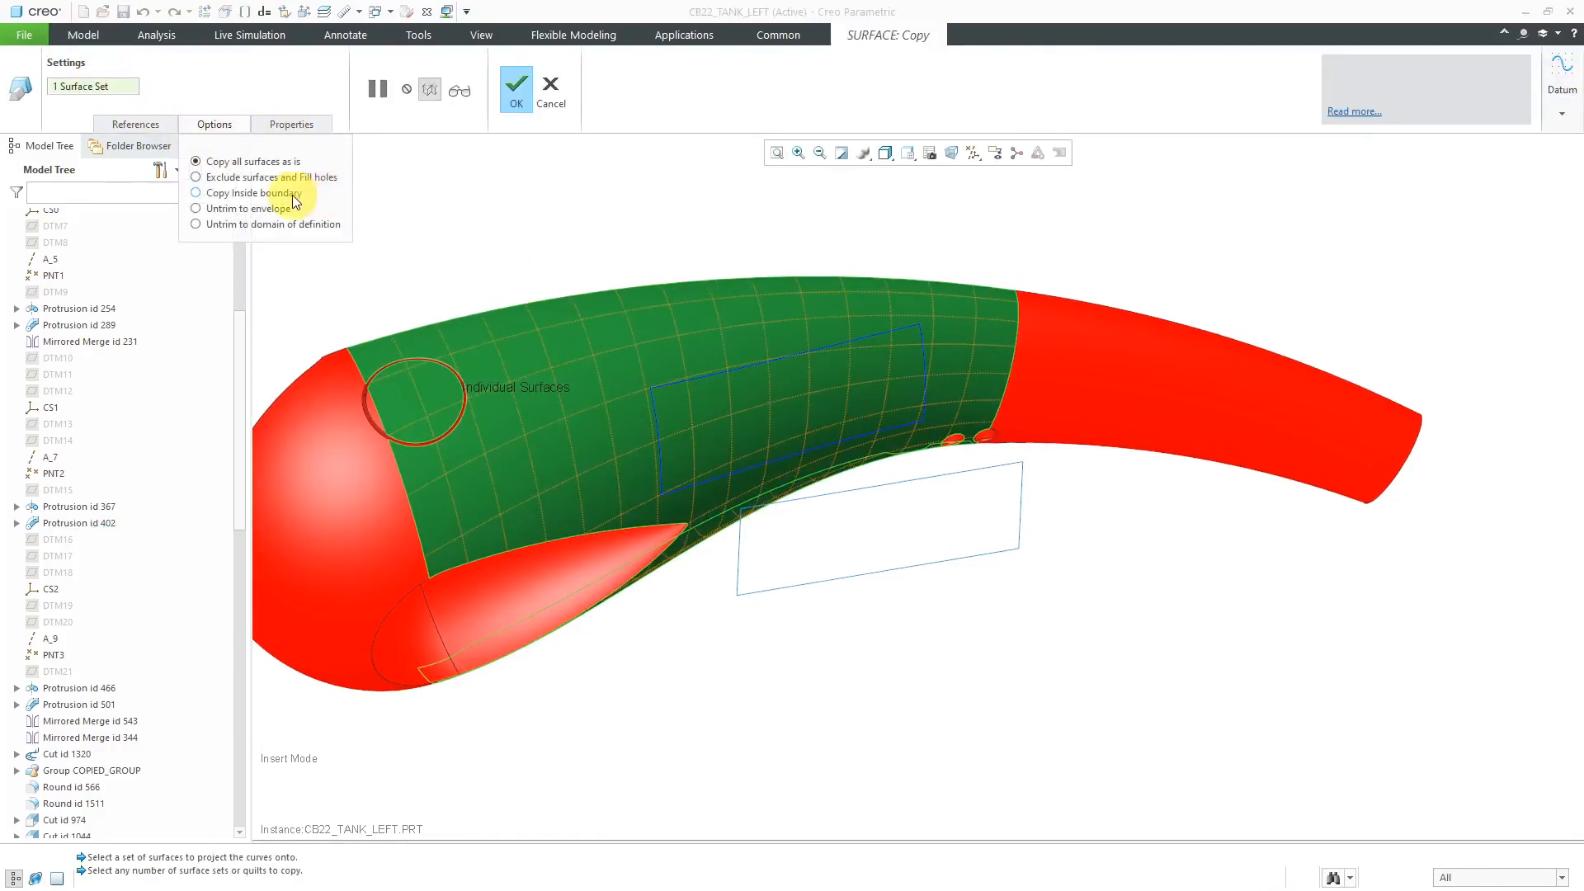
mouse_move(261, 193)
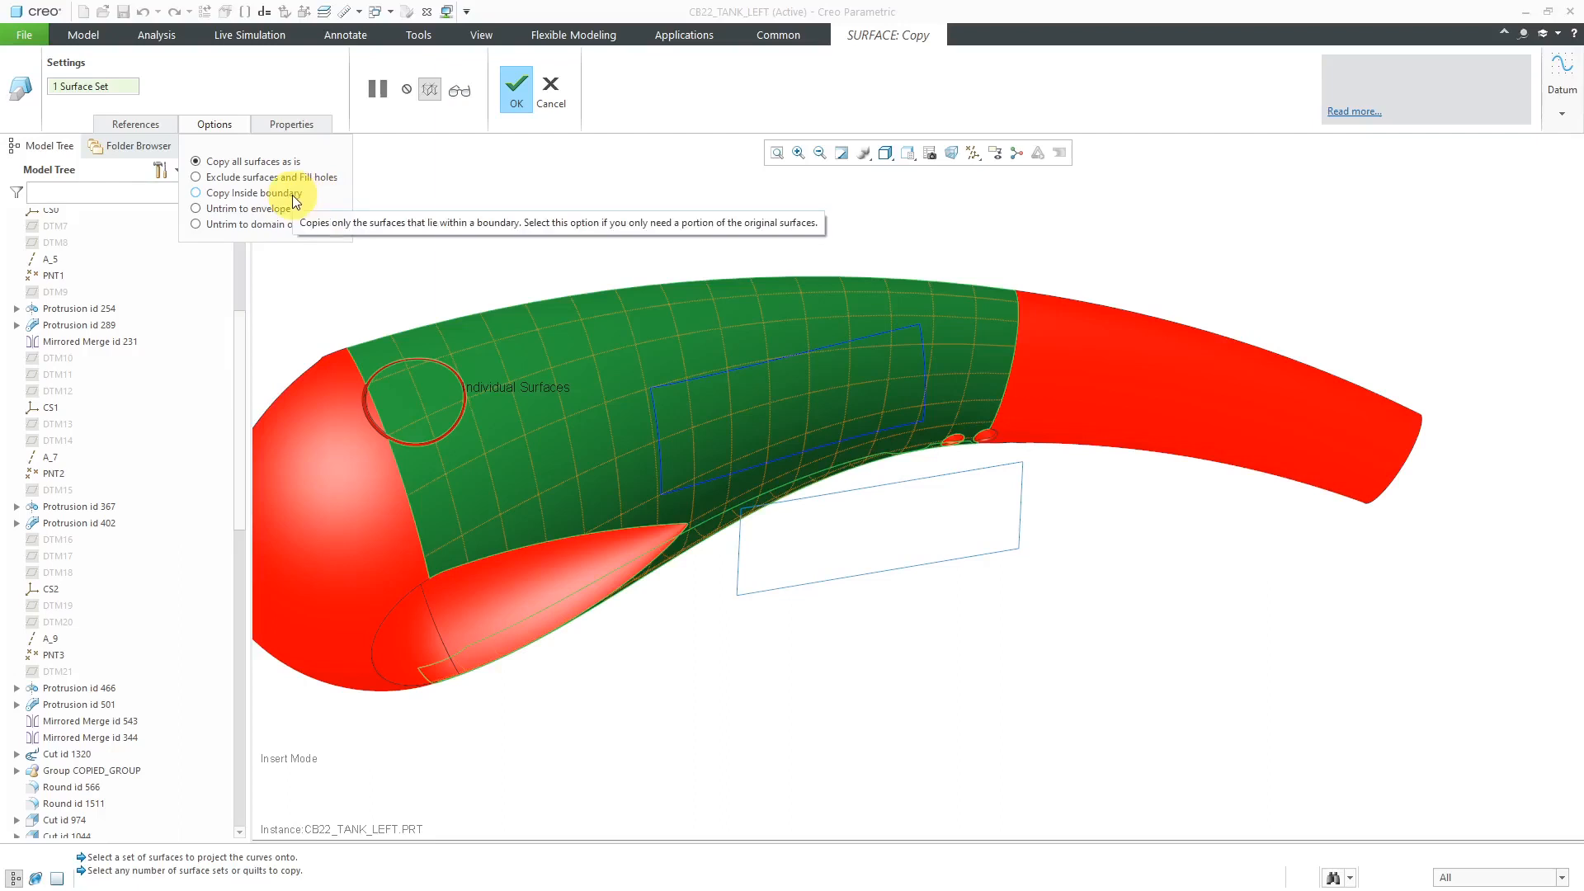
left_click(196, 193)
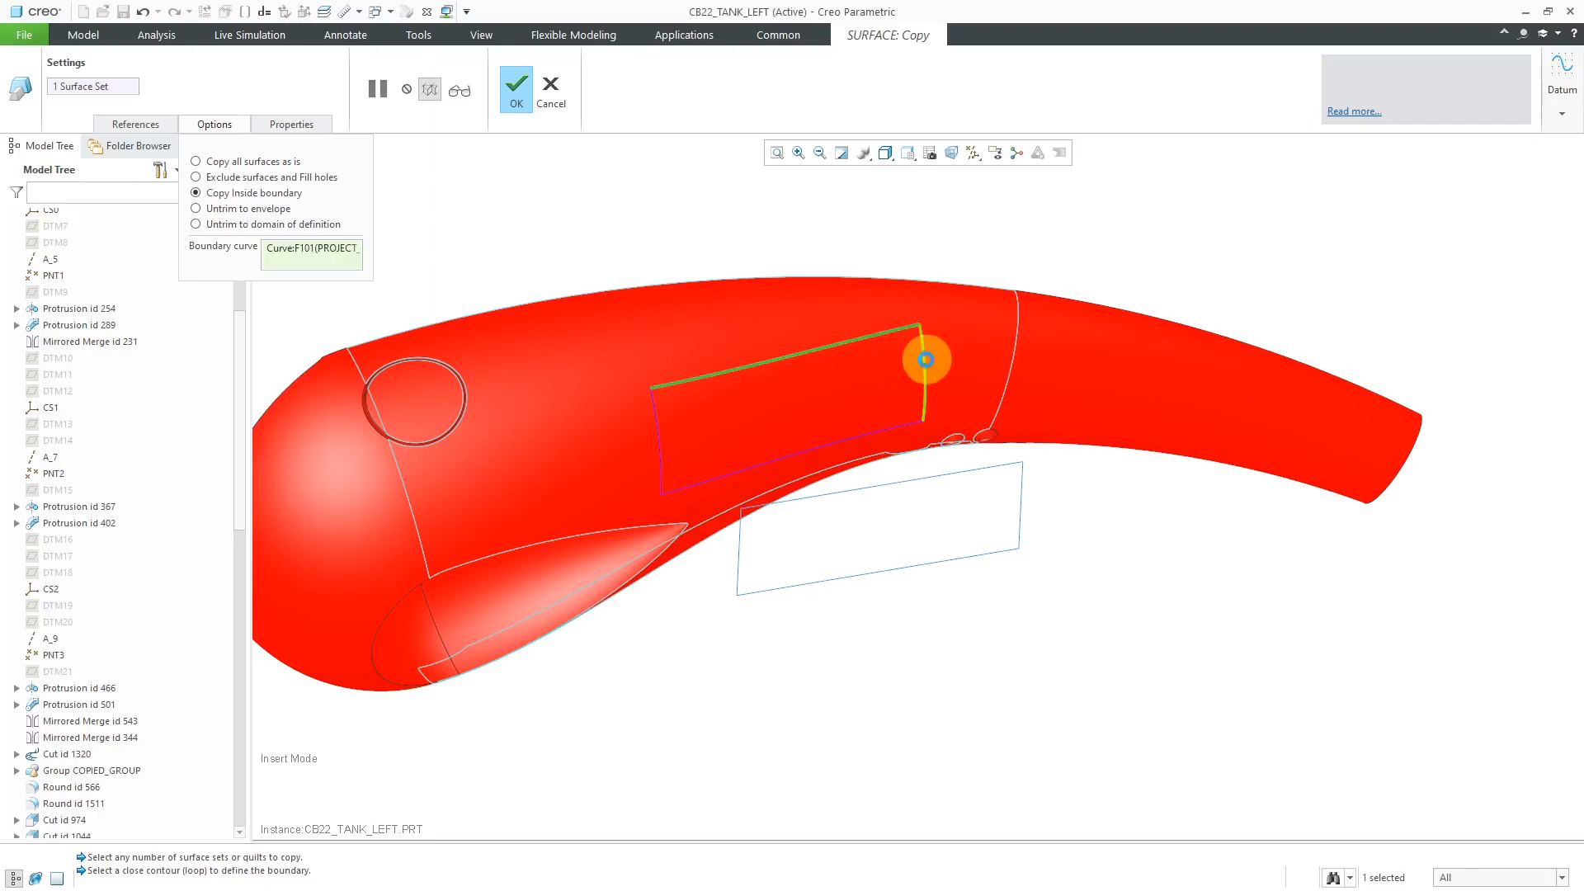
left_click(658, 429)
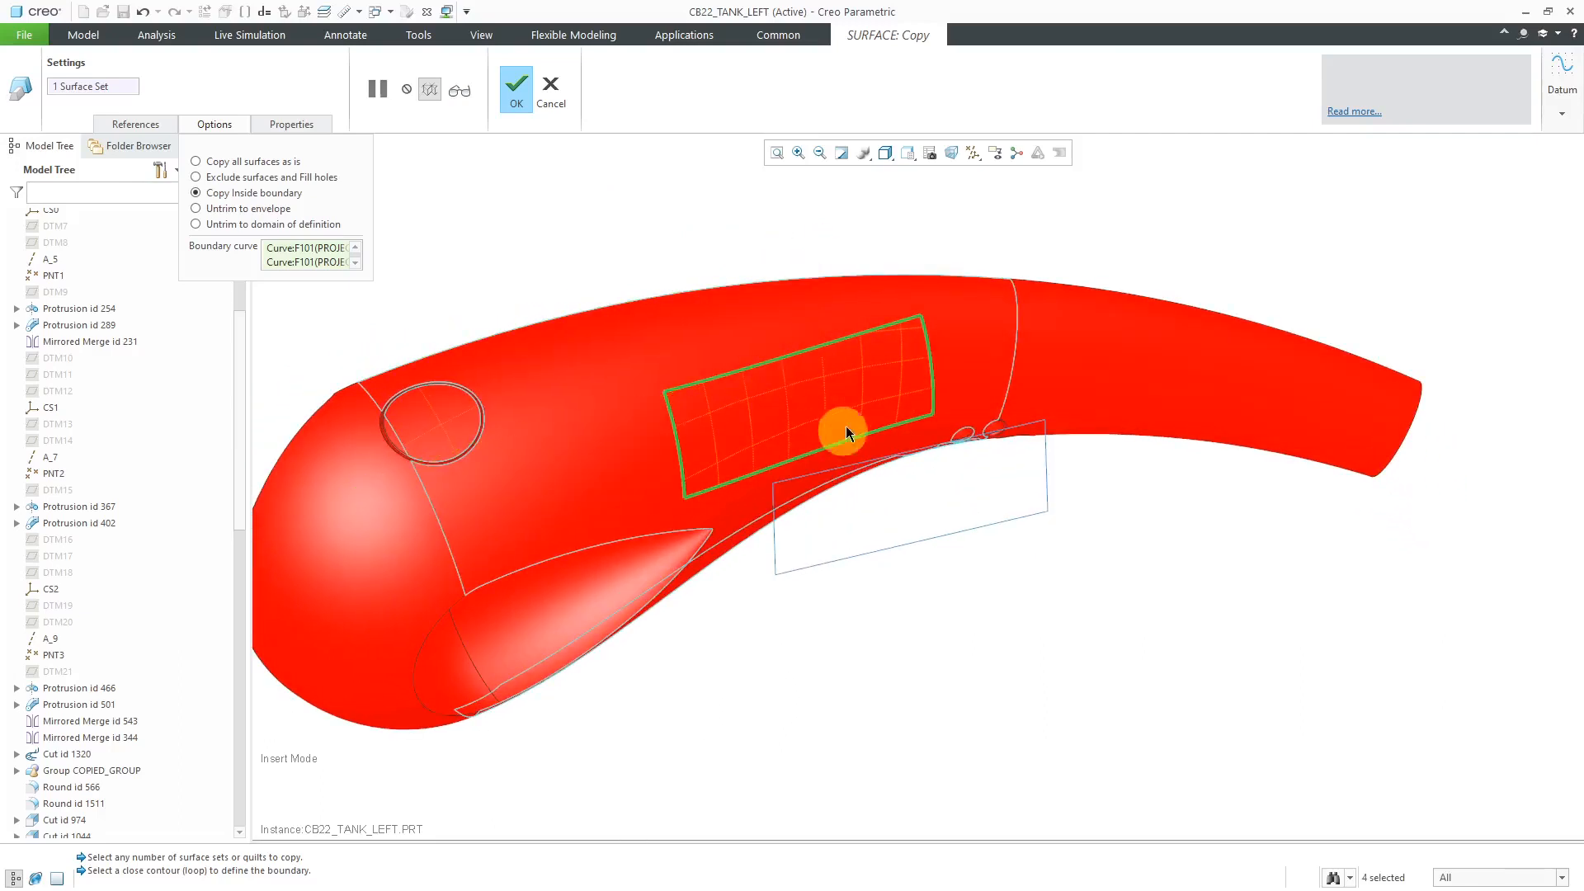
mouse_move(674, 240)
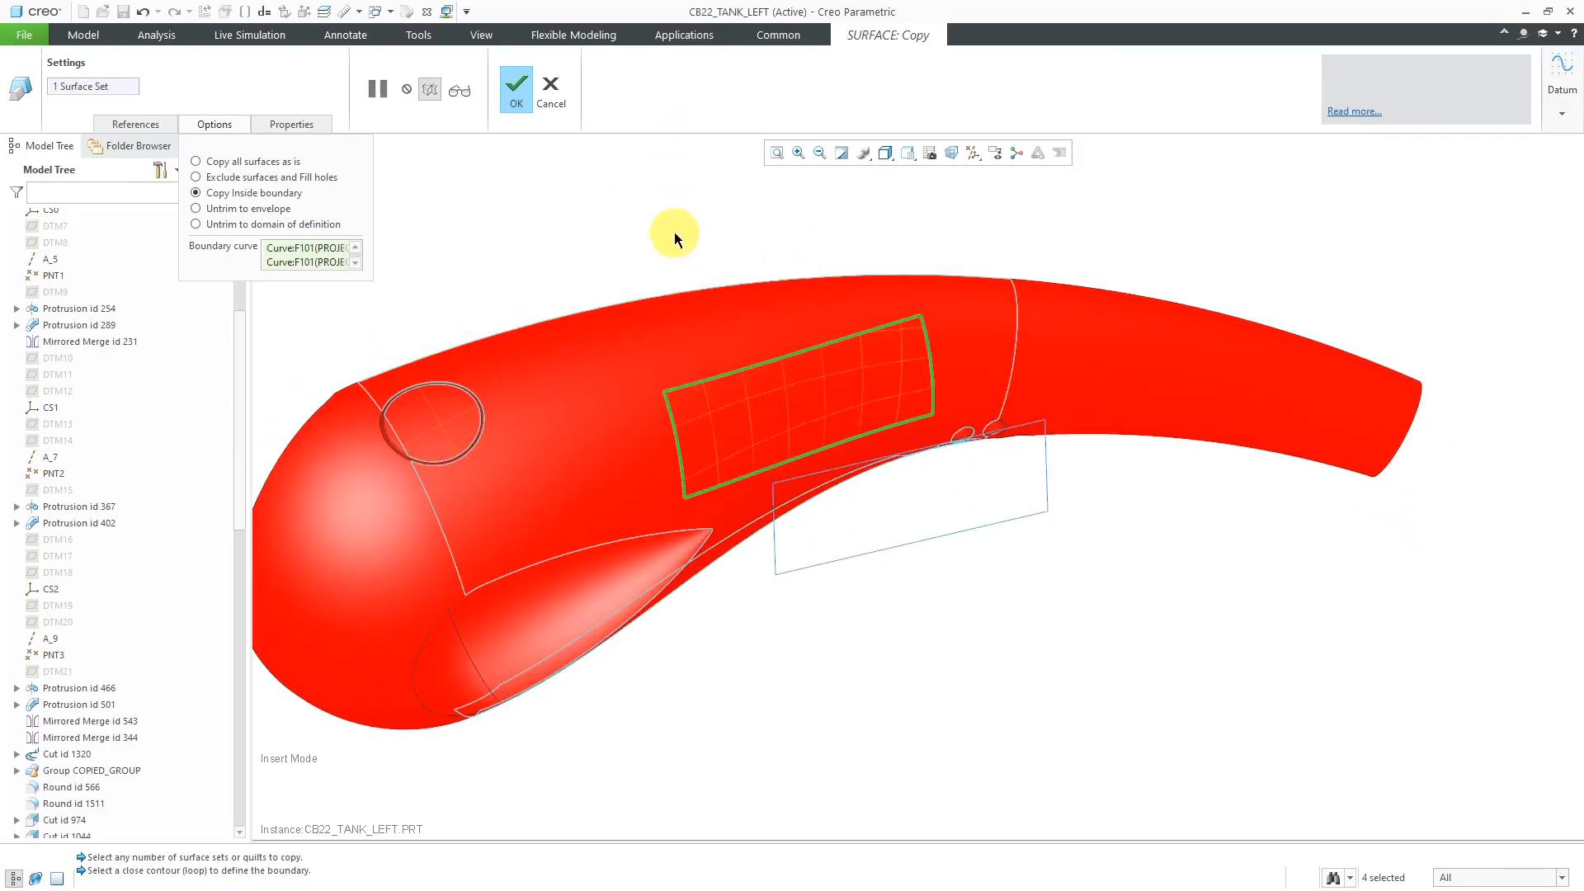
mouse_move(514, 89)
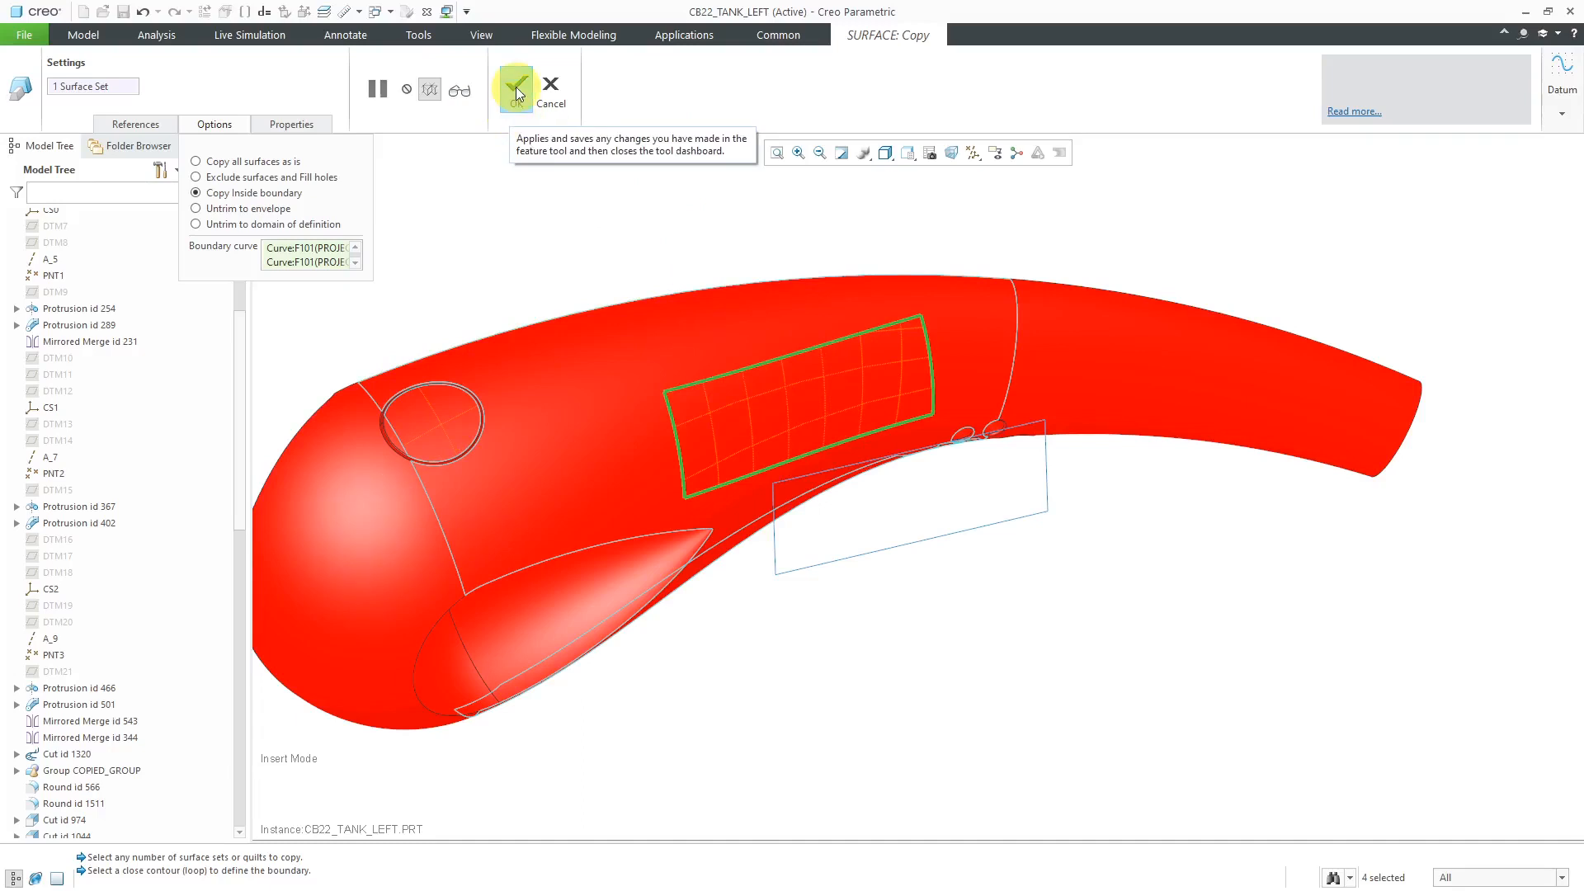
left_click(514, 89)
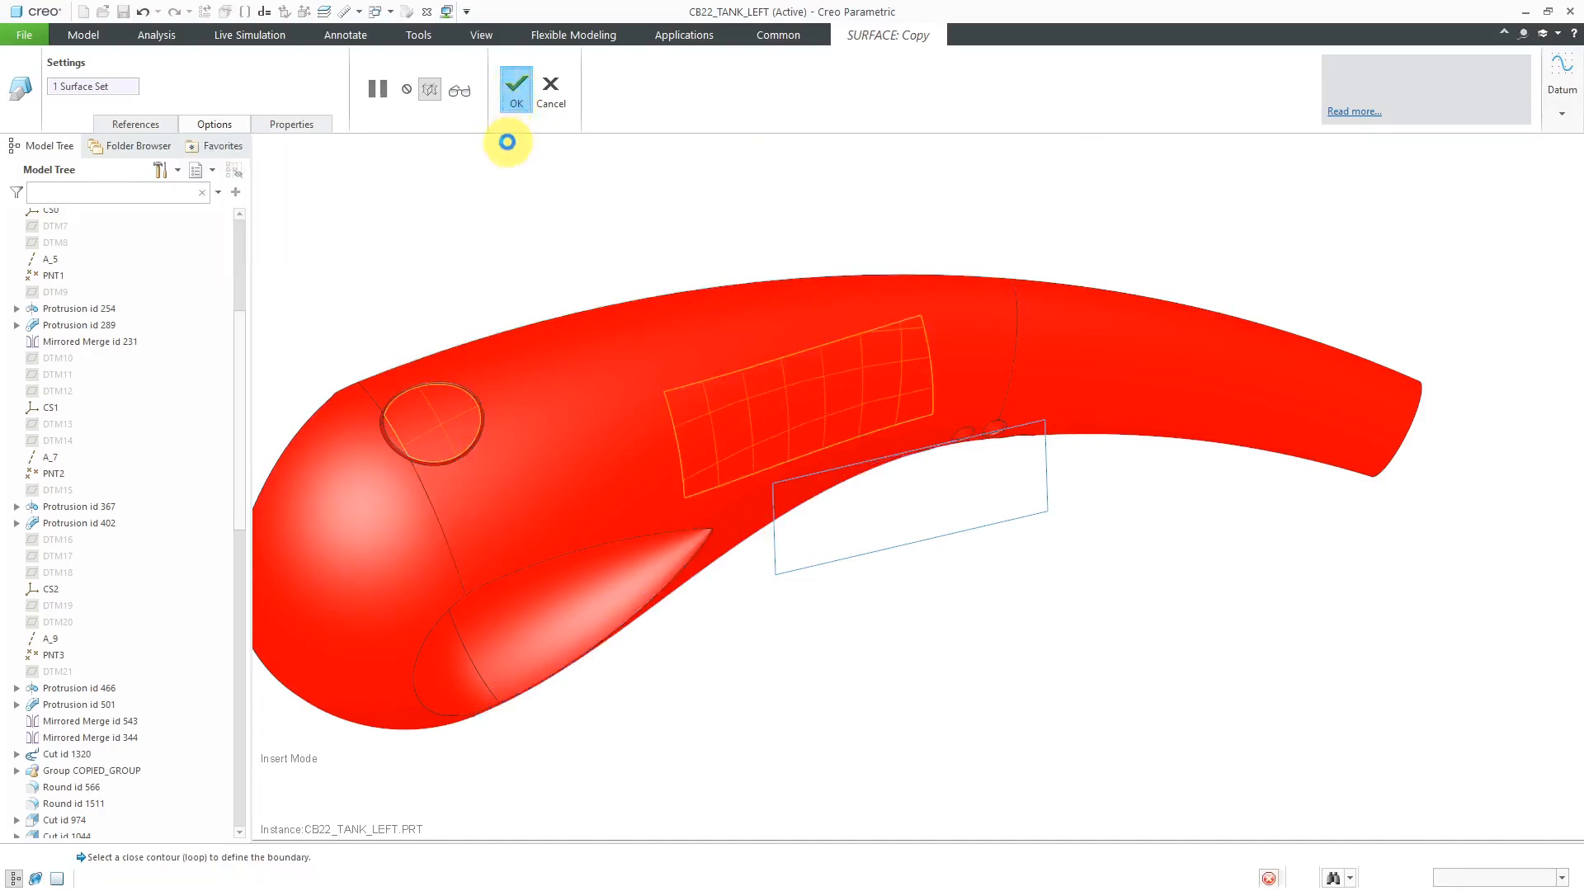
left_click(515, 89)
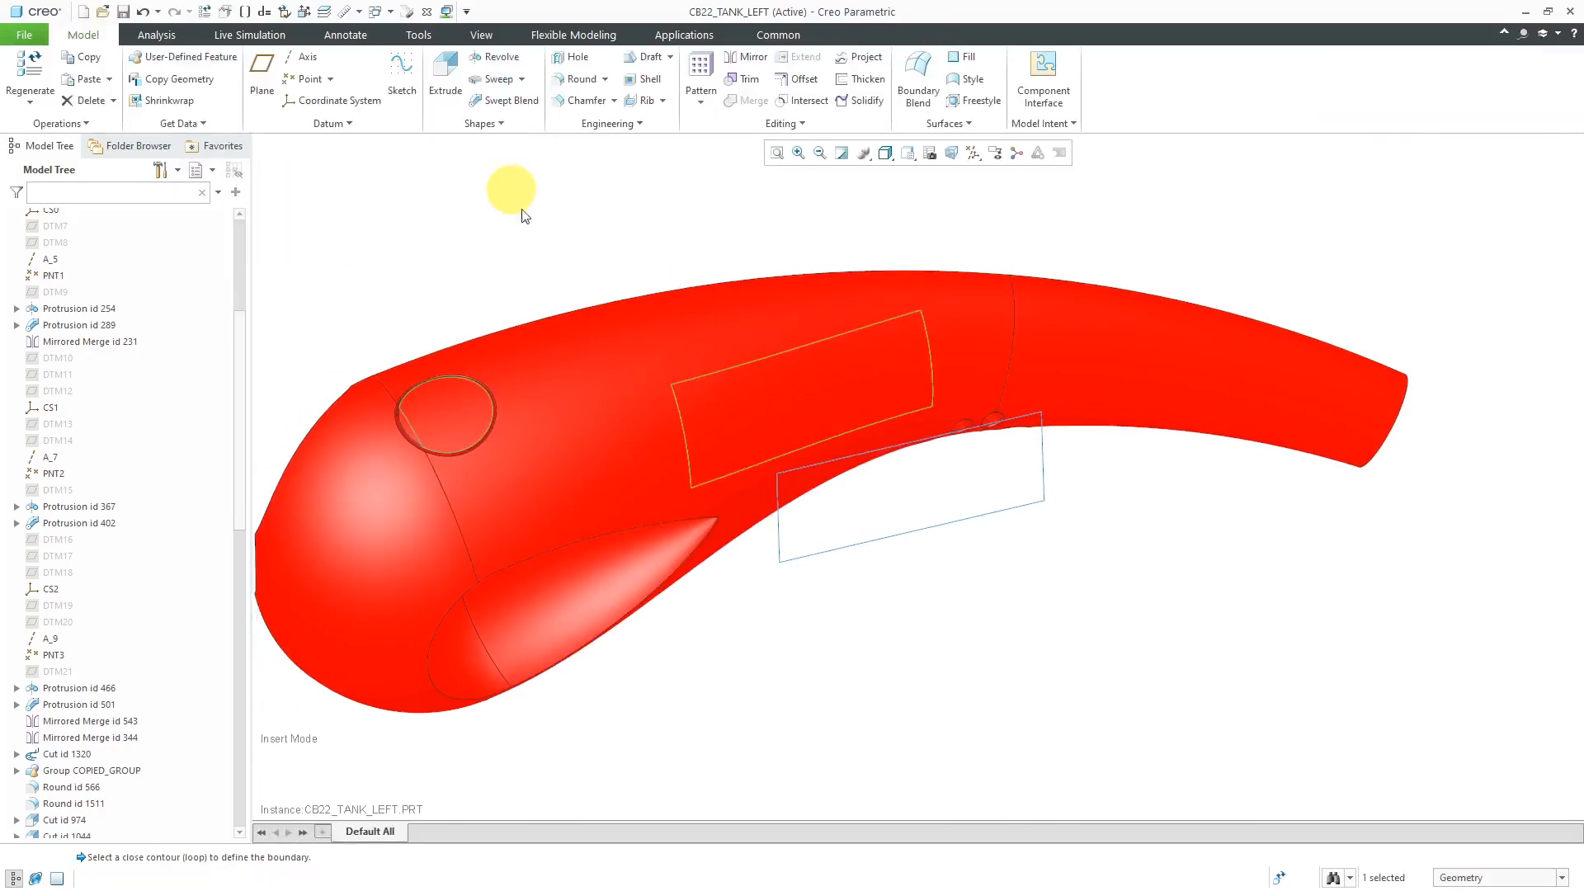
mouse_move(770, 392)
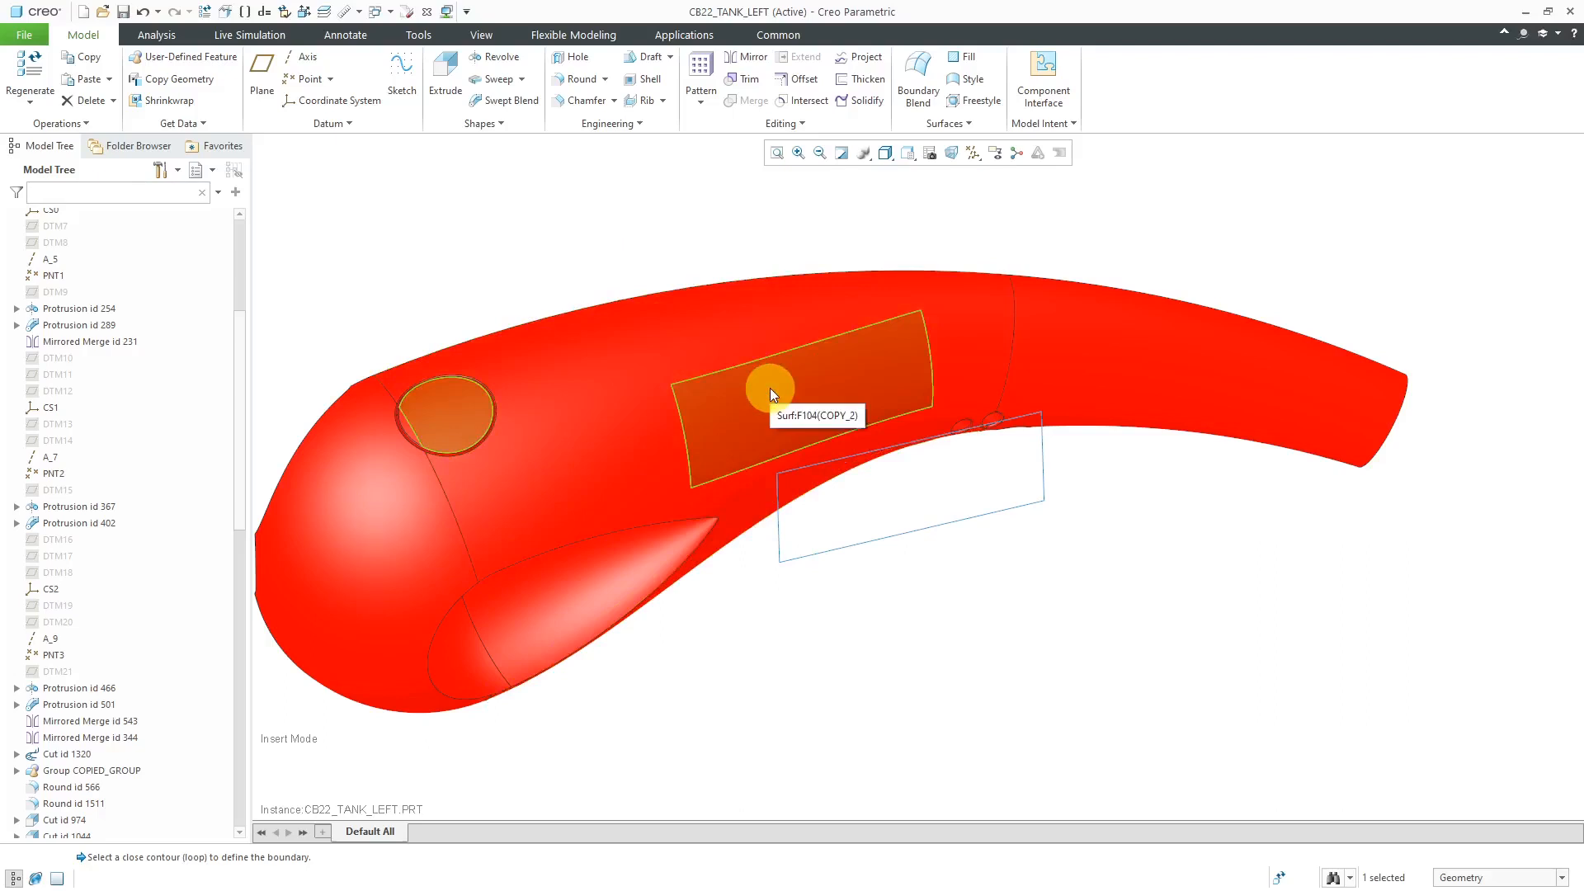
left_click(788, 237)
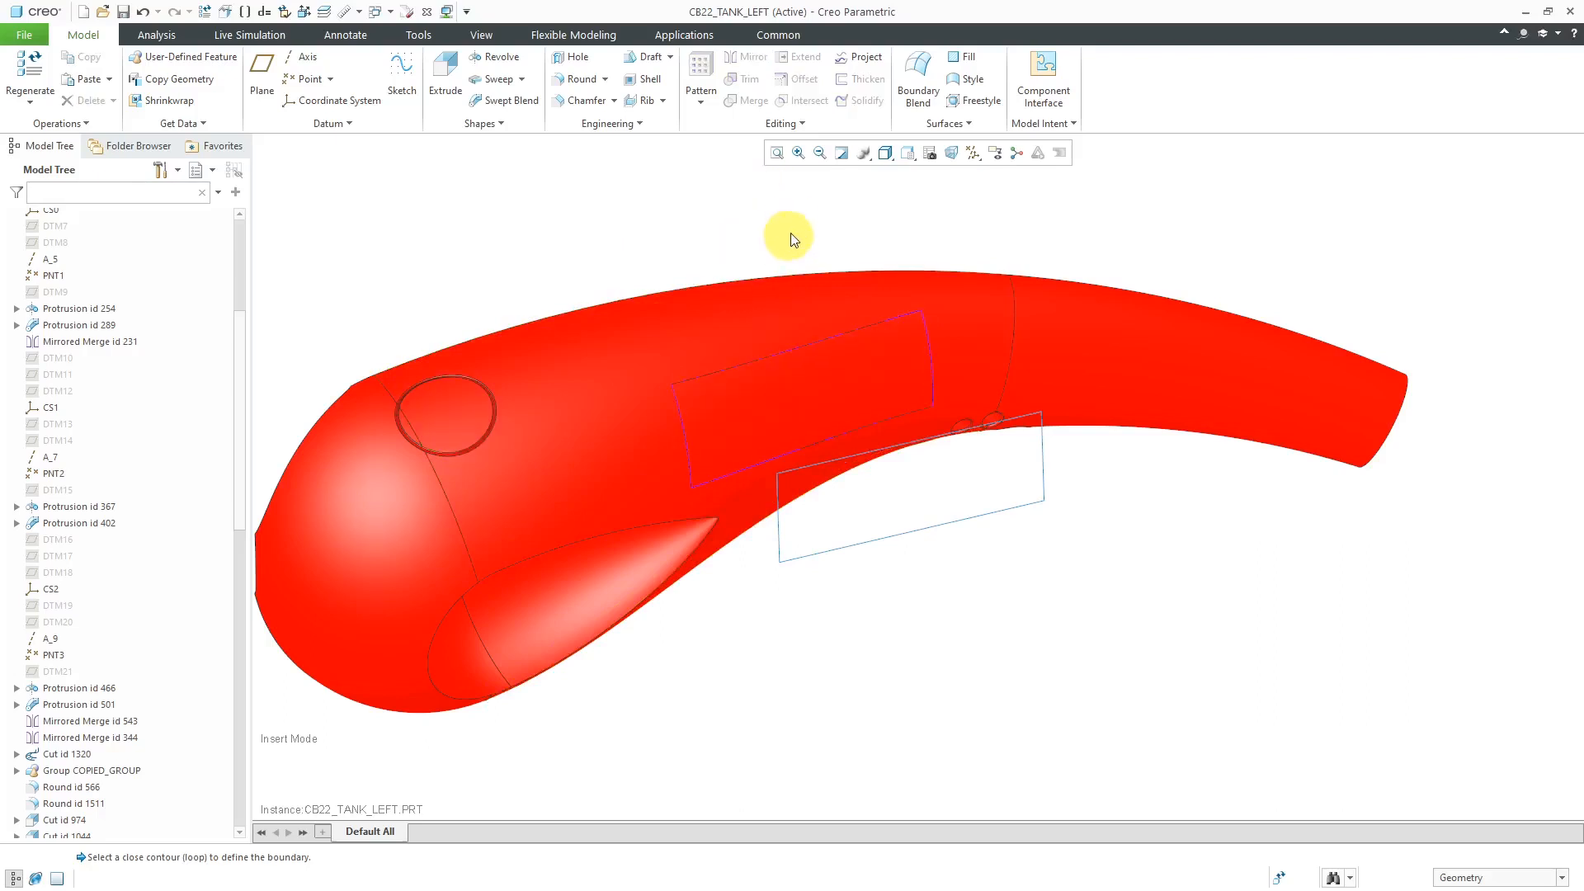
mouse_move(887, 234)
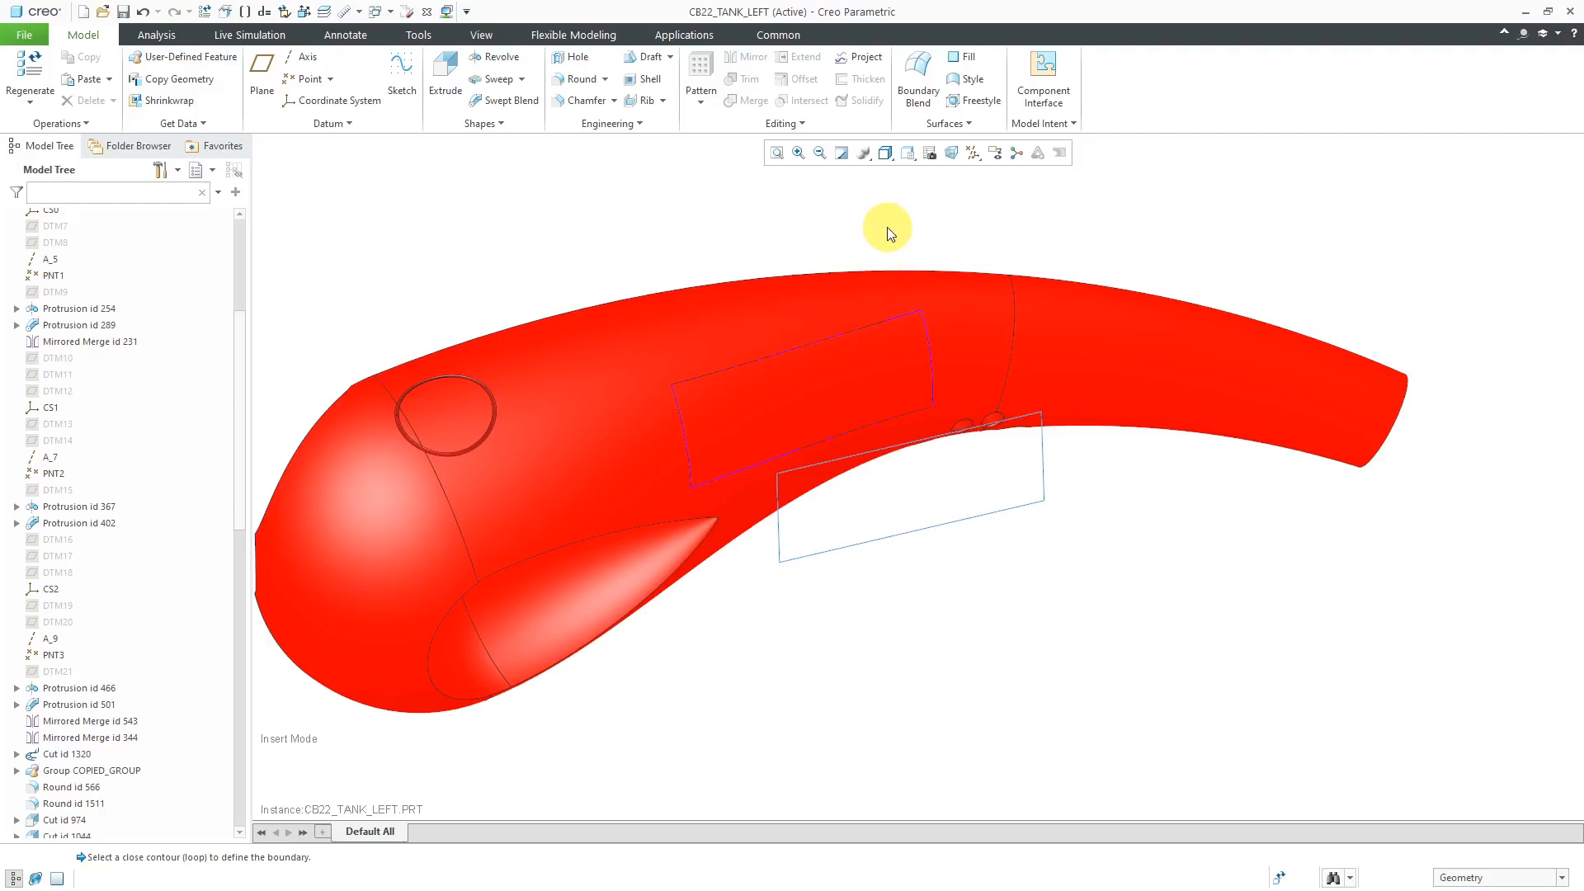
mouse_move(892, 215)
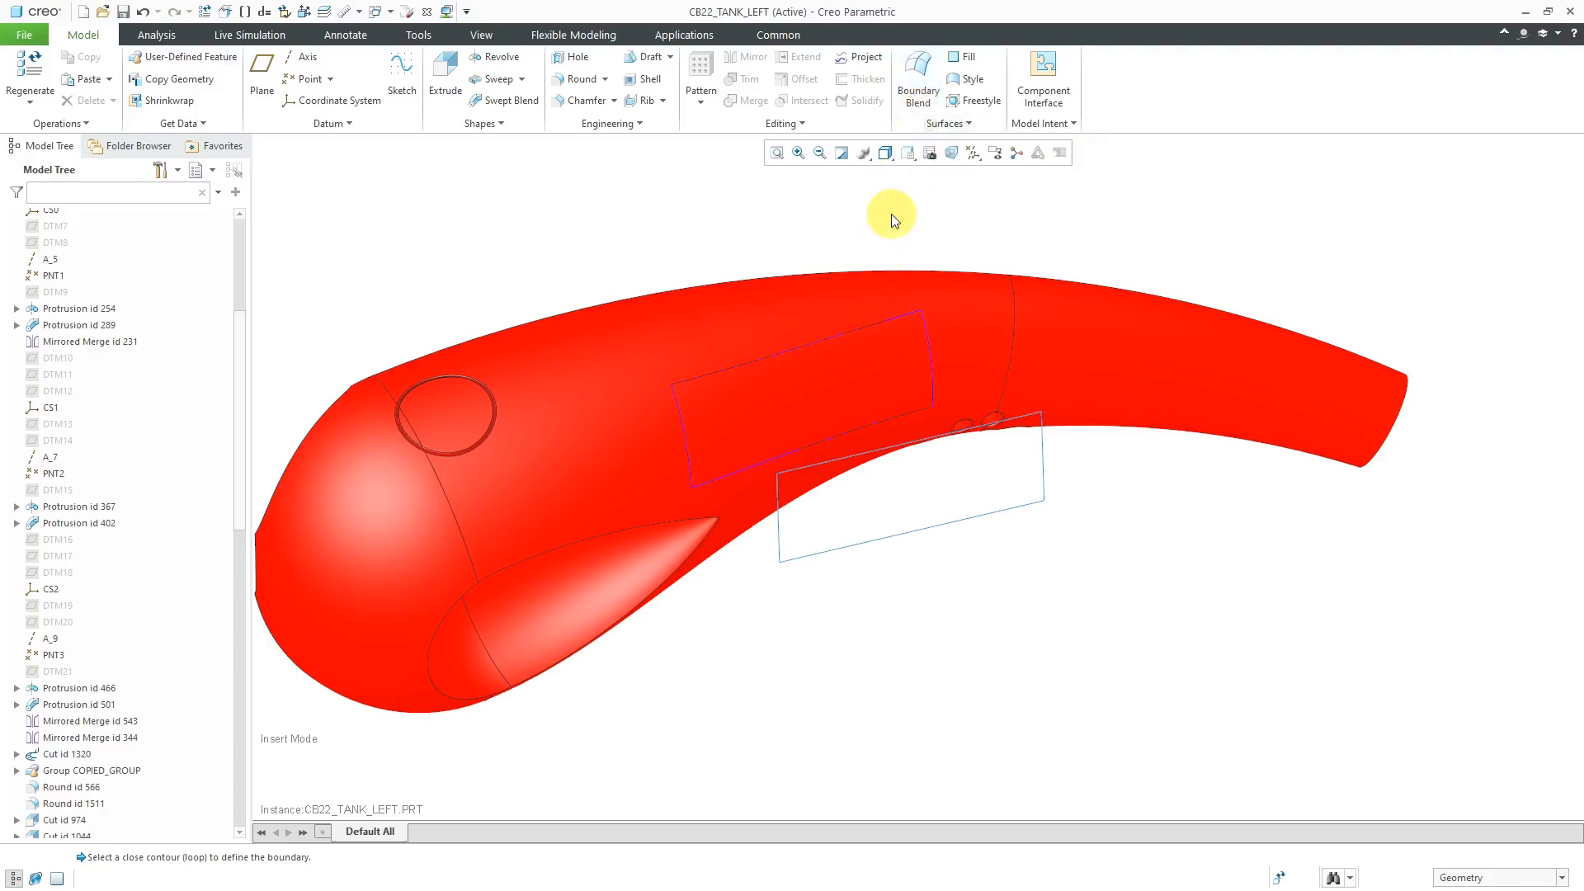
mouse_move(885, 219)
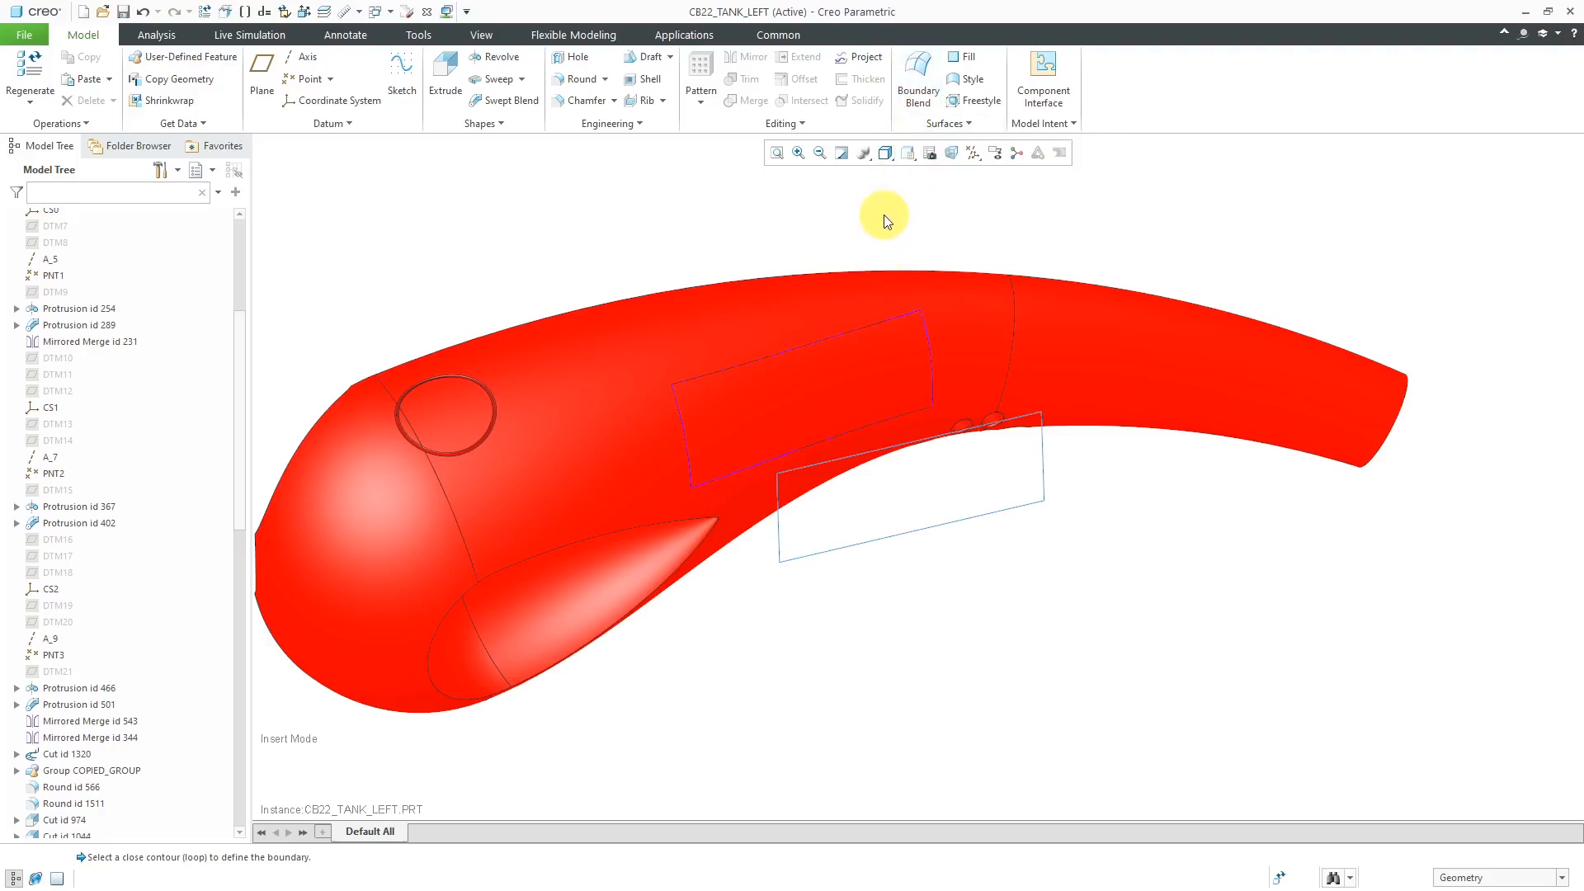
mouse_move(879, 219)
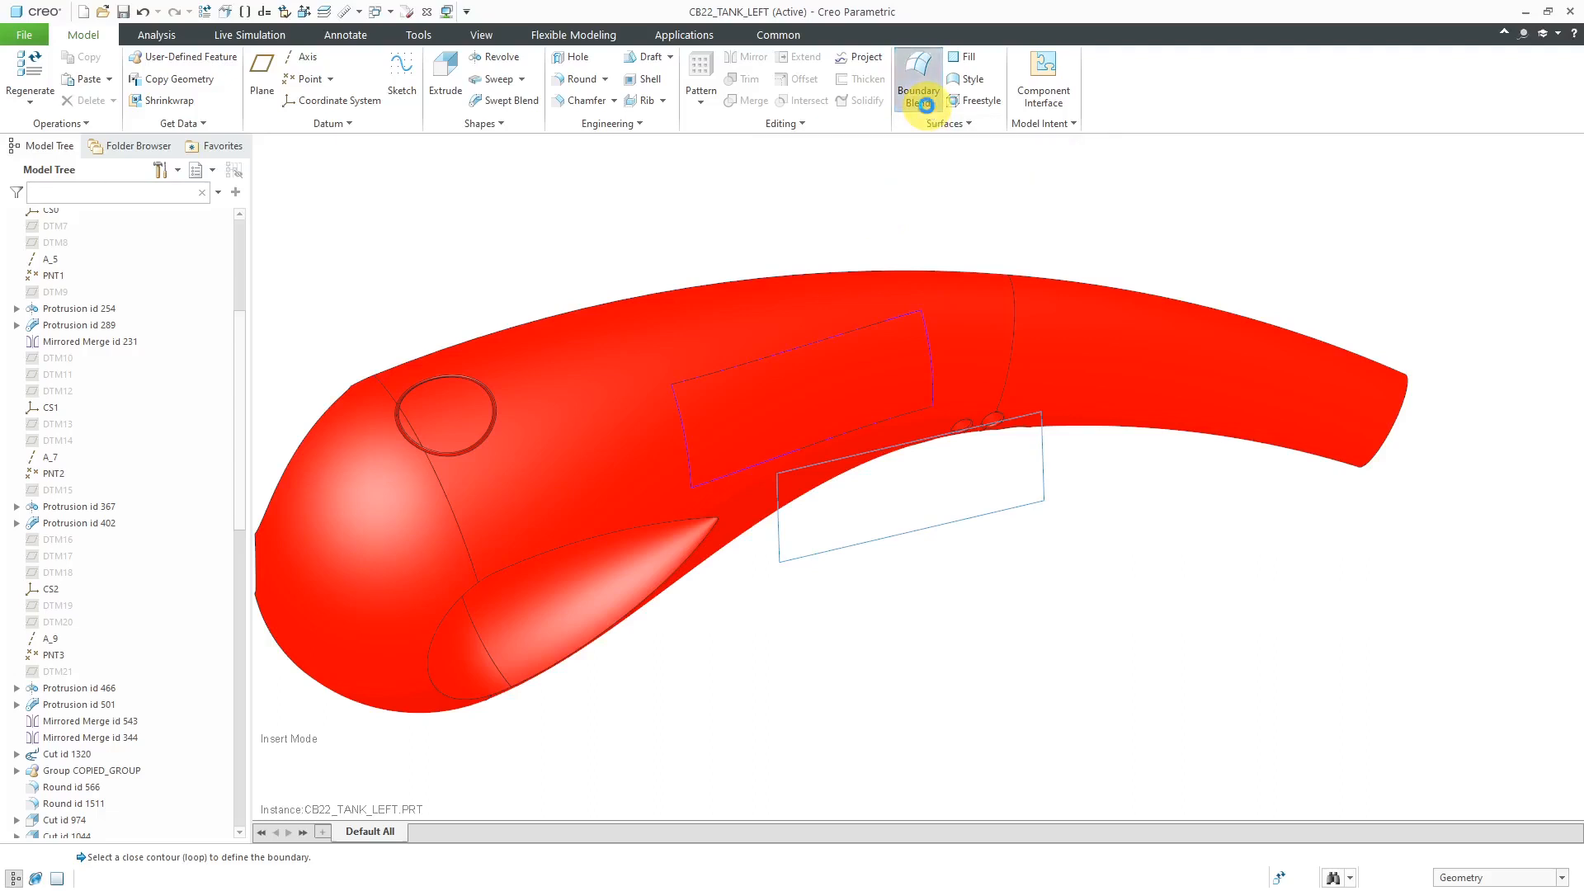
Begin a boundary blend between the copied patch's end edge and the sketched rectangle's edge
left_click(917, 76)
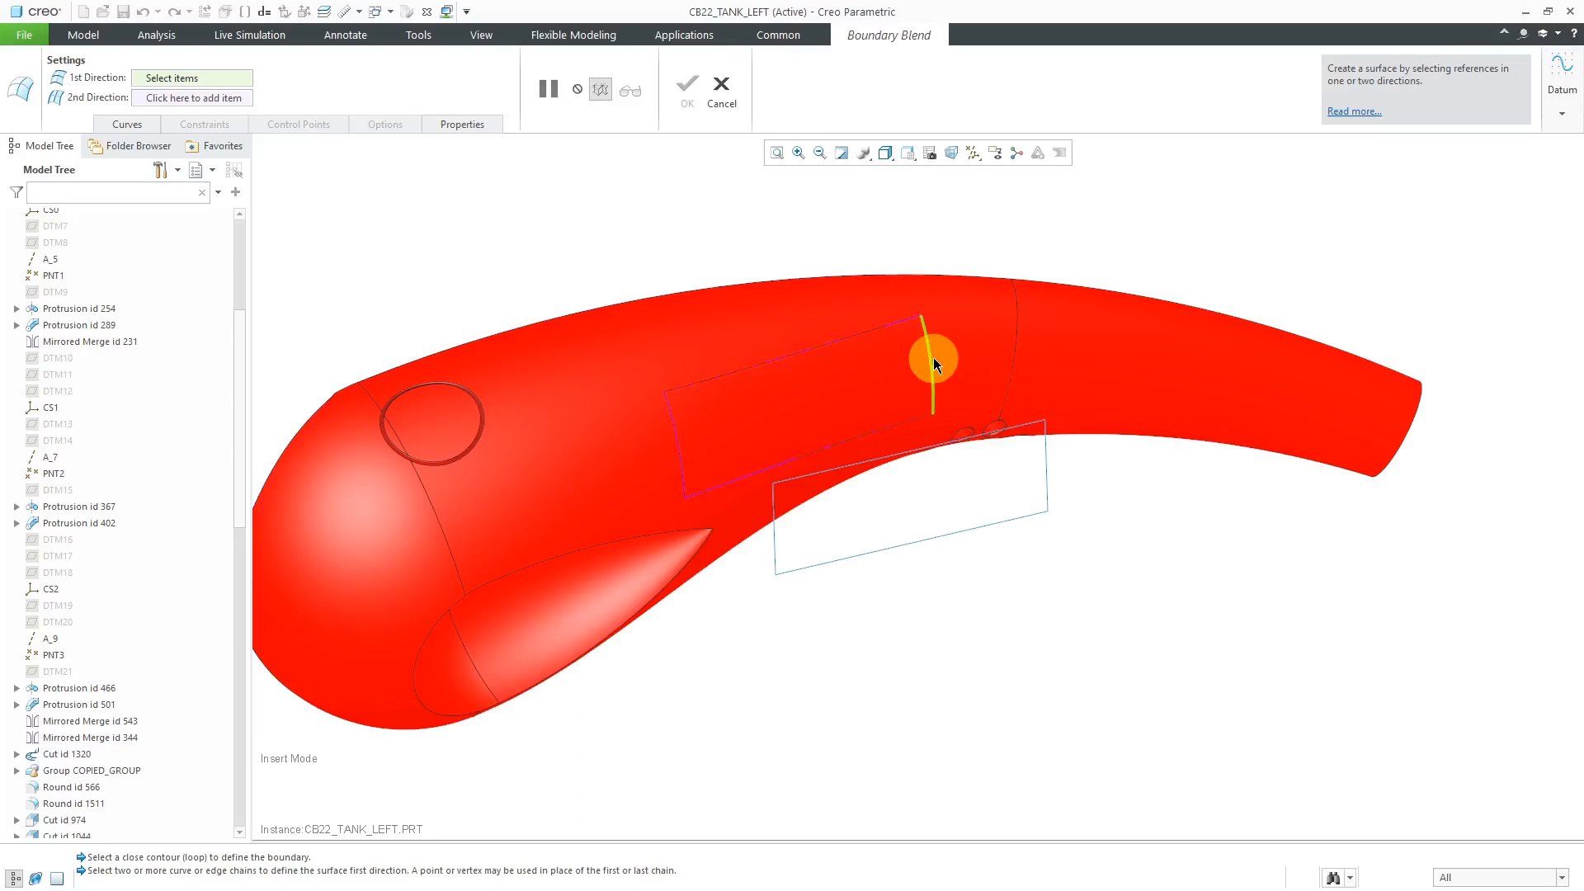
left_click(927, 363)
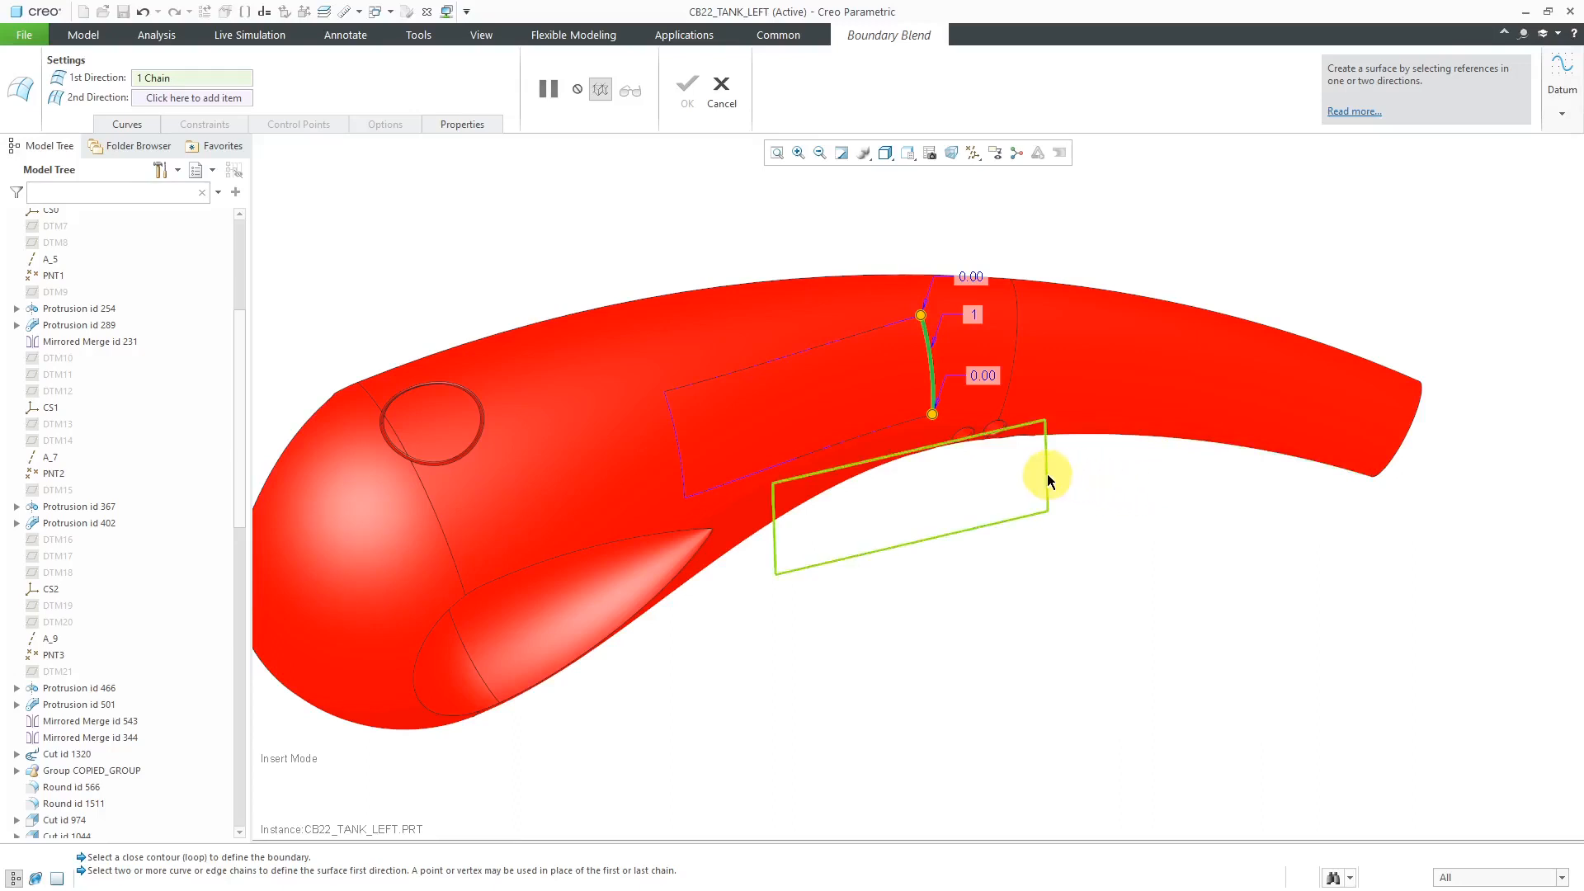
mouse_move(1051, 475)
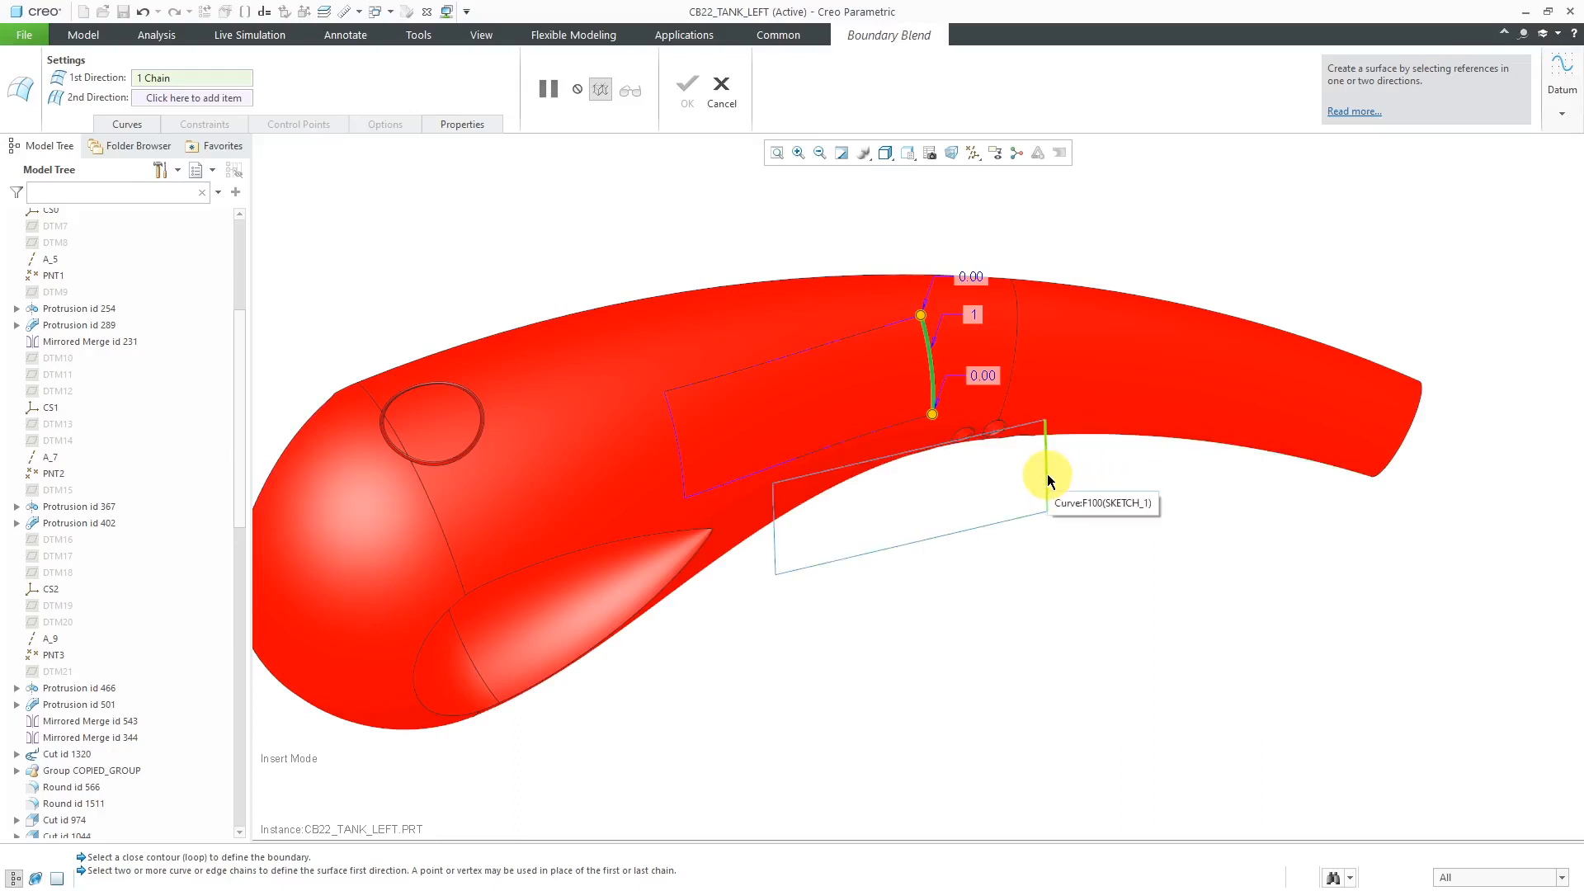
left_click(1047, 466)
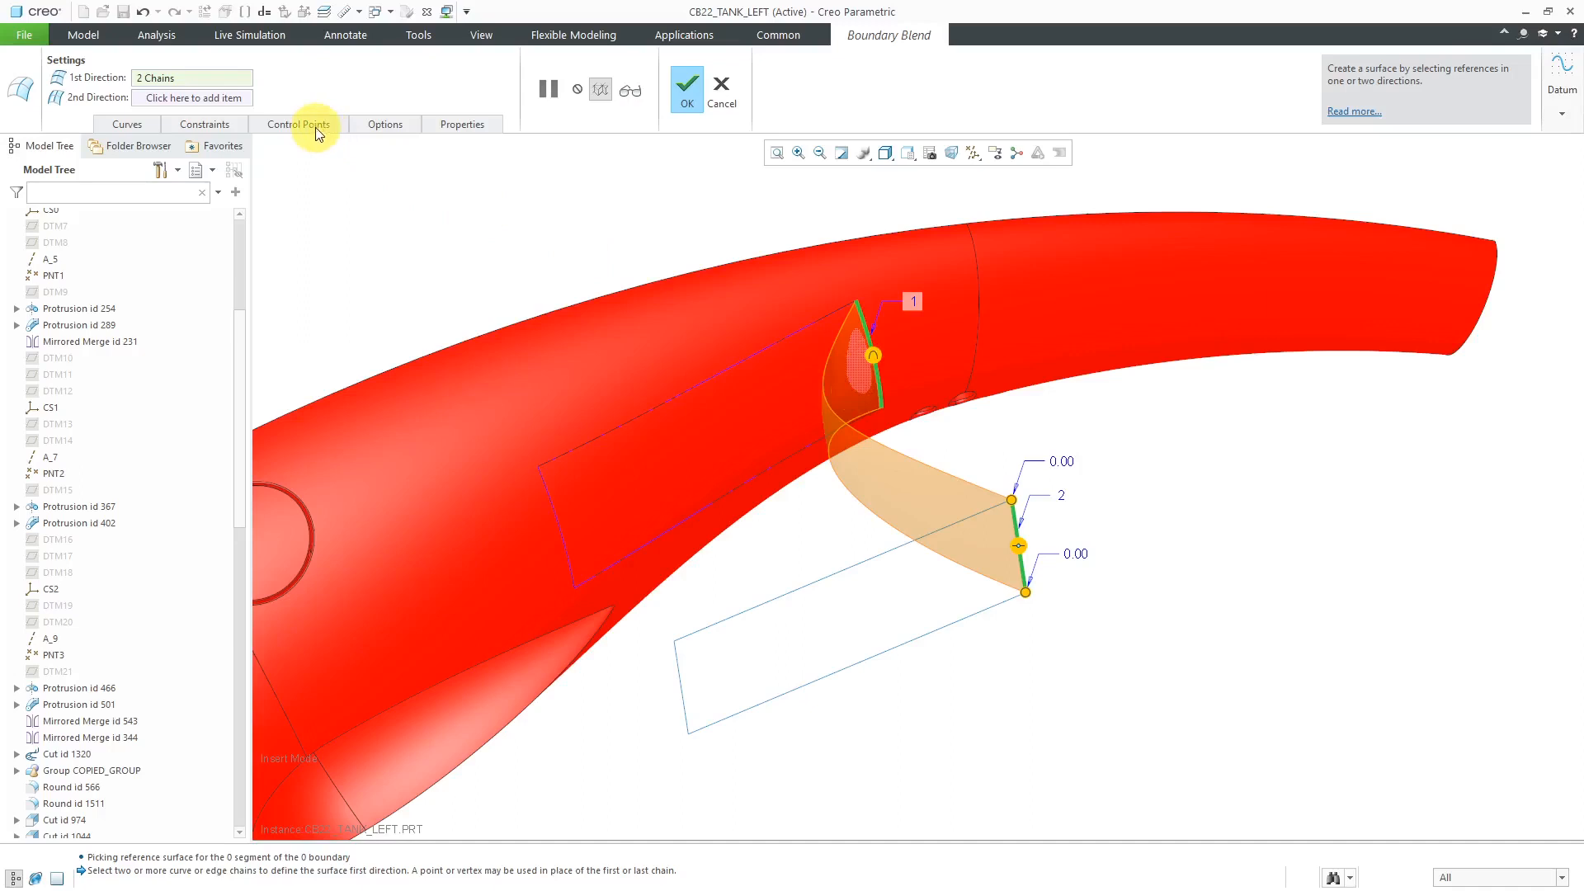
Show the blend's end-condition constraints with drag handles displayed, first chain stretched to 1.10
left_click(203, 124)
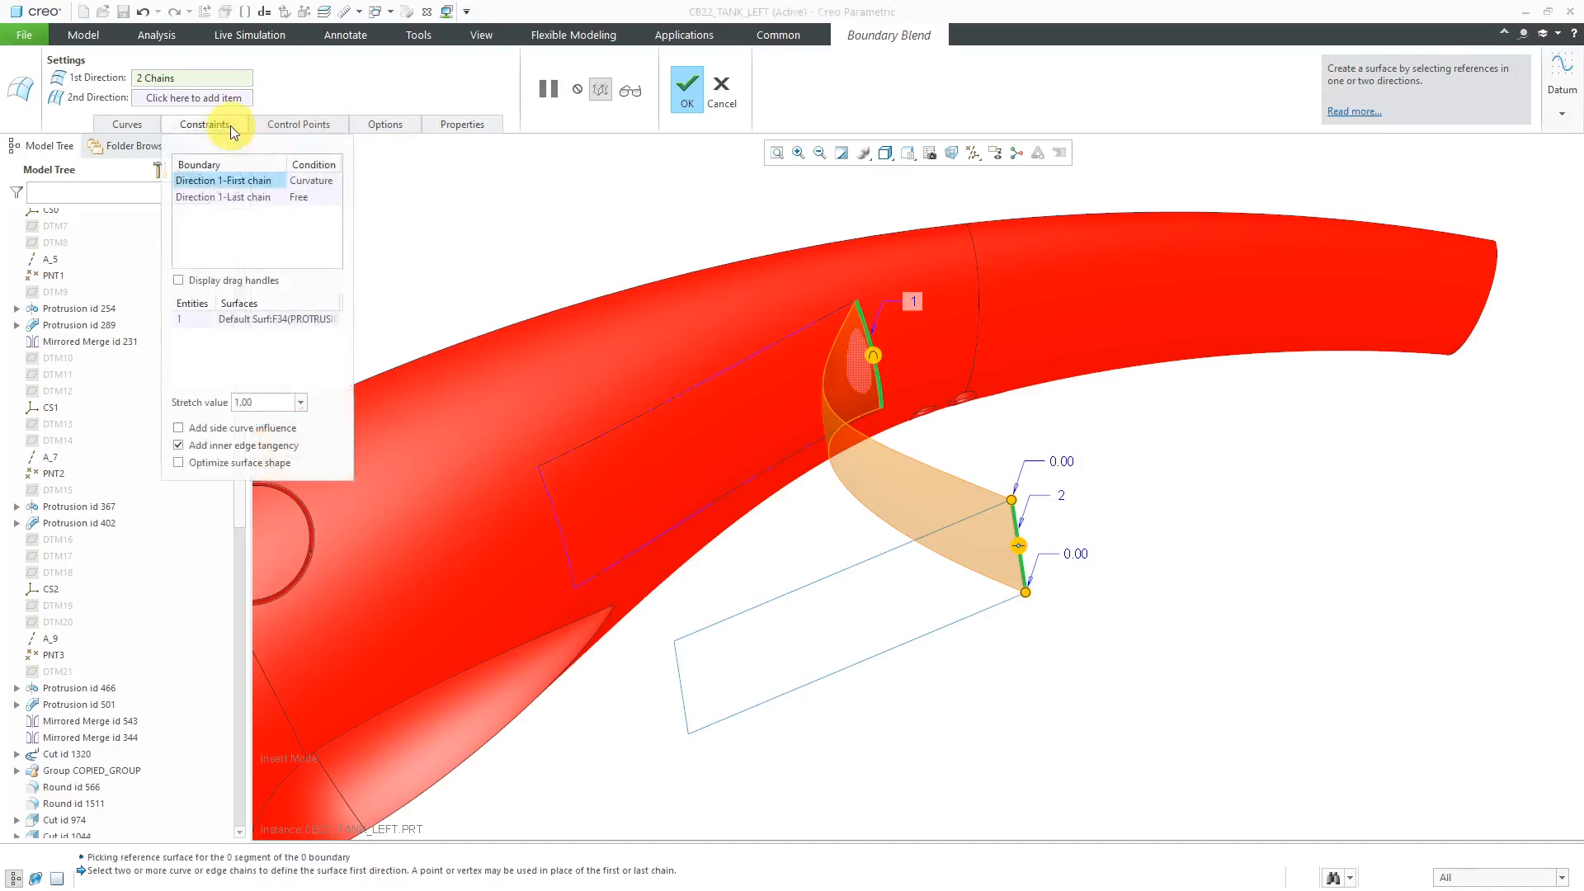
left_click(178, 281)
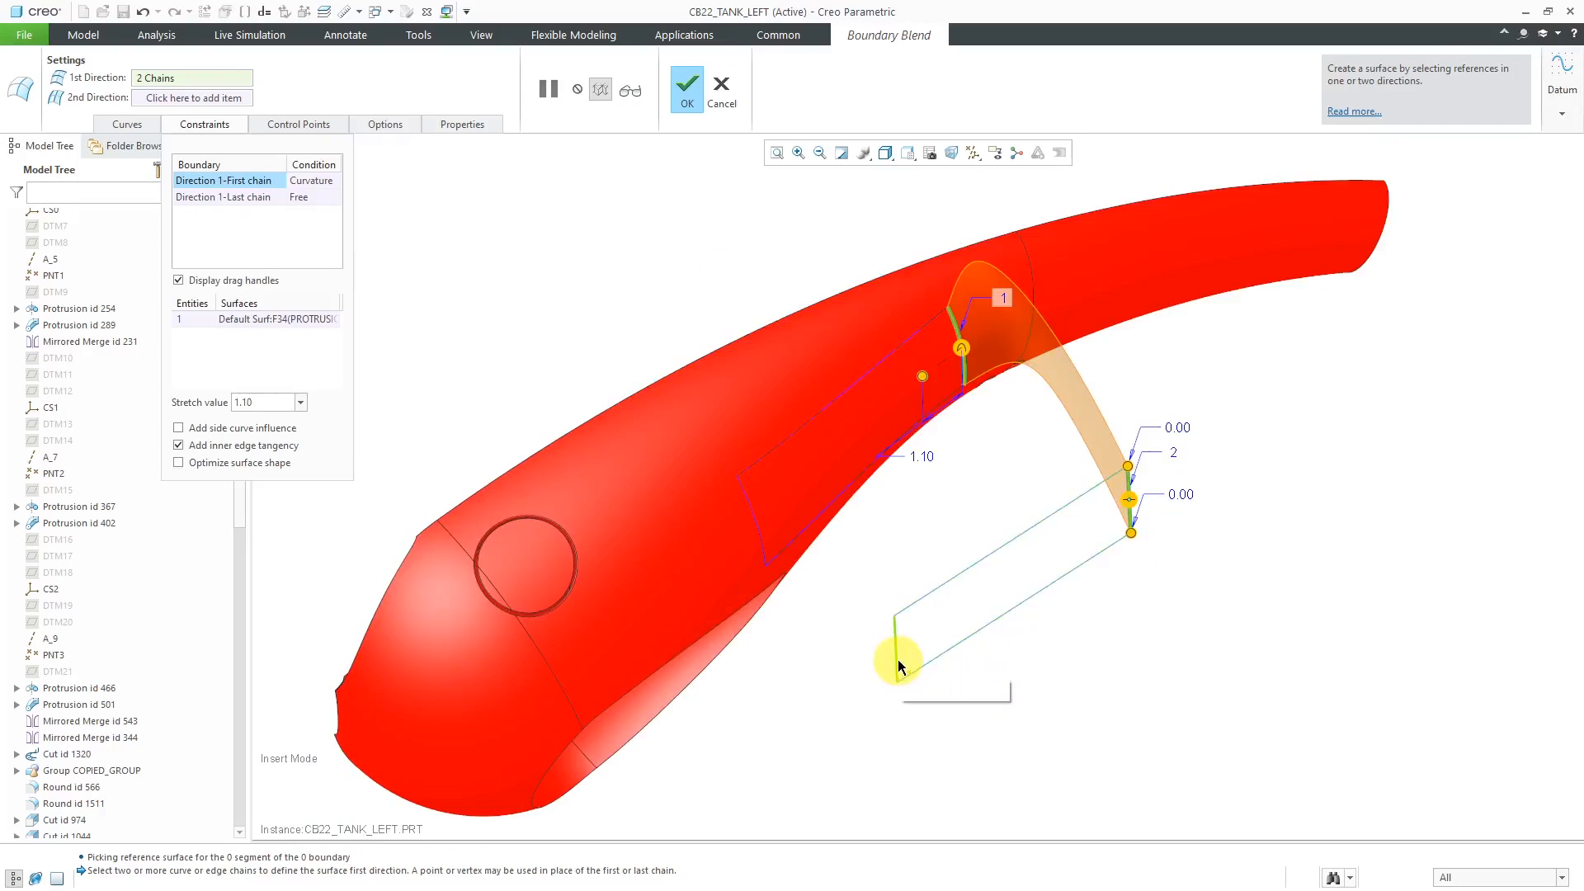
Add the sketch's and patch's other edges as third and fourth chains, and set end conditions tangent
left_click(897, 659)
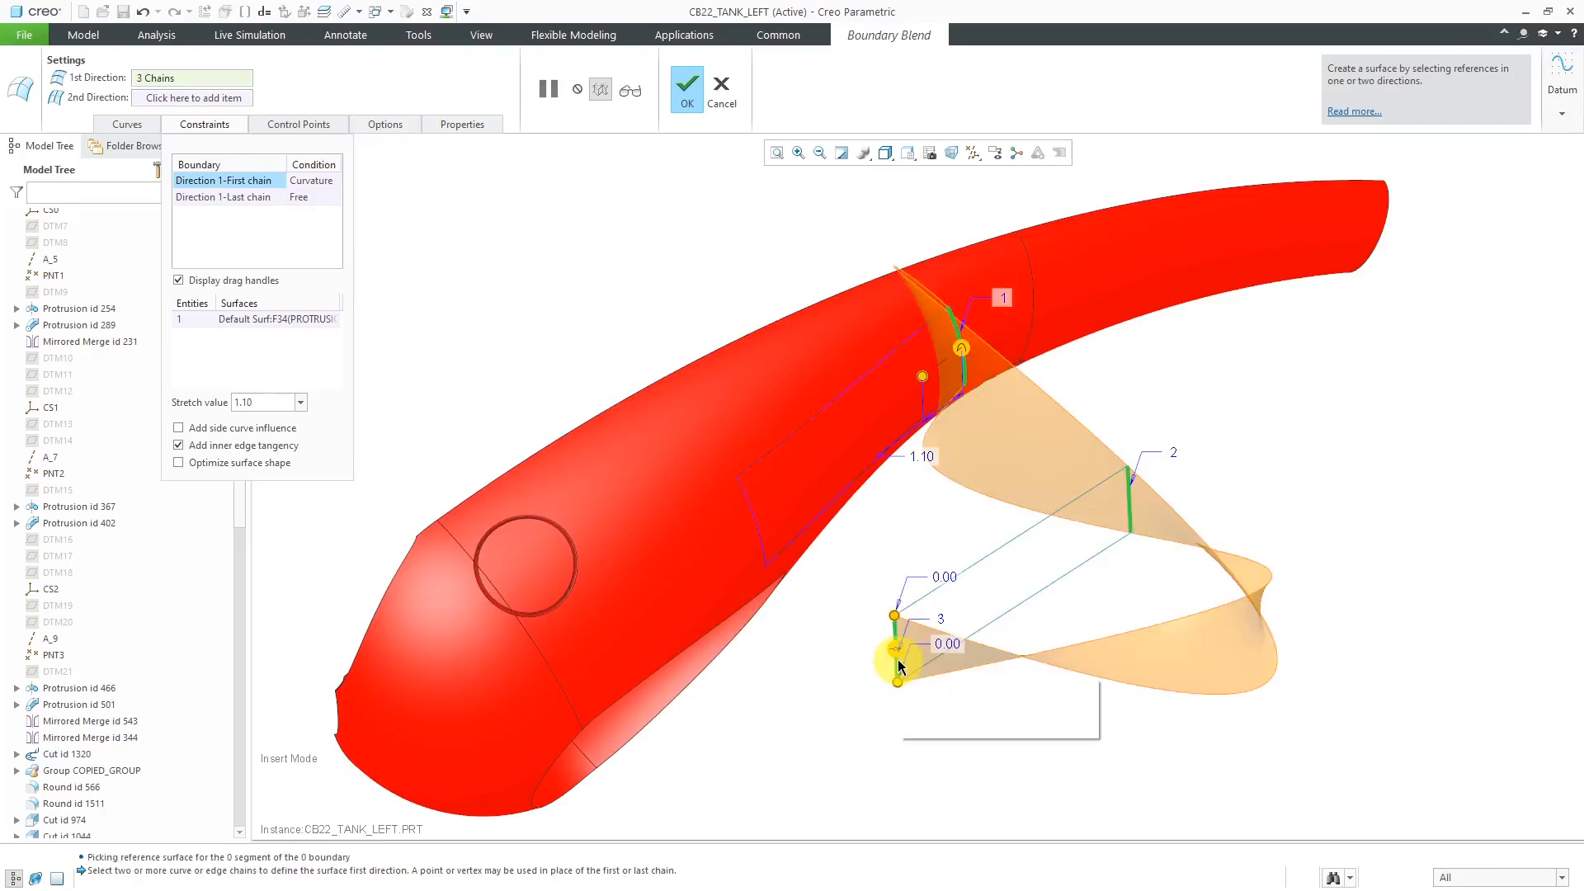
mouse_move(756, 541)
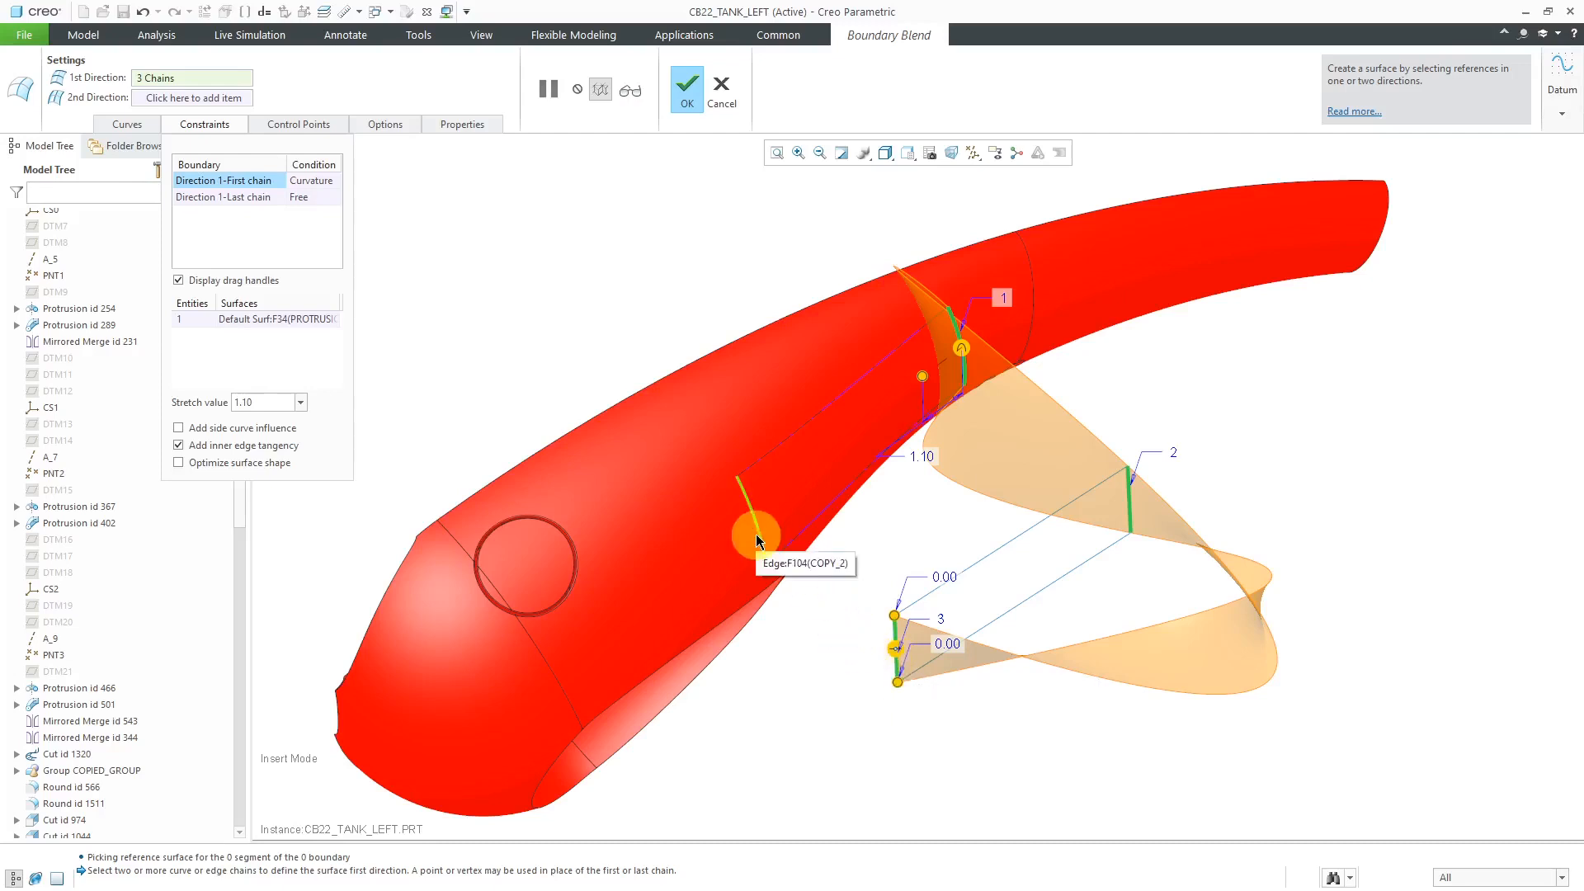
left_click(756, 525)
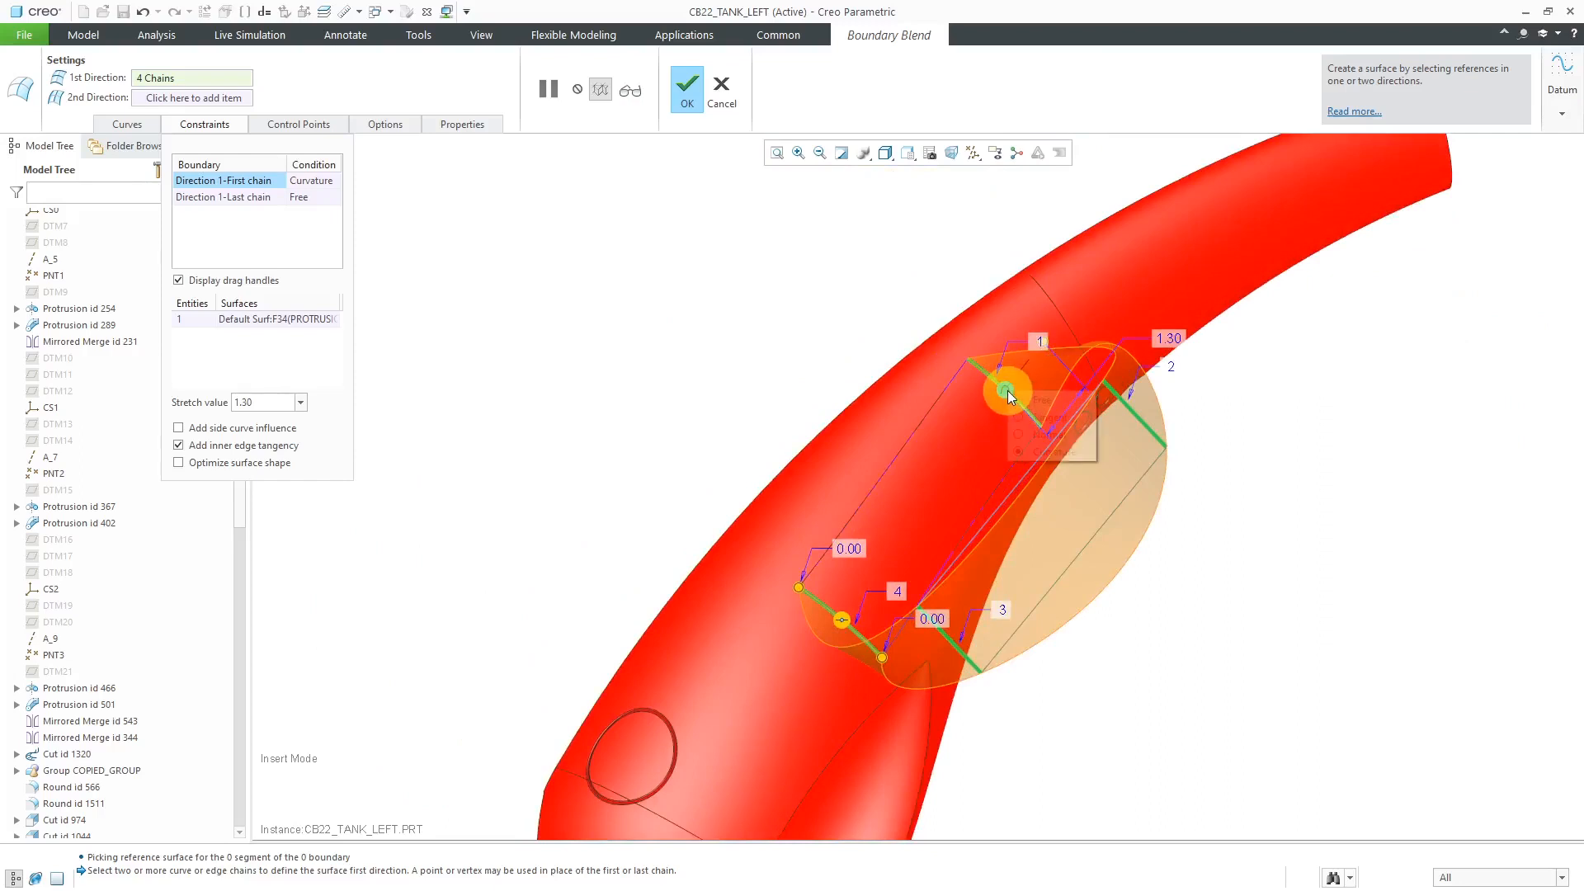
left_click(1005, 392)
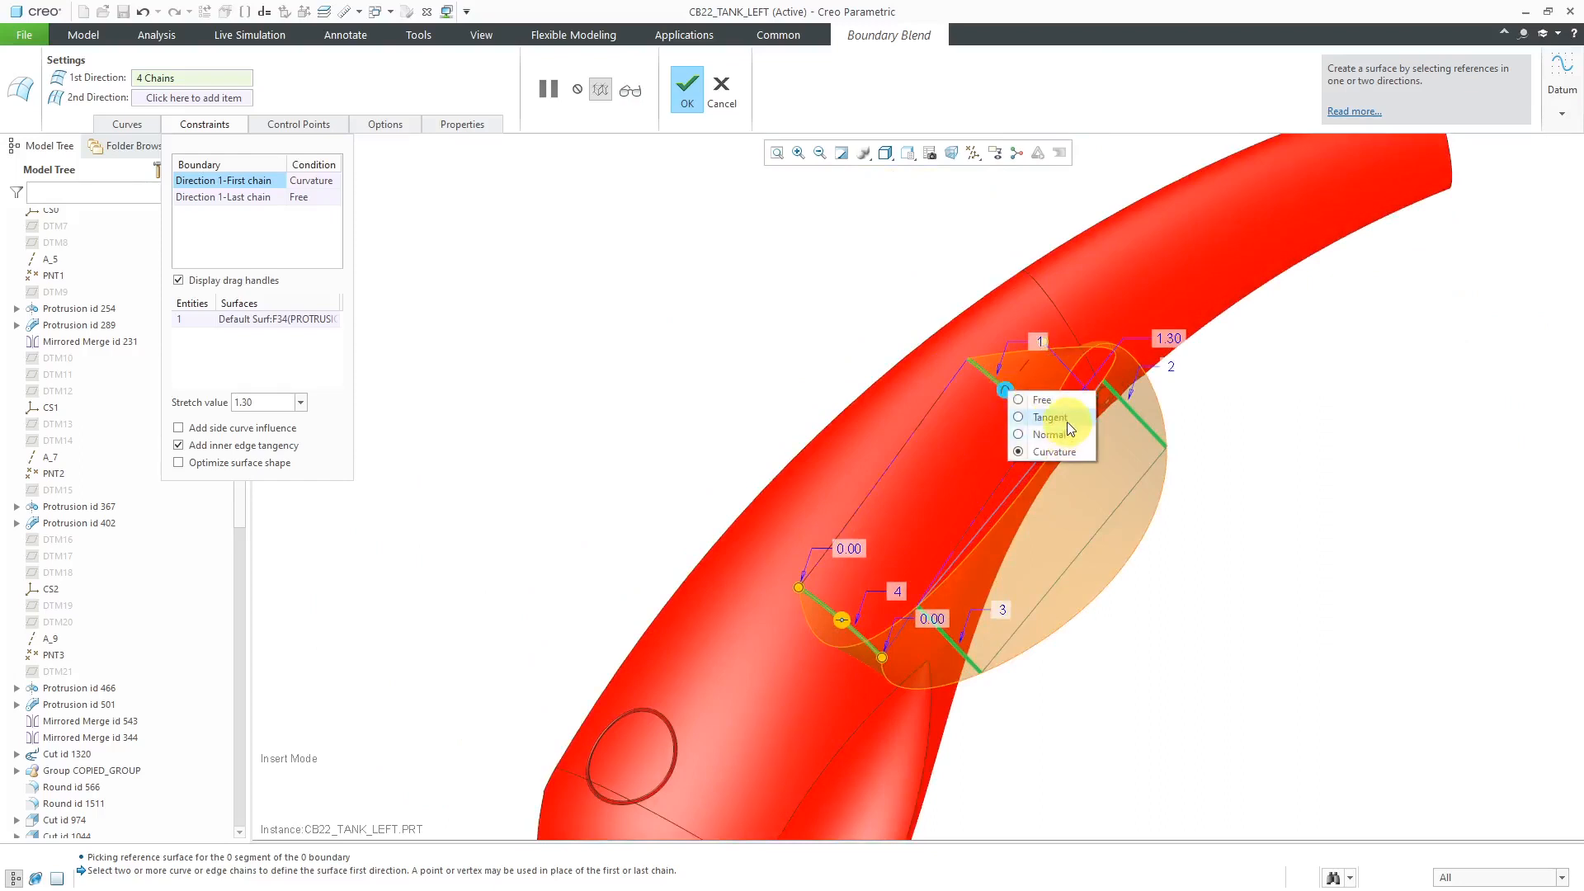
left_click(1053, 415)
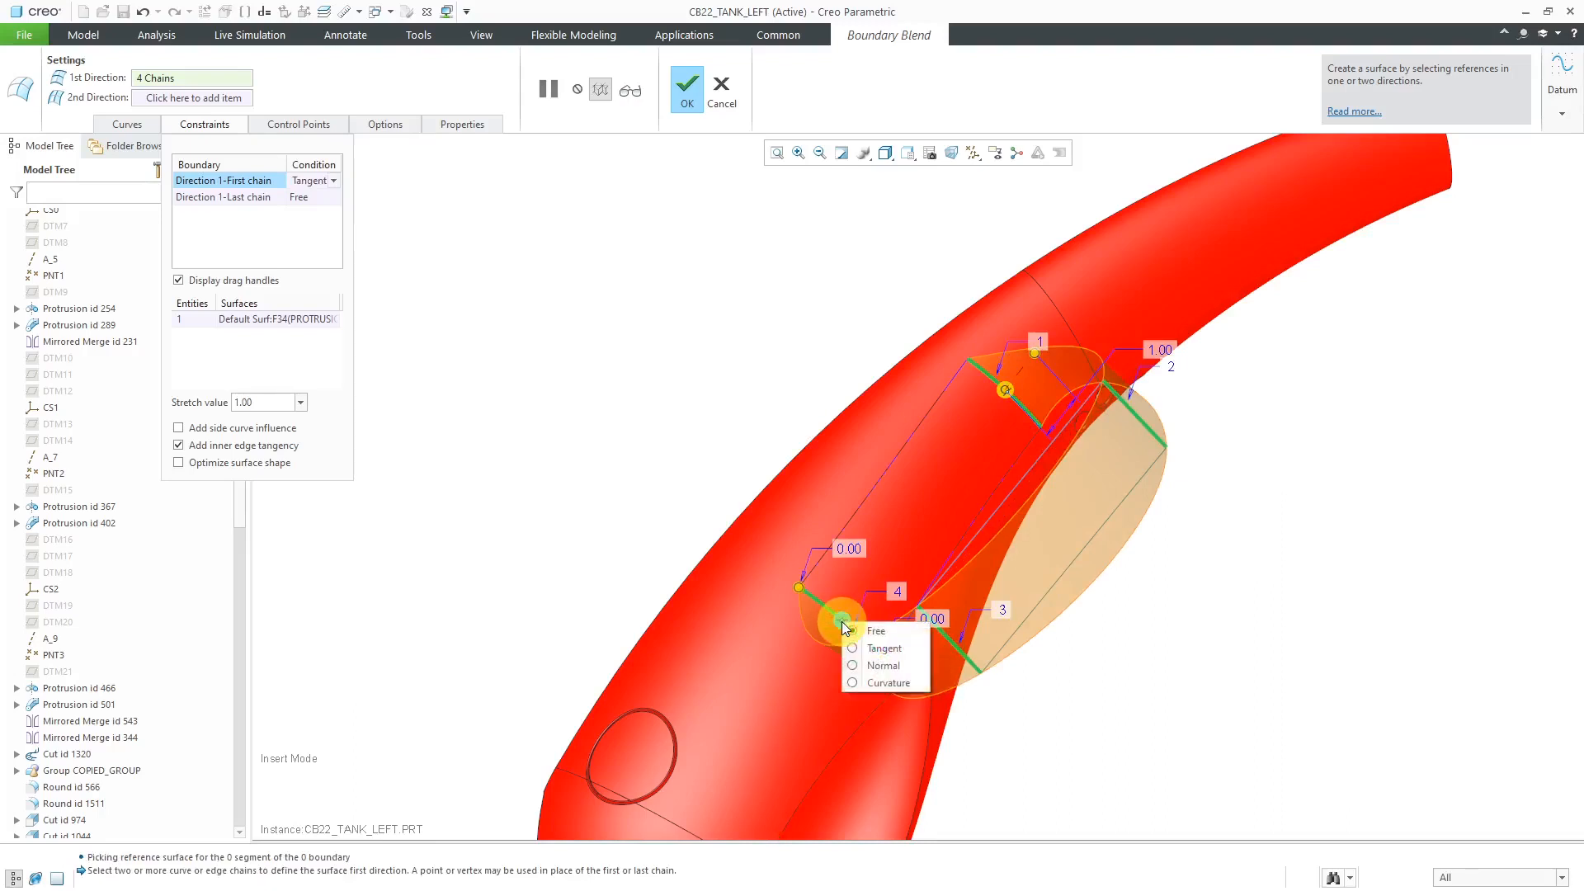
left_click(874, 628)
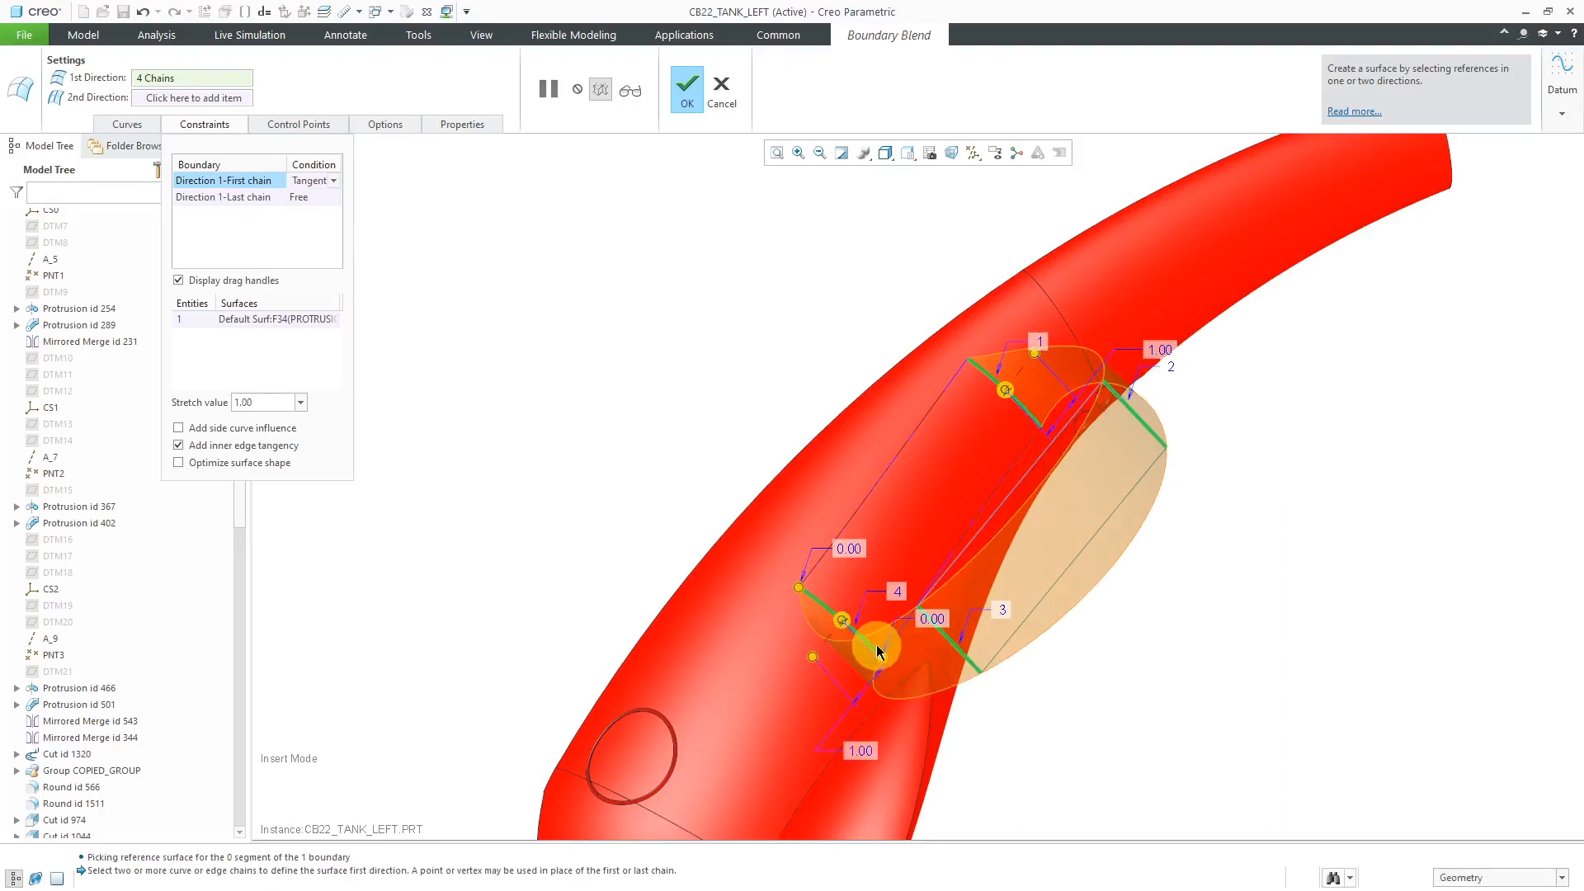